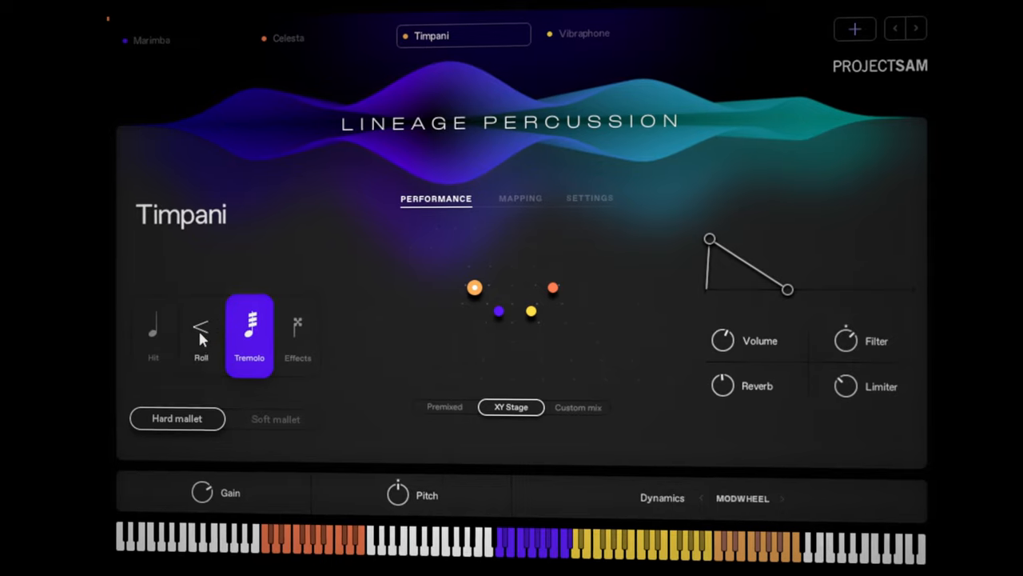
# Step: Load the Symphobia 2 All-in-One instrument with a Tutti Orchestra patch
pyautogui.click(202, 334)
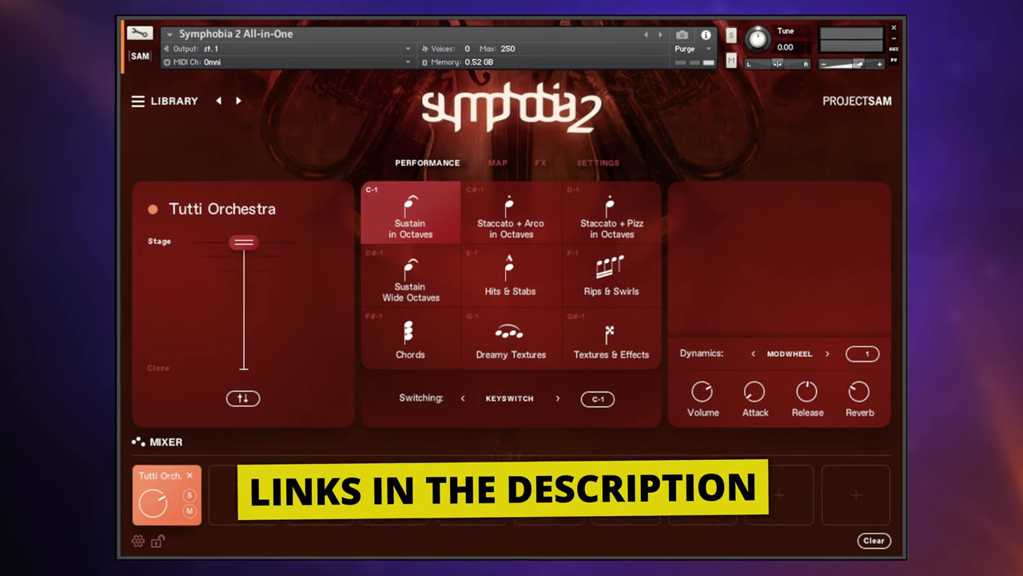
# Step: Bring up the Lineage Percussion kit showing the Castanets with its Hit articulation
pyautogui.click(510, 212)
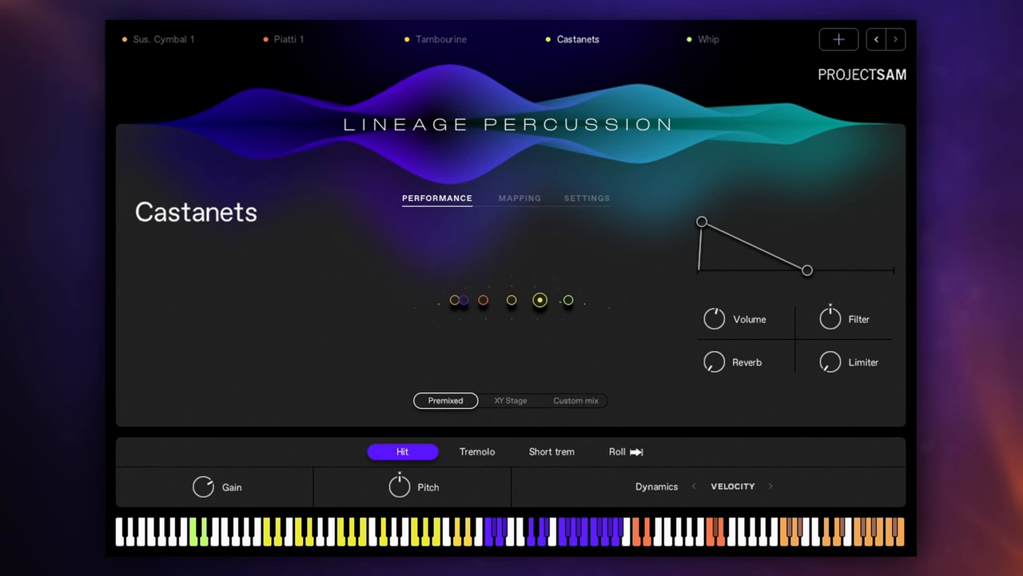
# Step: Load the tuned Marimba/Celesta/Timpani/Vibraphone set with the Marimba shown
pyautogui.click(550, 451)
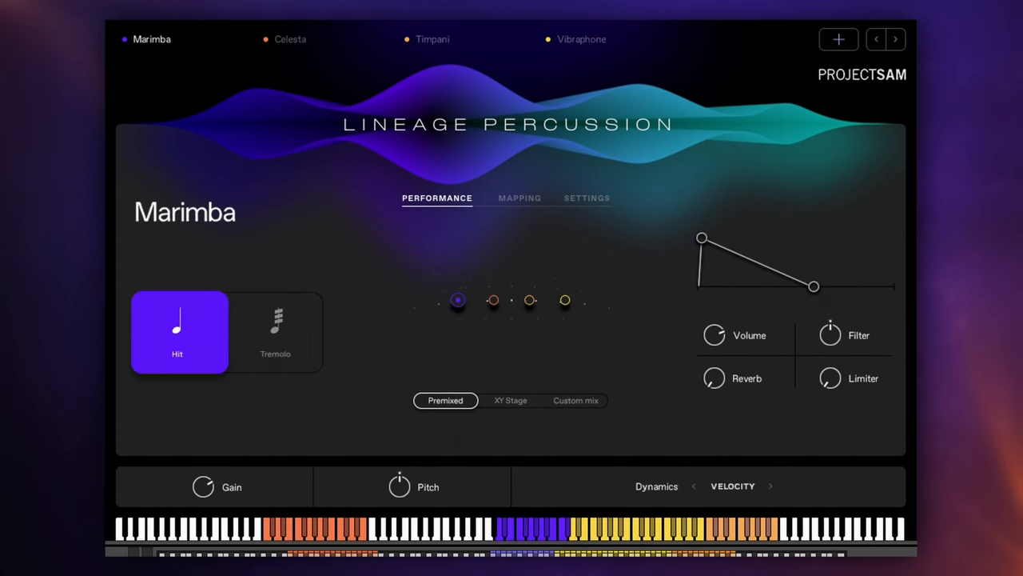
# Step: Cycle between Timpani, Vibraphone and Marimba, ending on the Timpani with its Hit articulation
pyautogui.click(432, 38)
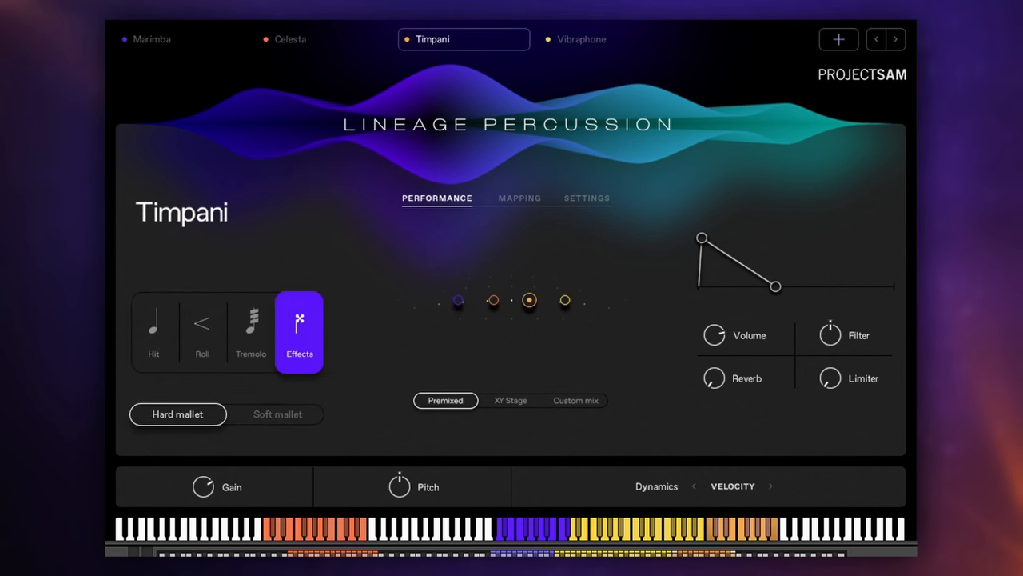
pyautogui.click(582, 38)
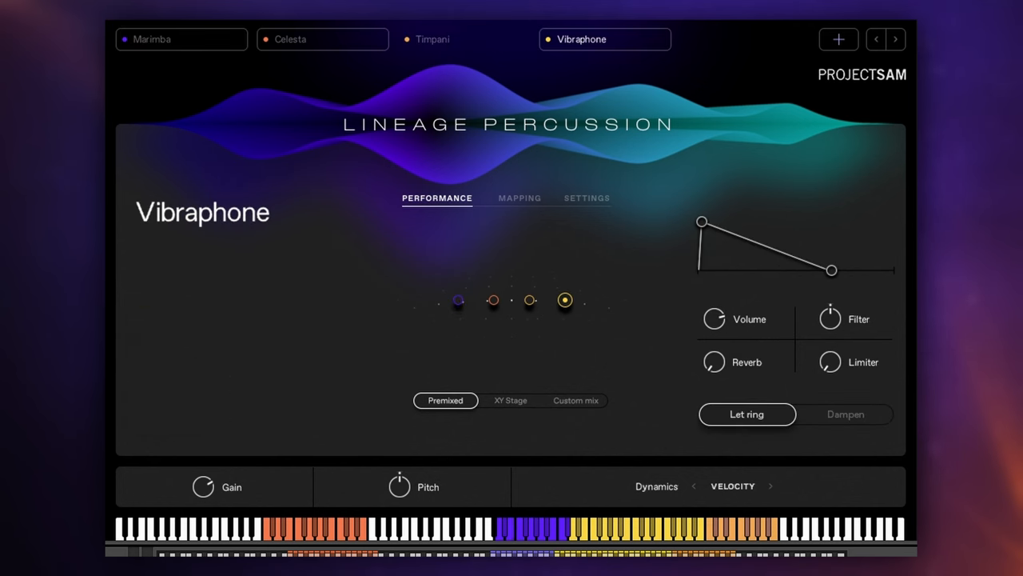
pyautogui.click(181, 39)
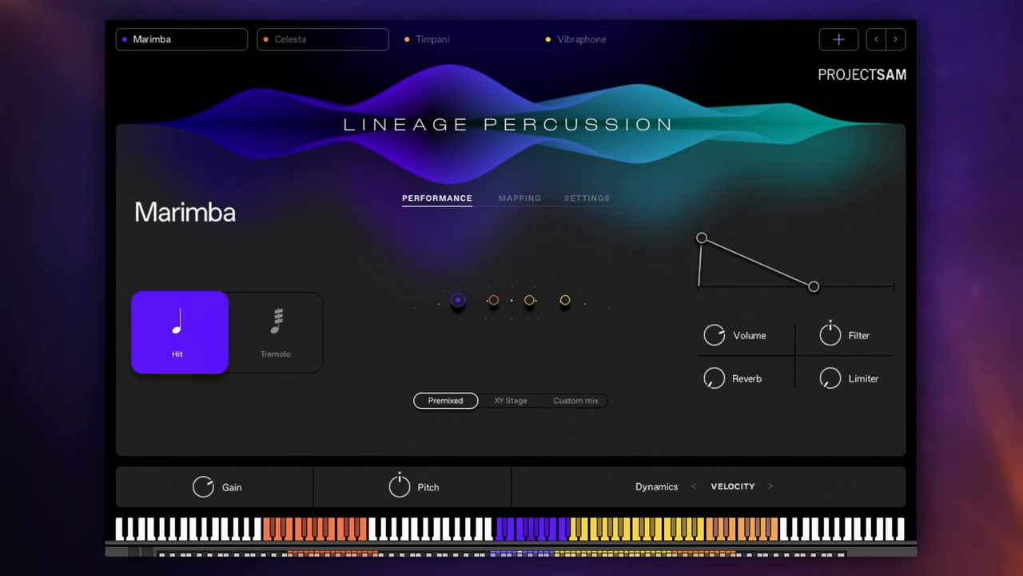
pyautogui.click(582, 38)
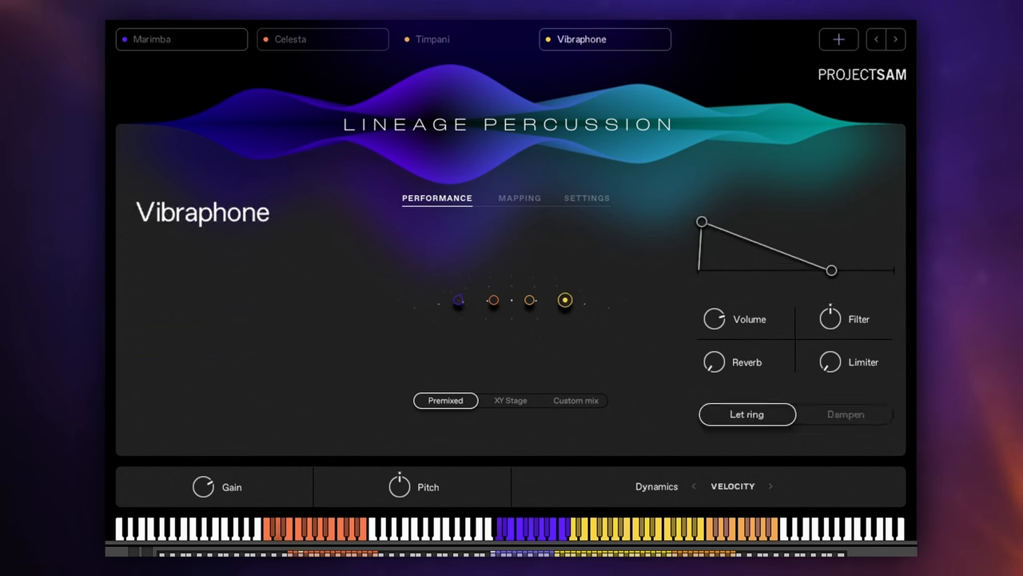
pyautogui.click(181, 38)
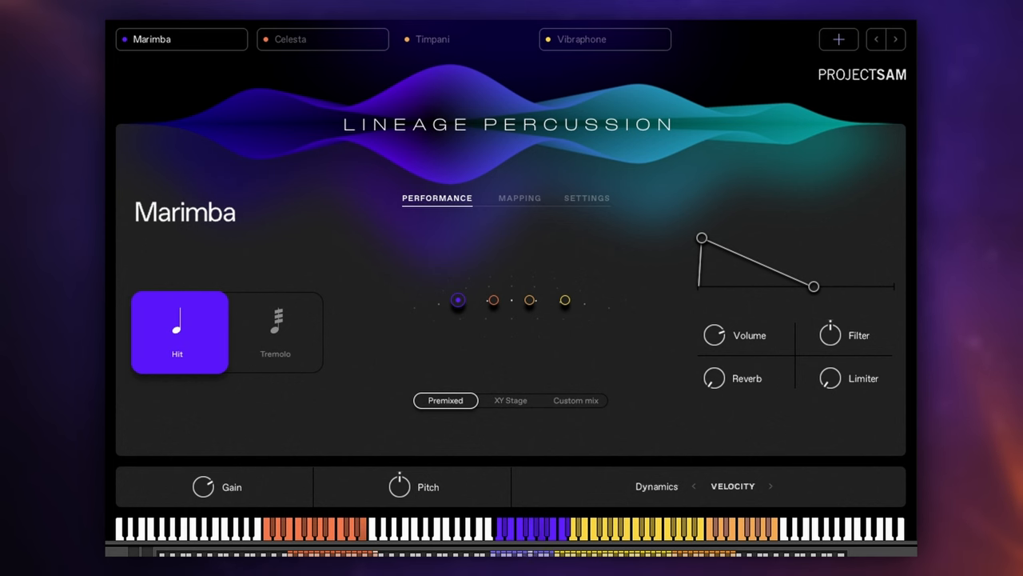
pyautogui.click(582, 39)
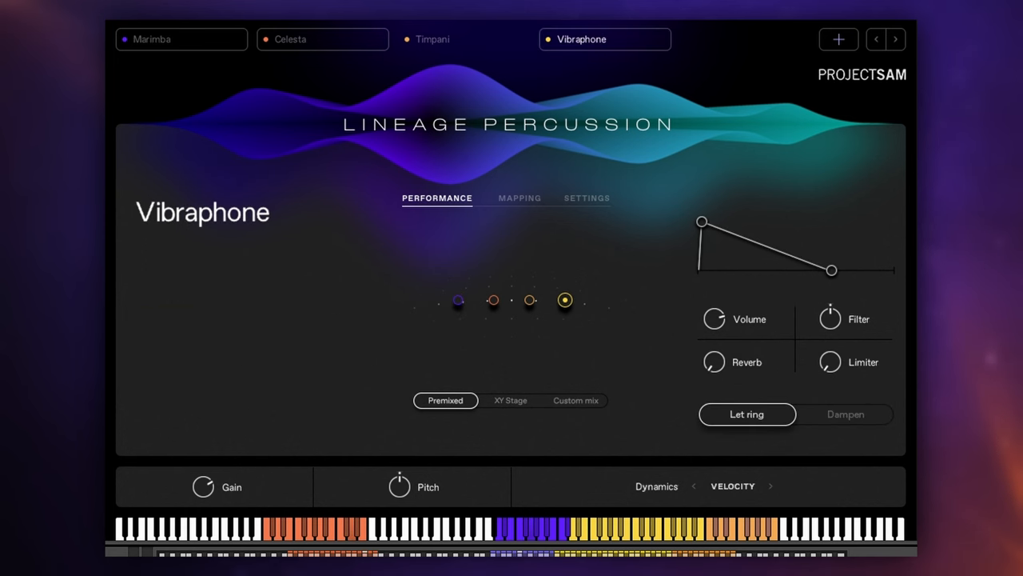
pyautogui.click(431, 38)
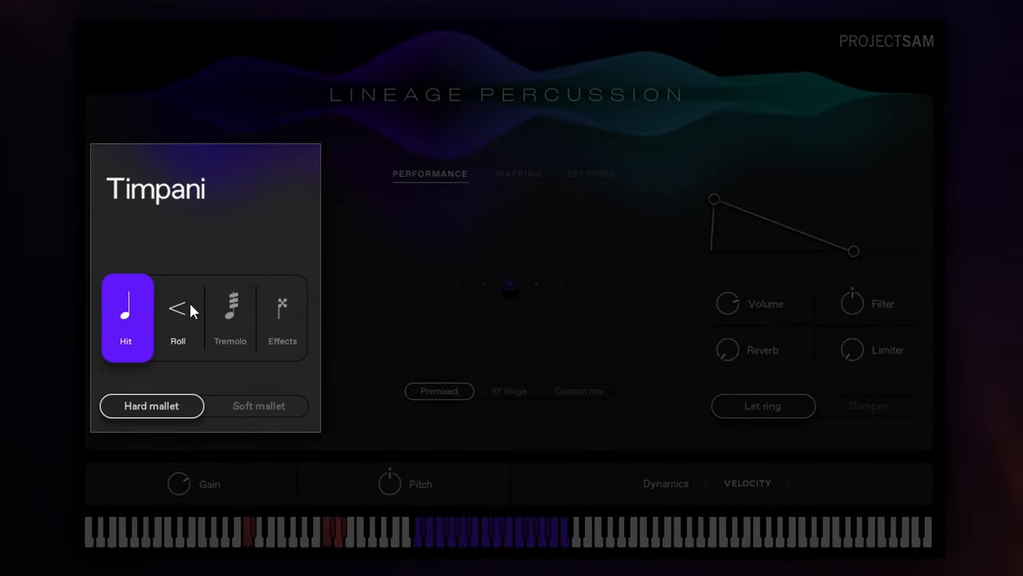
pyautogui.click(230, 317)
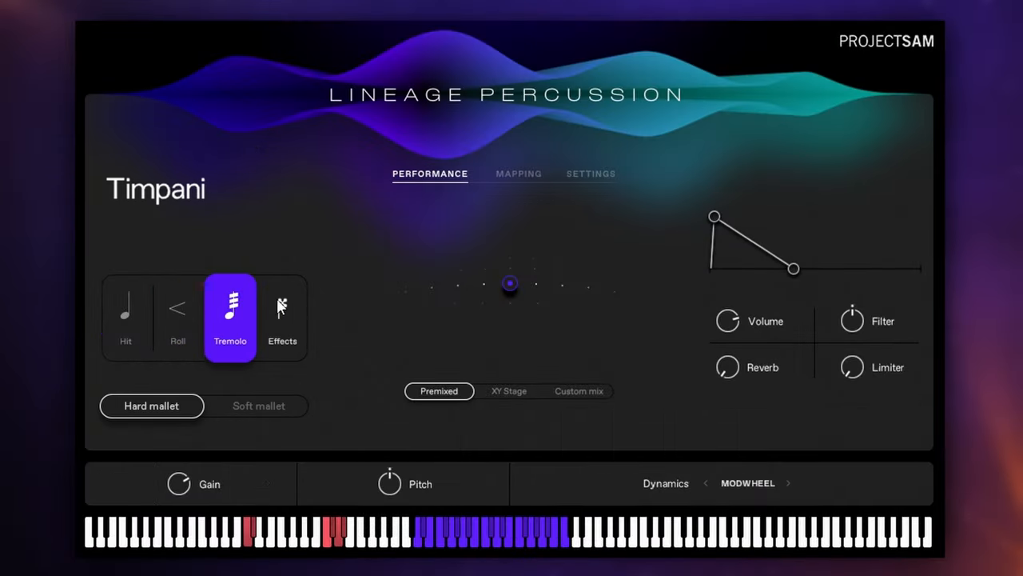
pyautogui.click(282, 317)
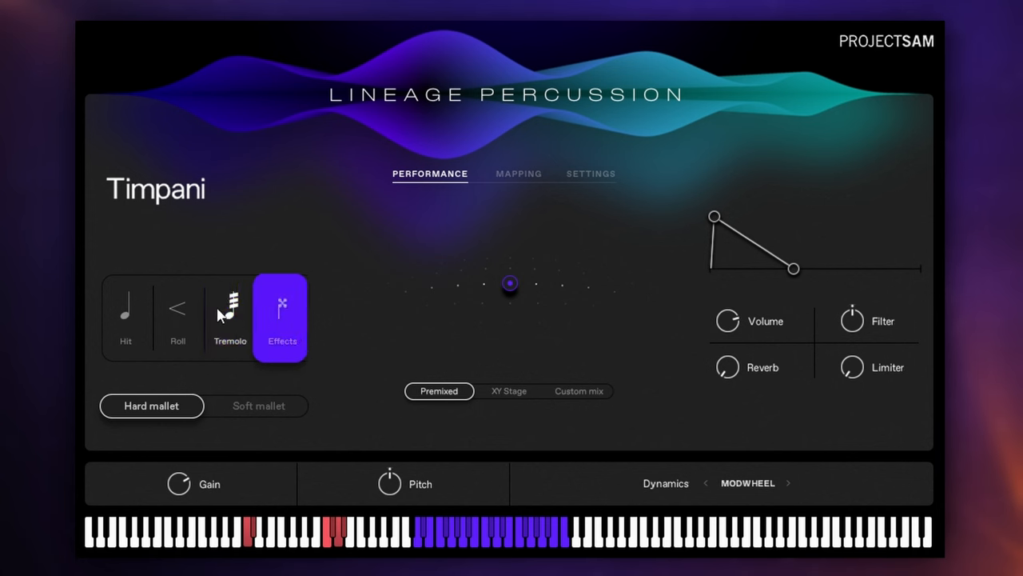
pyautogui.click(177, 317)
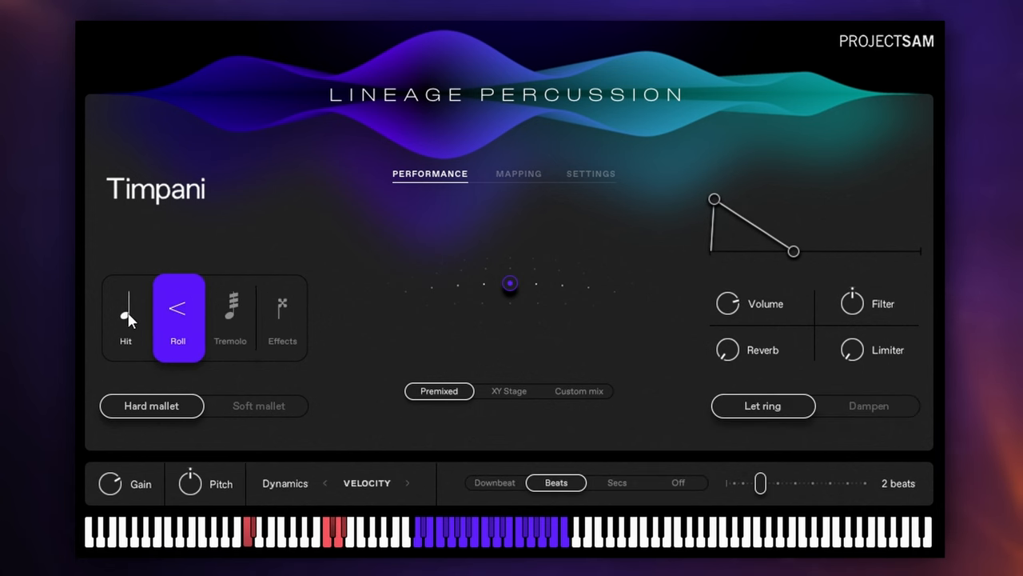
pyautogui.click(125, 312)
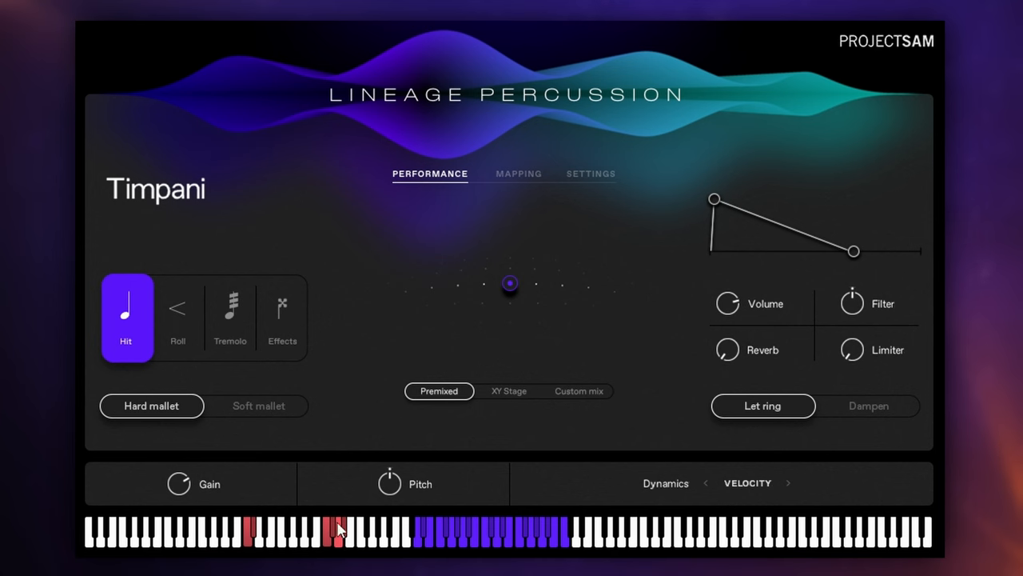
pyautogui.moveTo(336, 541)
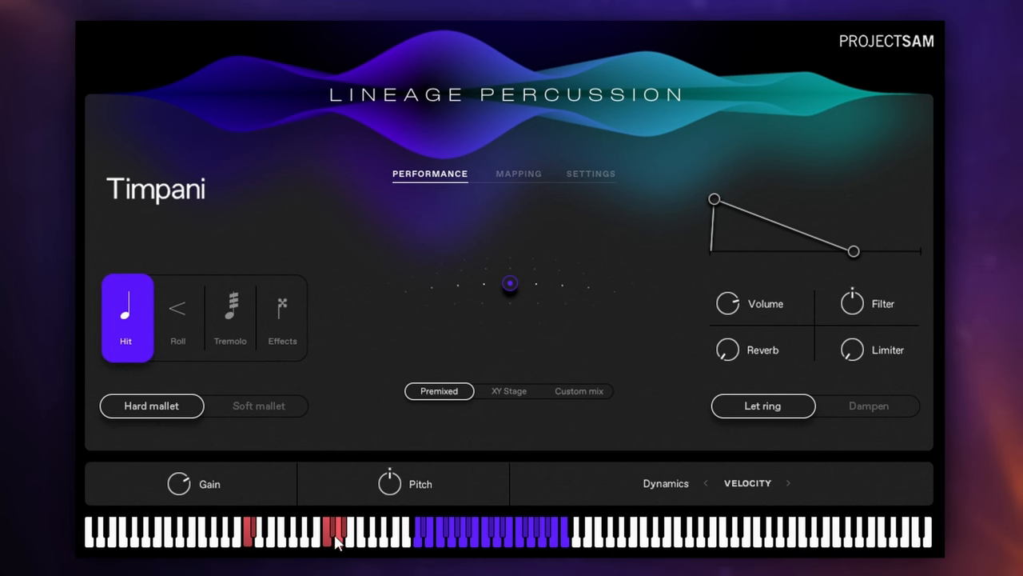
pyautogui.moveTo(344, 191)
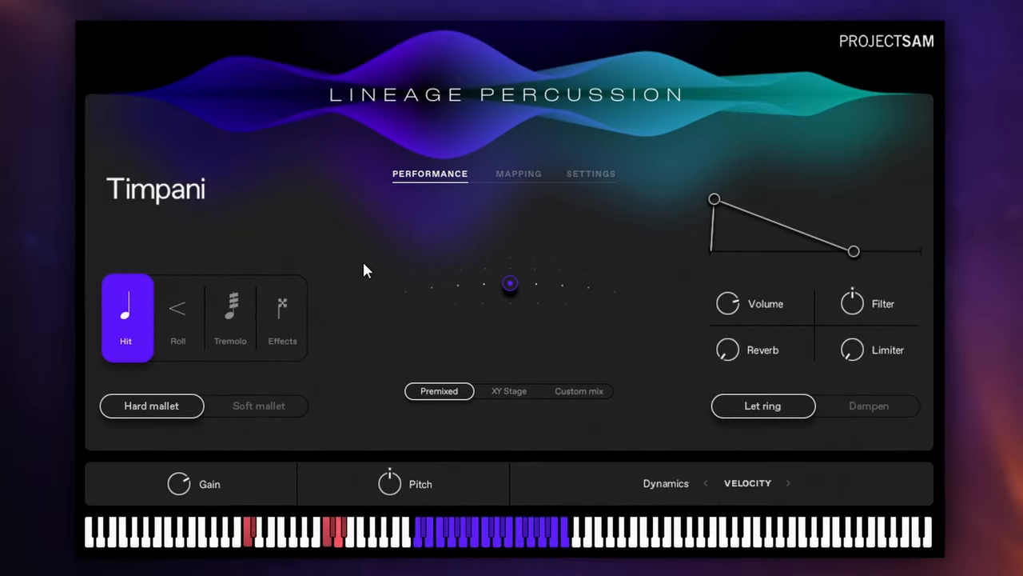
pyautogui.moveTo(371, 281)
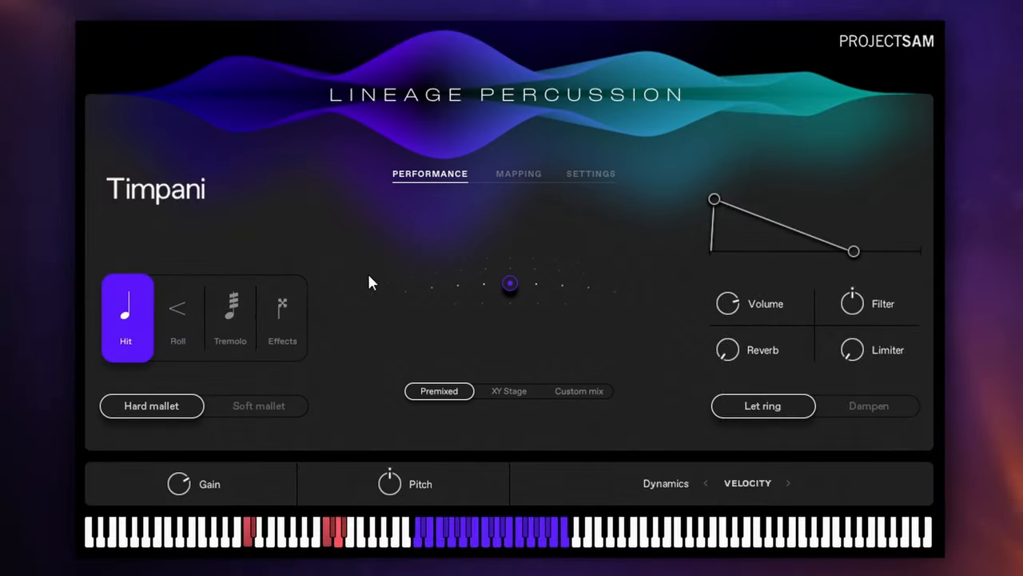
pyautogui.moveTo(360, 265)
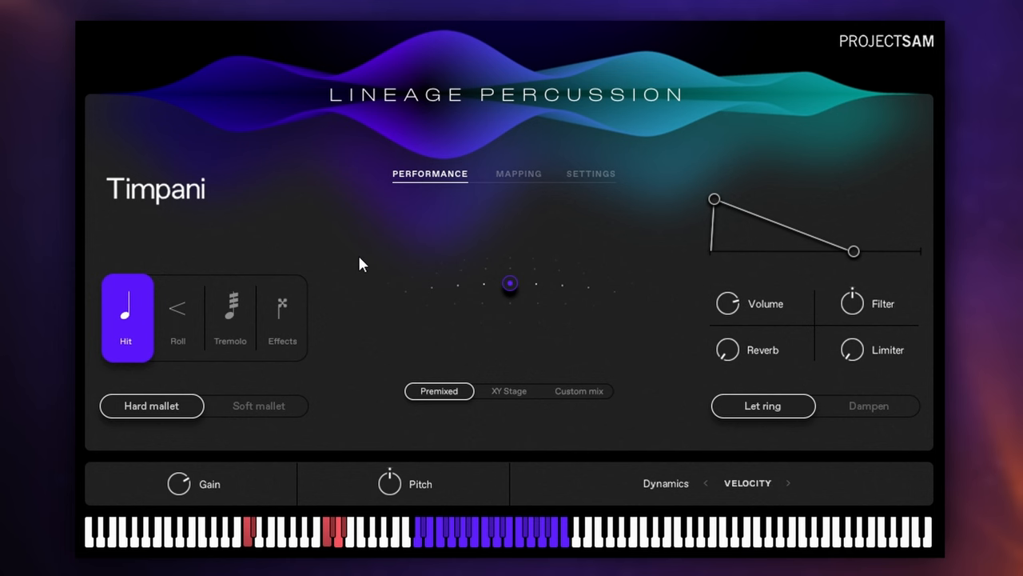
pyautogui.moveTo(368, 250)
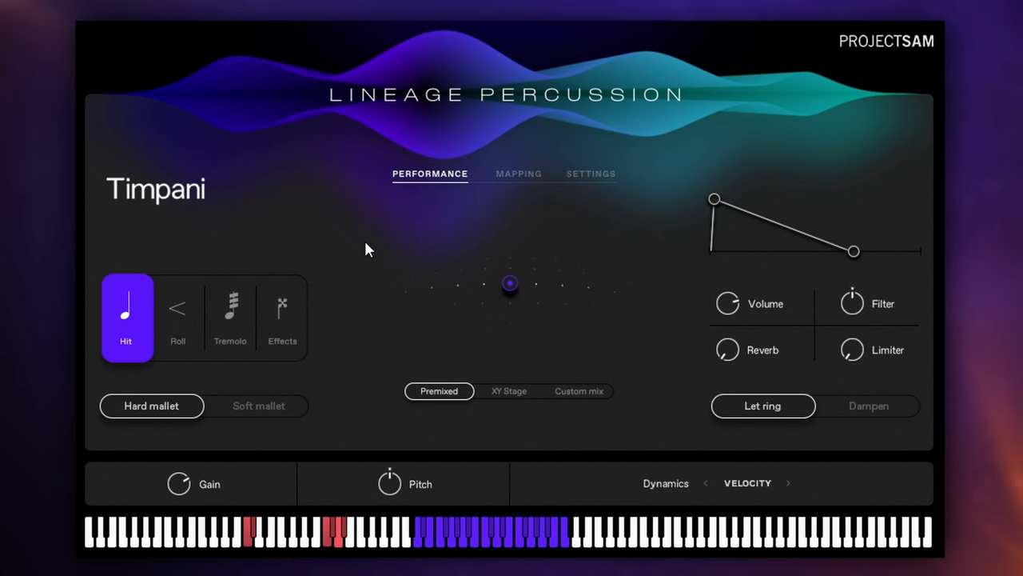
pyautogui.moveTo(681, 154)
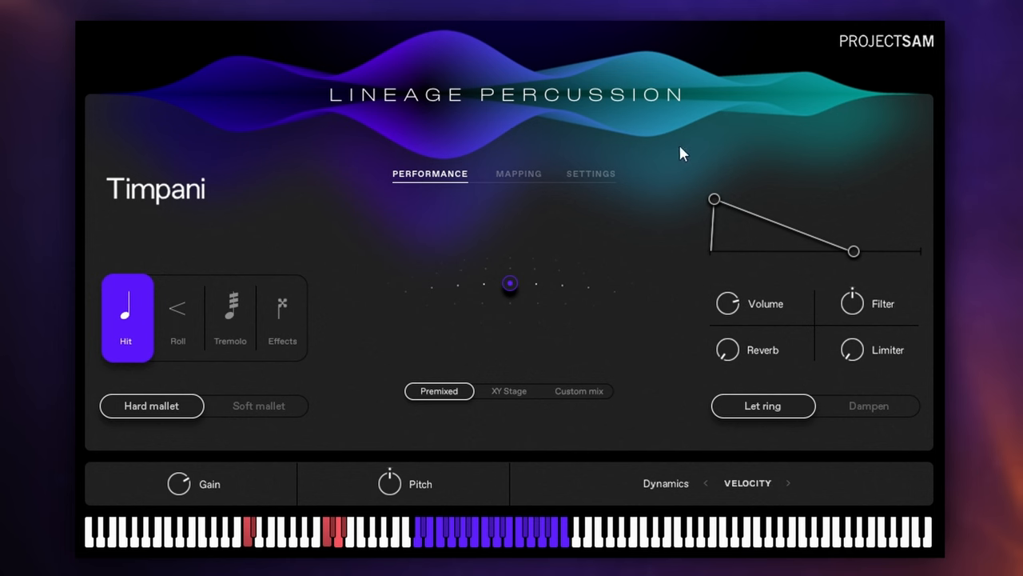
pyautogui.moveTo(662, 144)
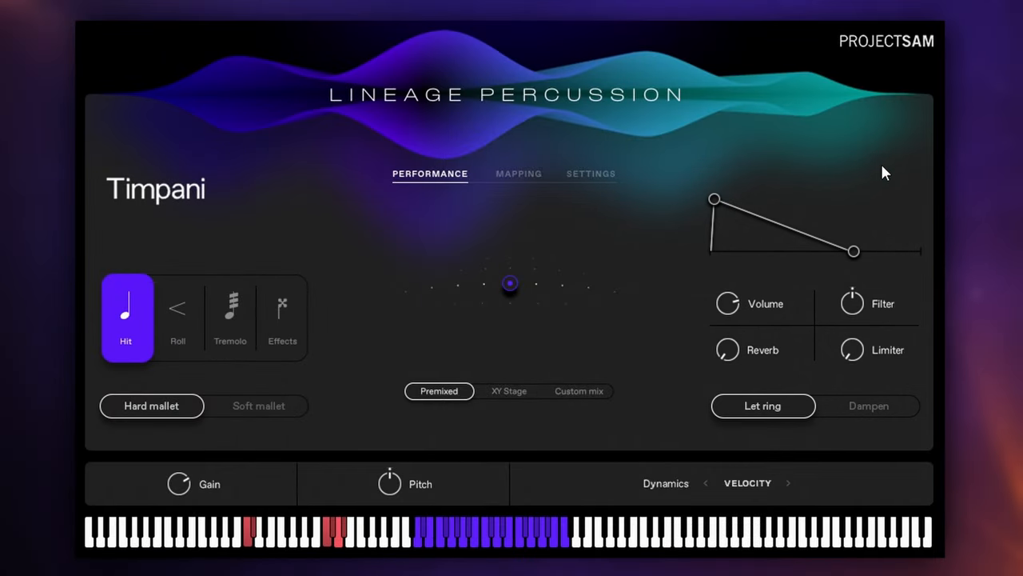
pyautogui.moveTo(887, 211)
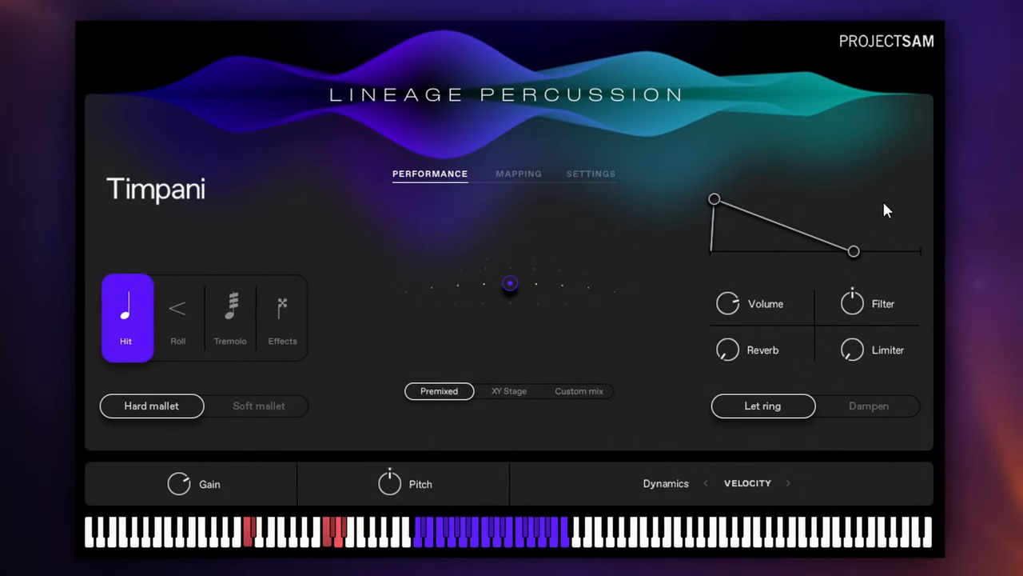
pyautogui.moveTo(894, 163)
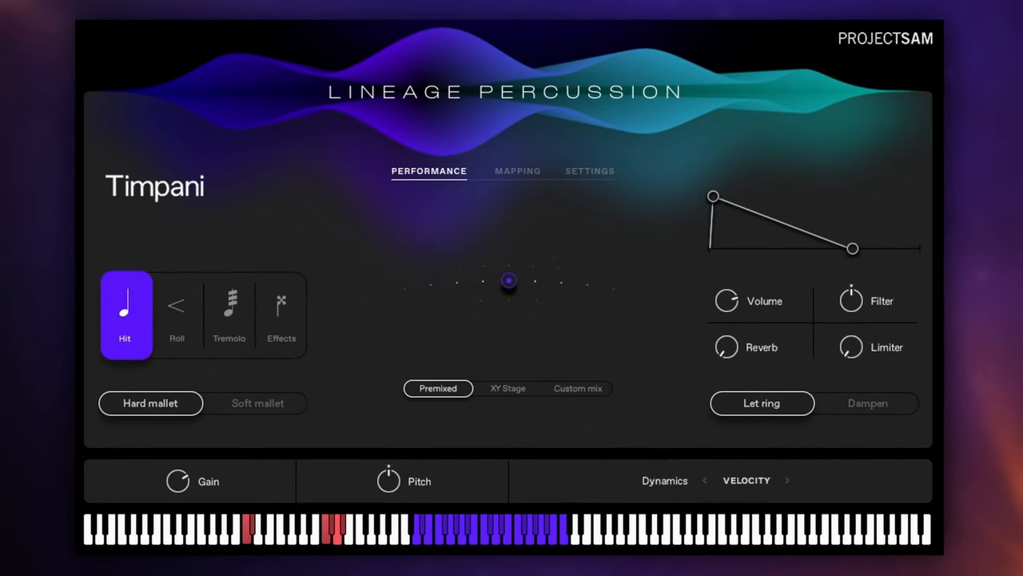
pyautogui.moveTo(134, 262)
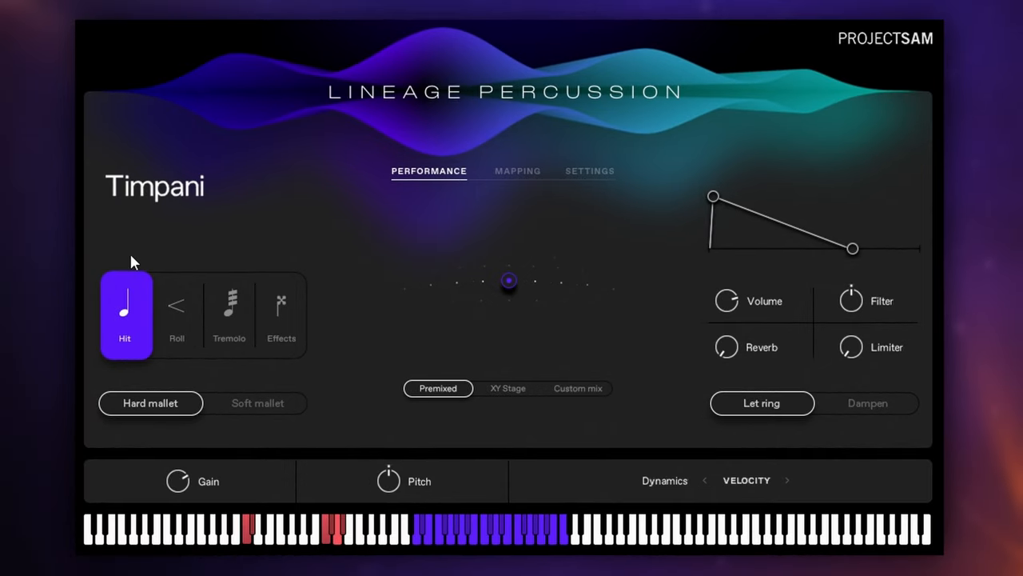
pyautogui.moveTo(353, 236)
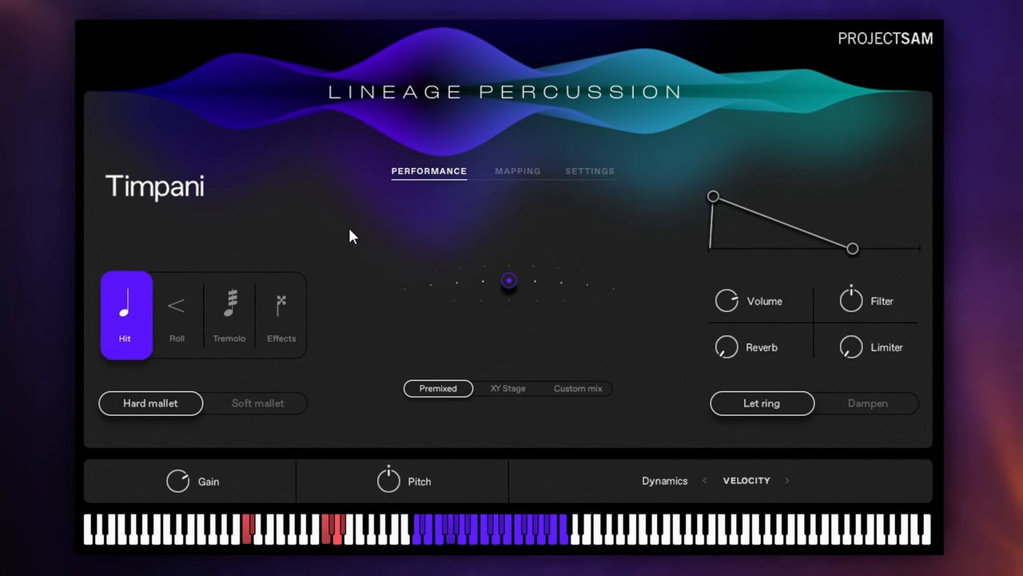
pyautogui.moveTo(361, 233)
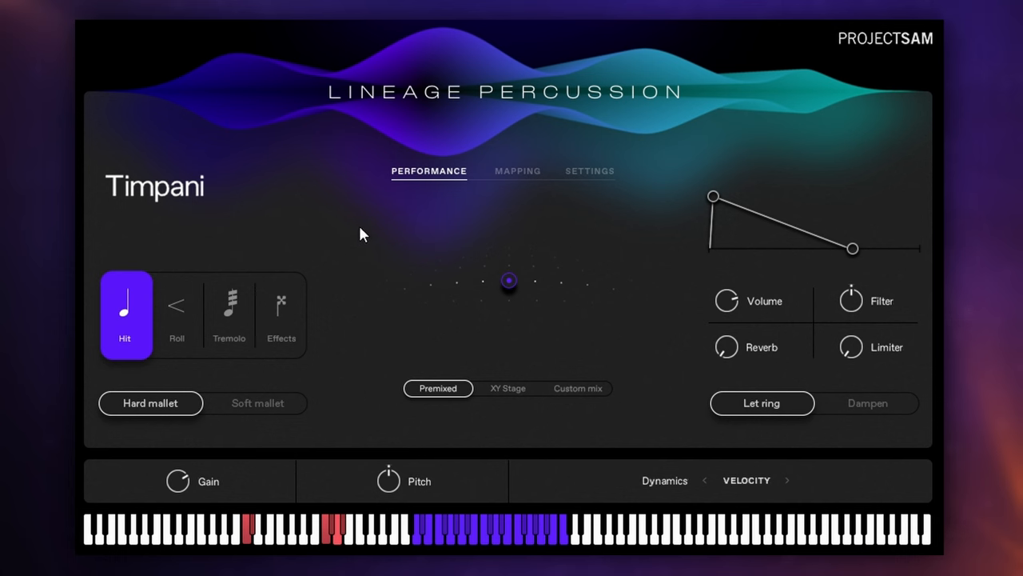
pyautogui.moveTo(355, 233)
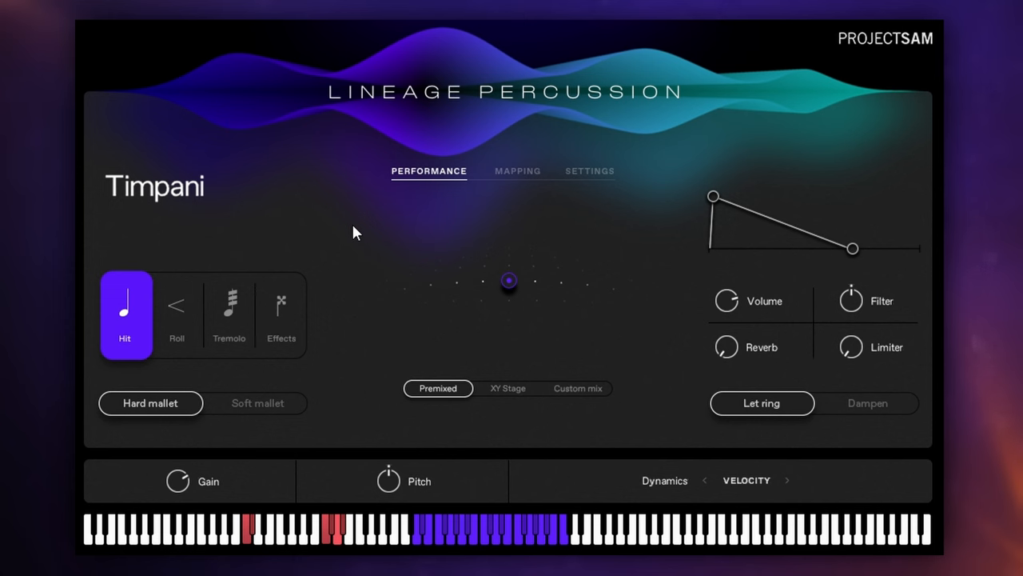
pyautogui.moveTo(257, 208)
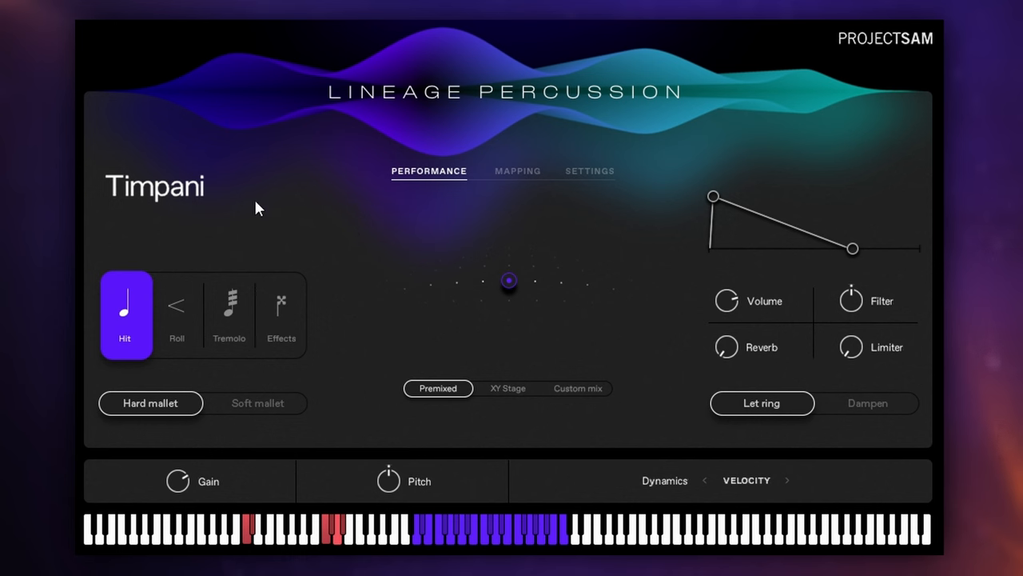
pyautogui.moveTo(176, 320)
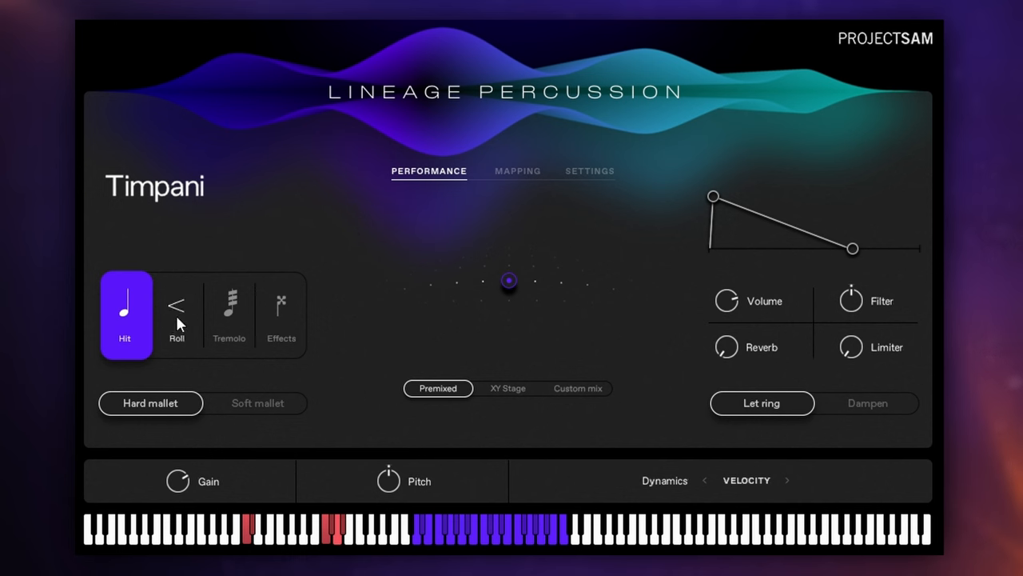
pyautogui.click(176, 313)
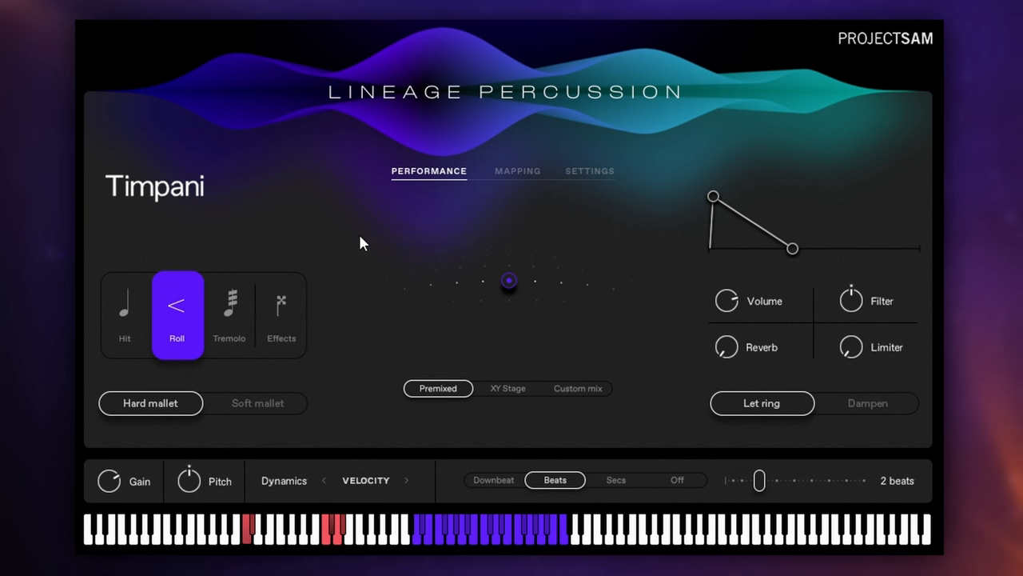
pyautogui.moveTo(358, 237)
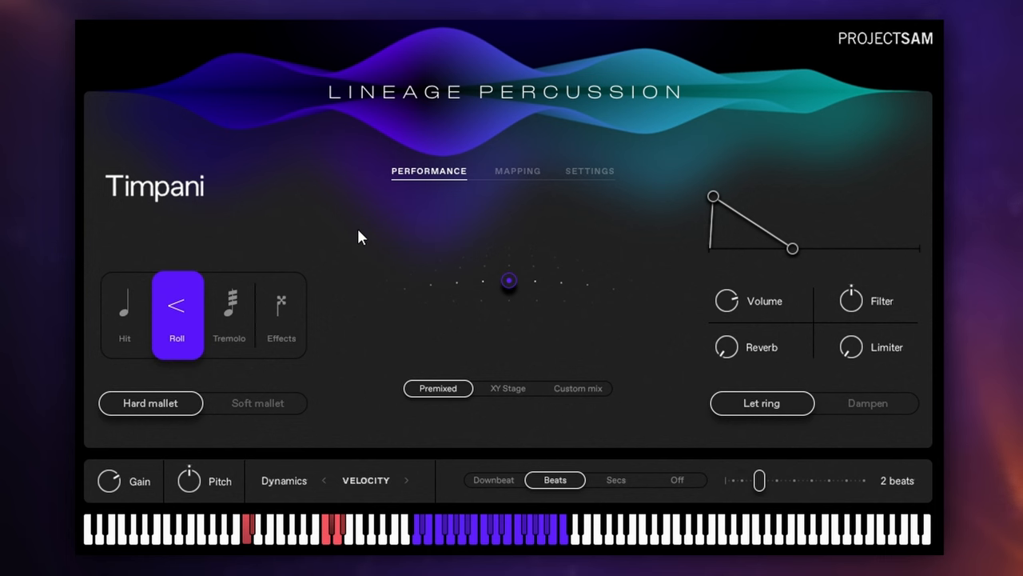
pyautogui.moveTo(358, 209)
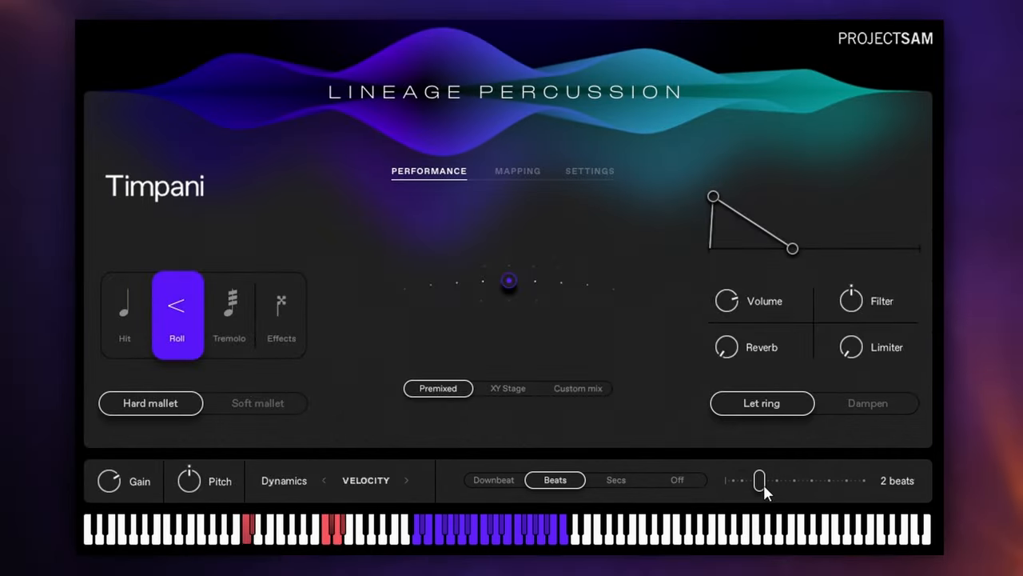
pyautogui.moveTo(566, 351)
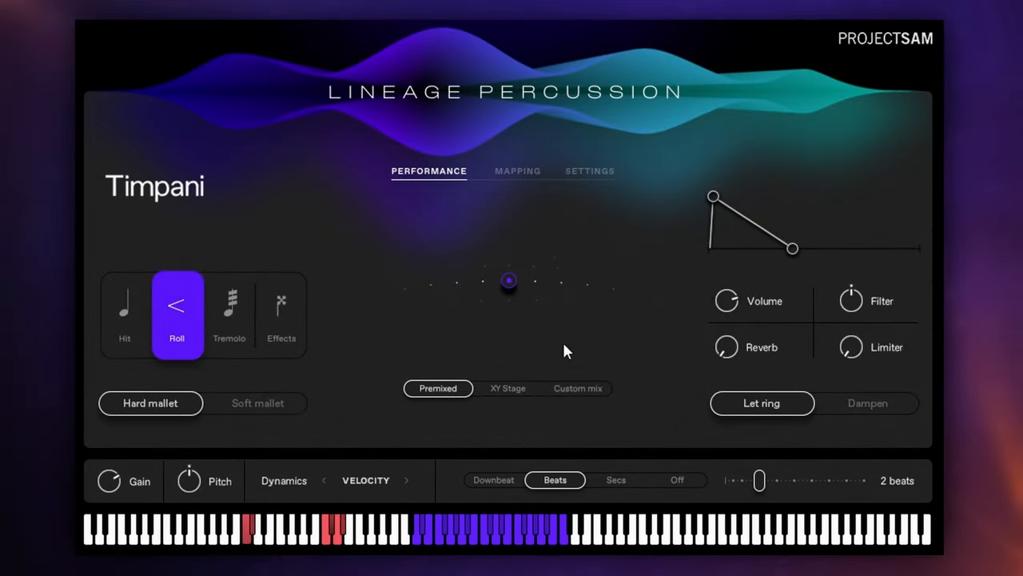
pyautogui.moveTo(602, 334)
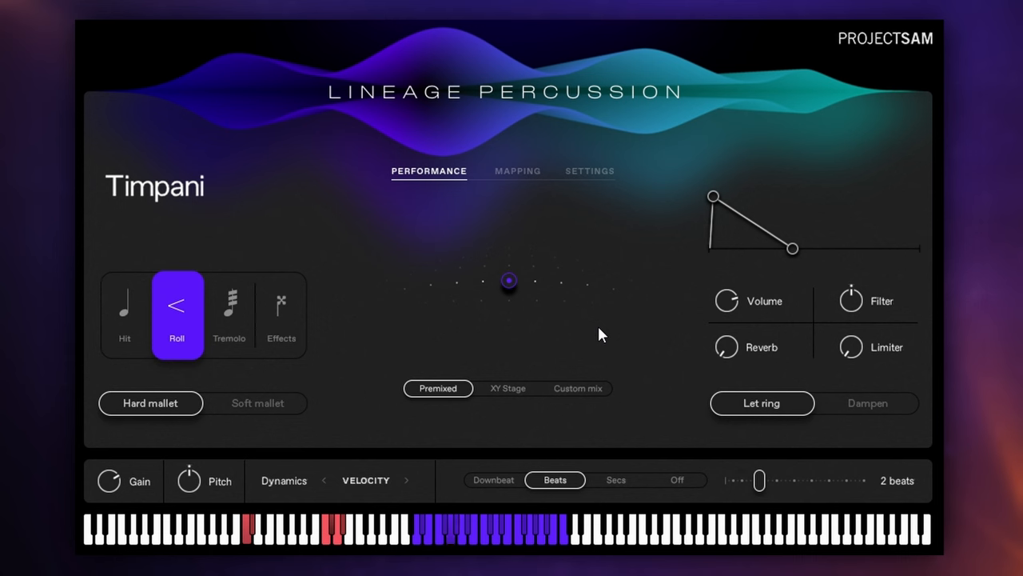
pyautogui.moveTo(601, 339)
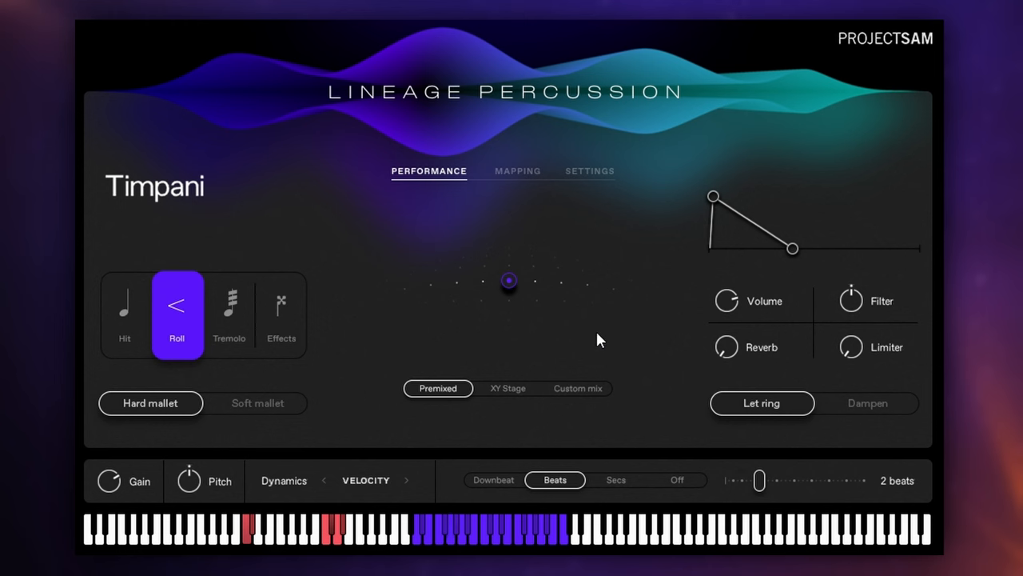
pyautogui.moveTo(751, 429)
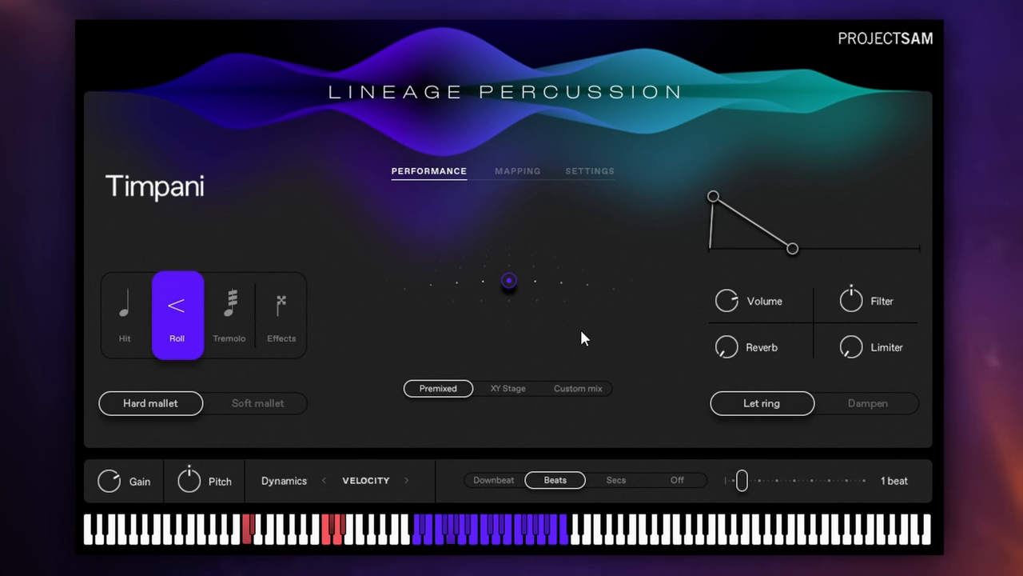
pyautogui.moveTo(742, 480); pyautogui.dragTo(794, 479)
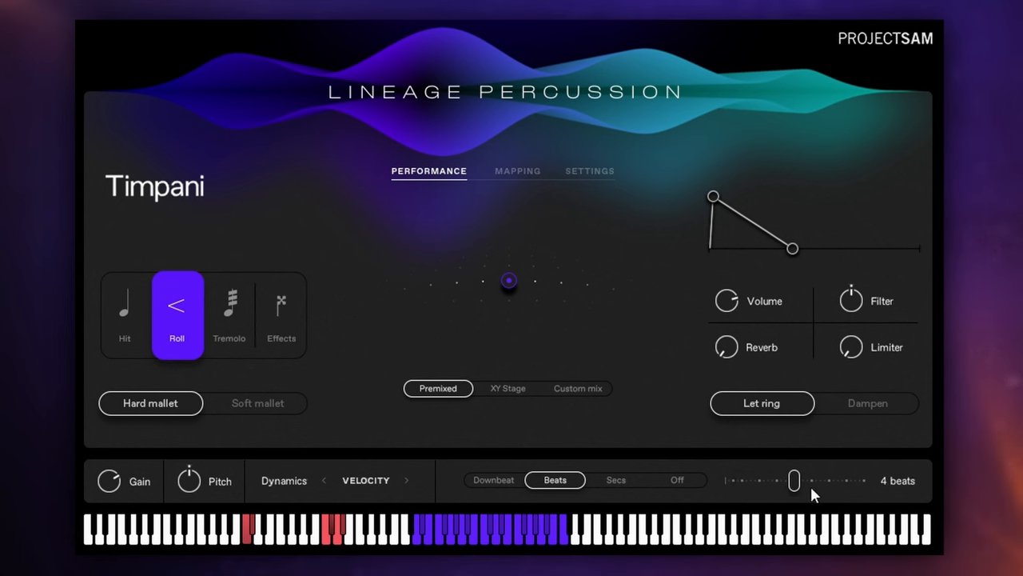
pyautogui.moveTo(652, 374)
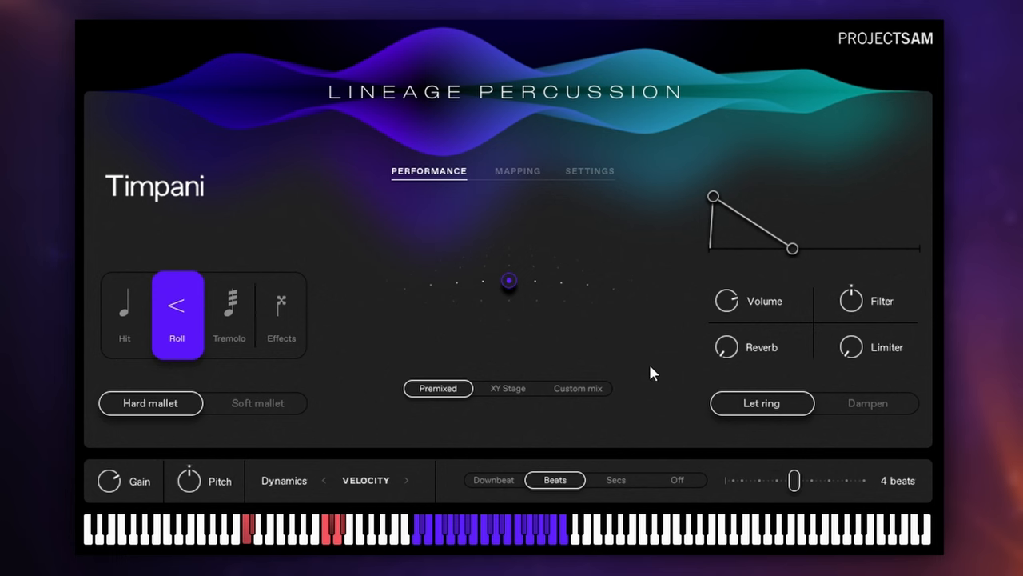
pyautogui.moveTo(633, 375)
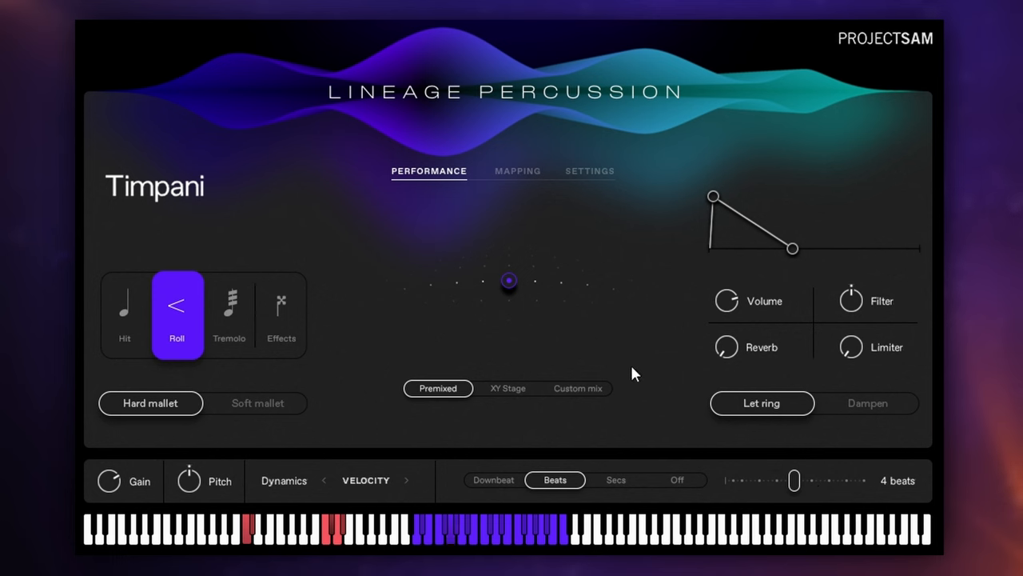
pyautogui.moveTo(796, 487)
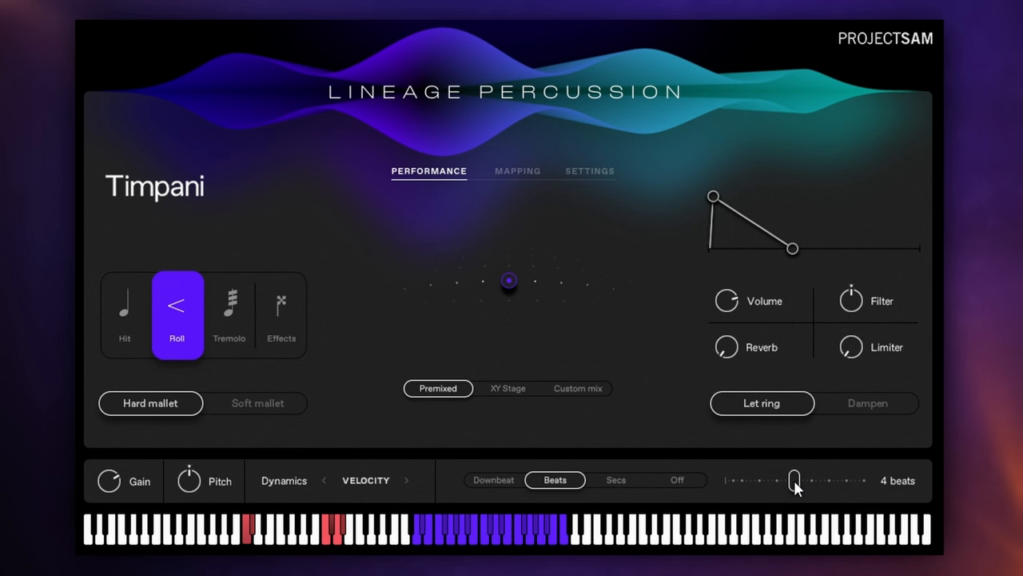
pyautogui.moveTo(796, 479); pyautogui.dragTo(776, 480)
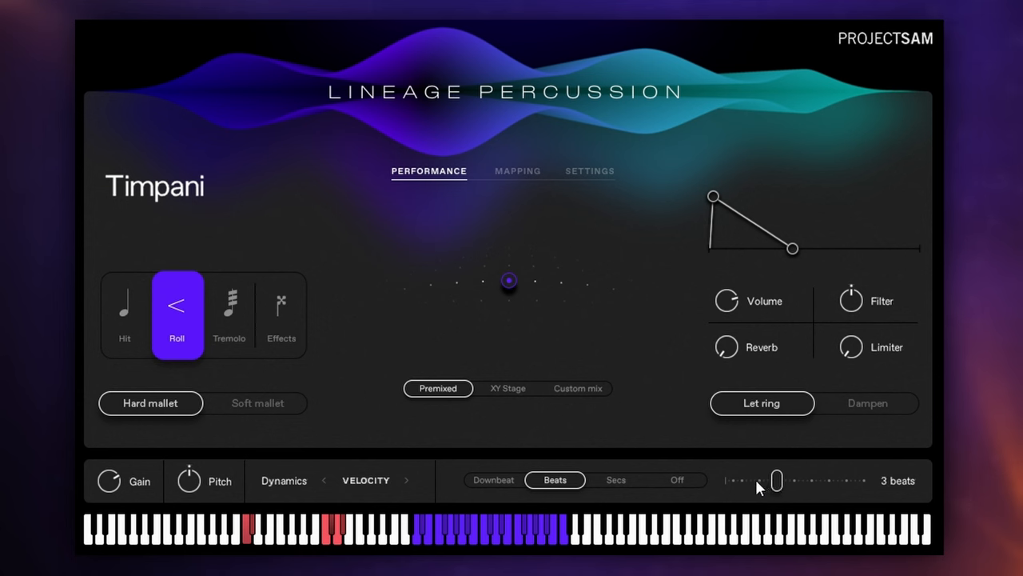
pyautogui.moveTo(775, 480); pyautogui.dragTo(758, 480)
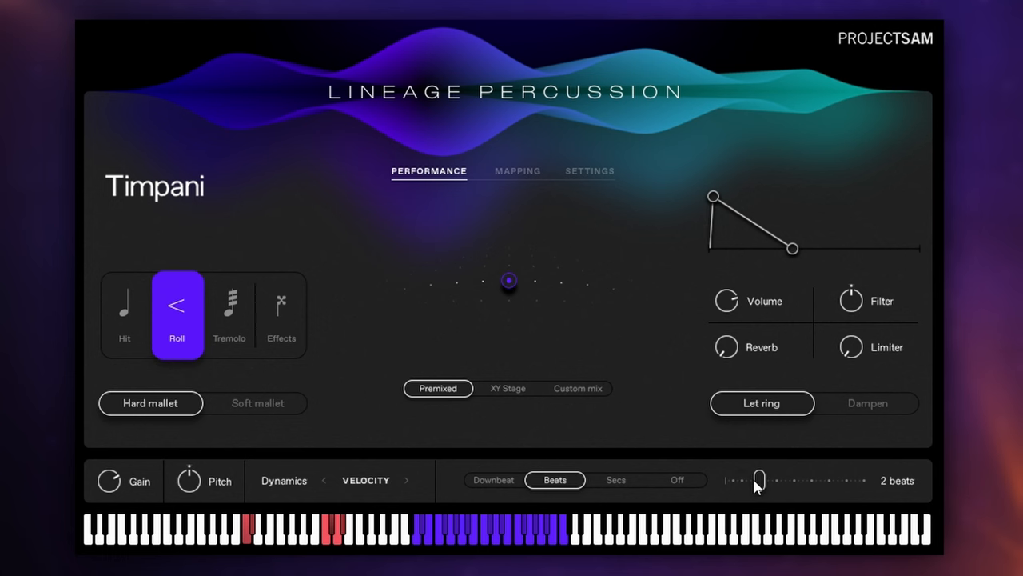
pyautogui.moveTo(502, 443)
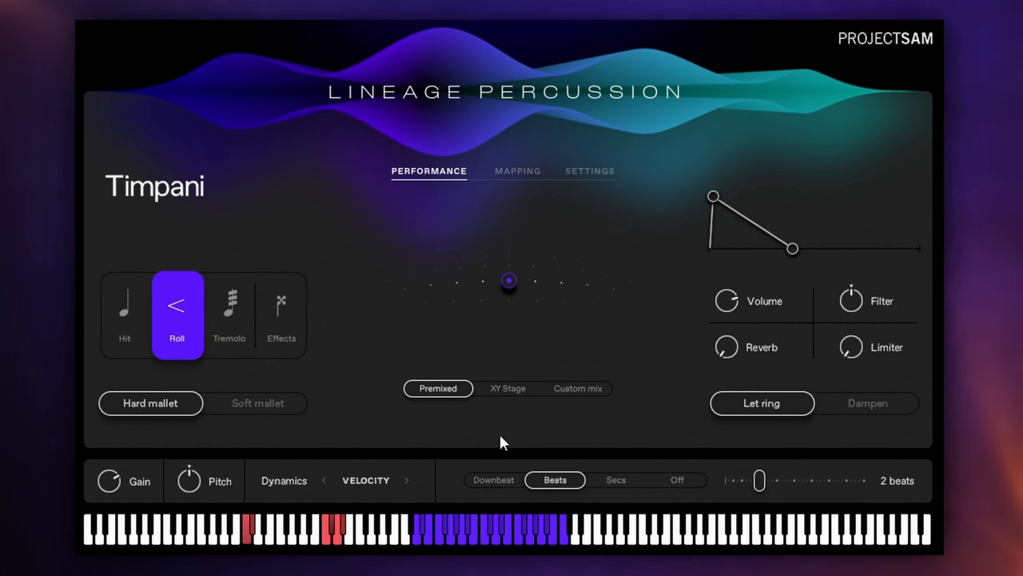
pyautogui.moveTo(503, 486)
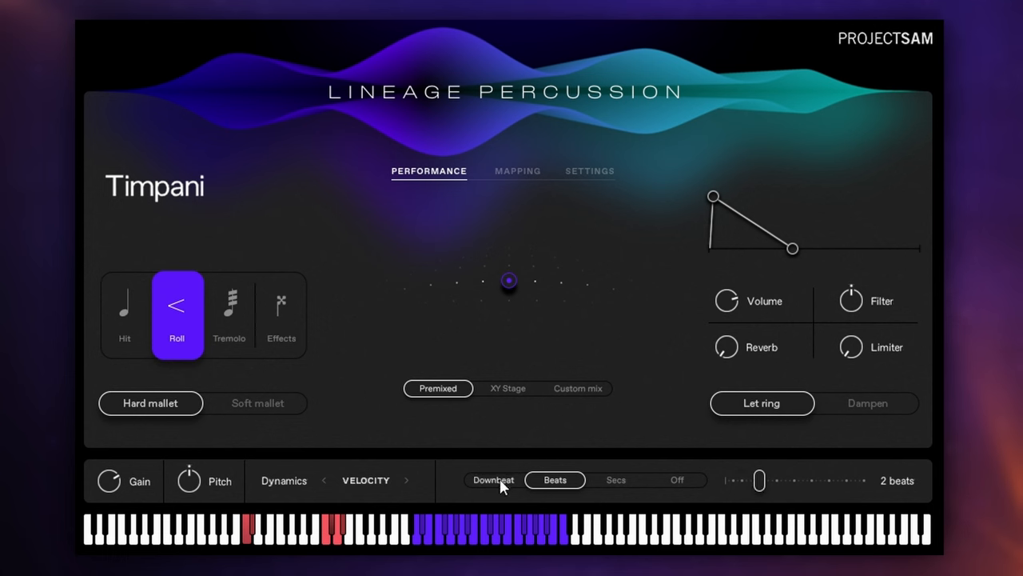
# Step: Set the roll sync to Downbeat and adjust the held timpani note in the piano roll to test it
pyautogui.click(493, 479)
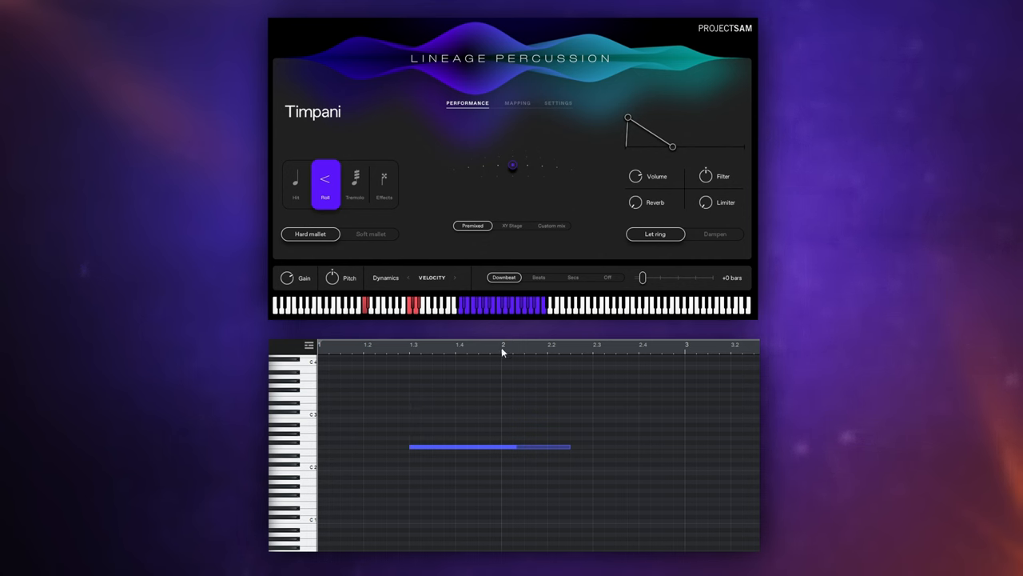
pyautogui.moveTo(542, 448)
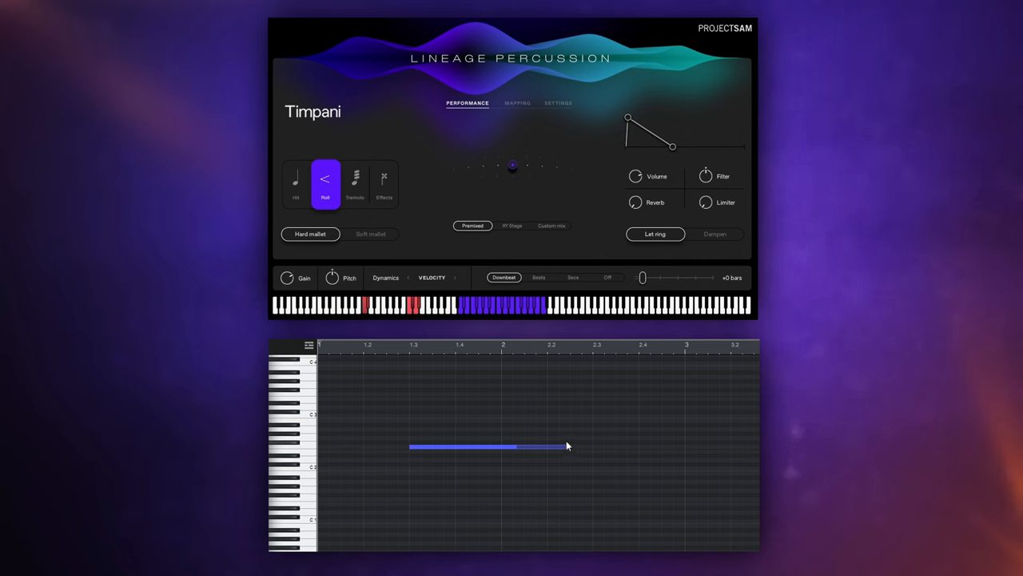
pyautogui.moveTo(556, 409)
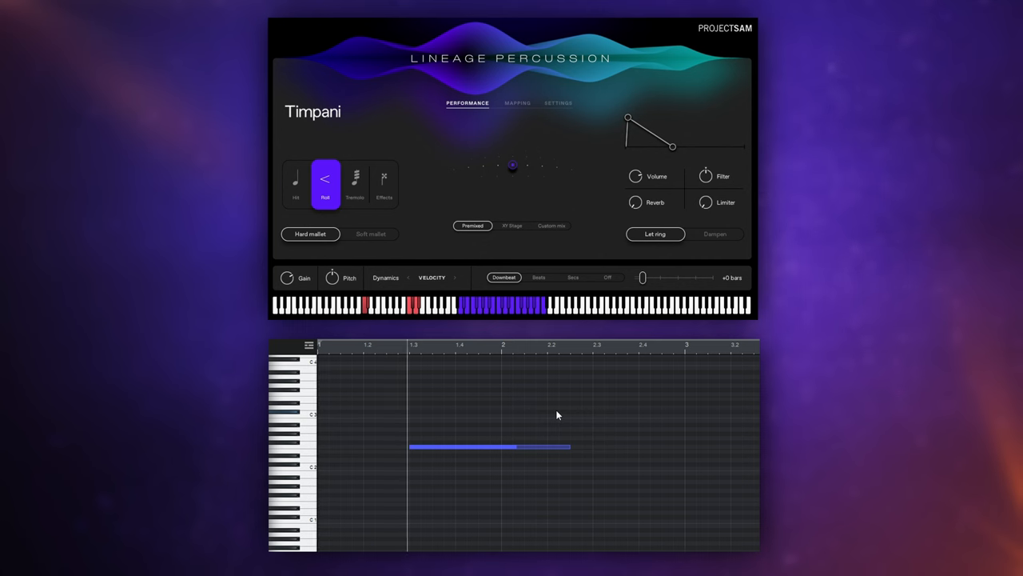
pyautogui.moveTo(538, 430)
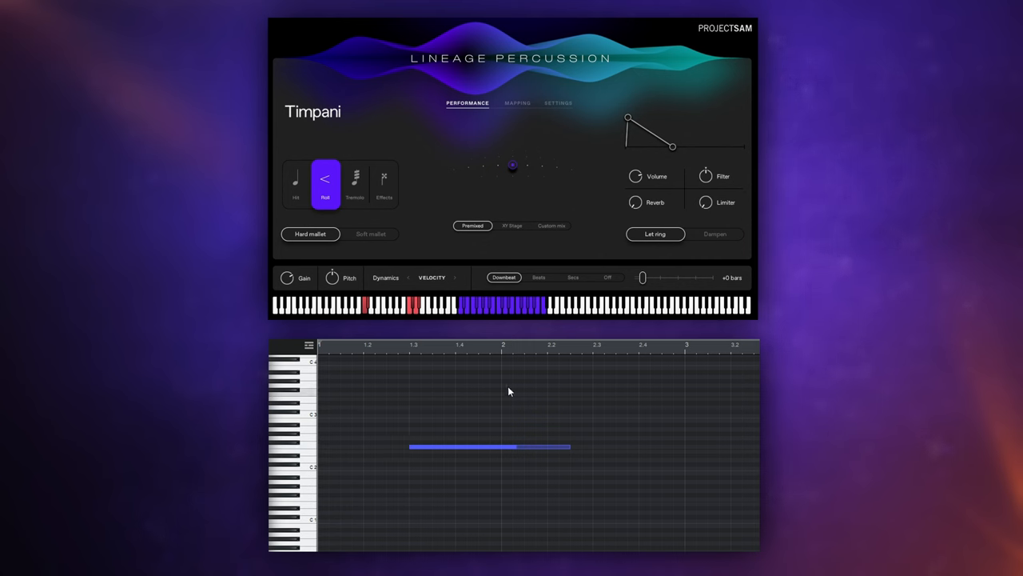
pyautogui.moveTo(489, 448)
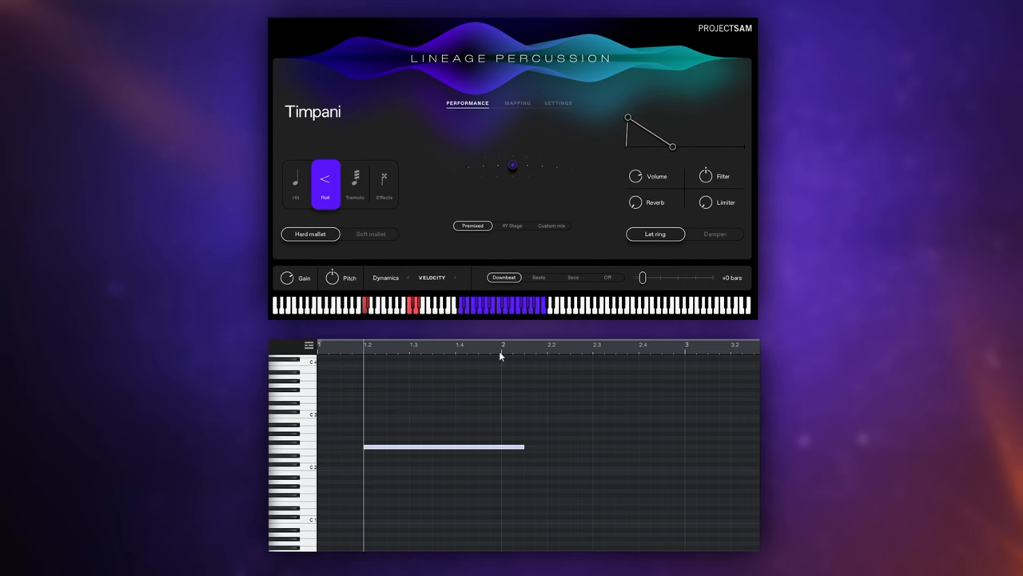
pyautogui.moveTo(525, 446); pyautogui.dragTo(630, 446)
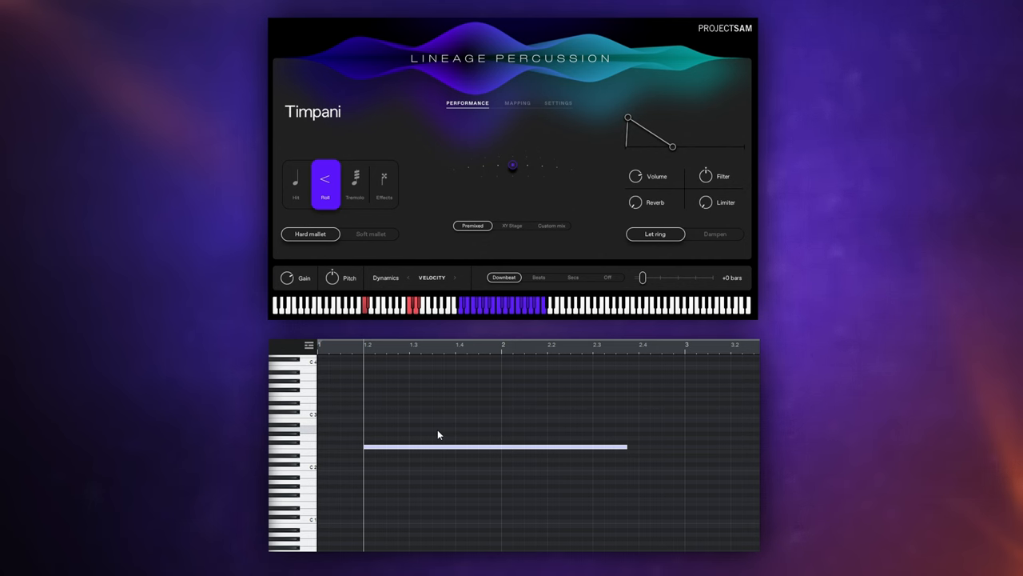
pyautogui.moveTo(682, 357)
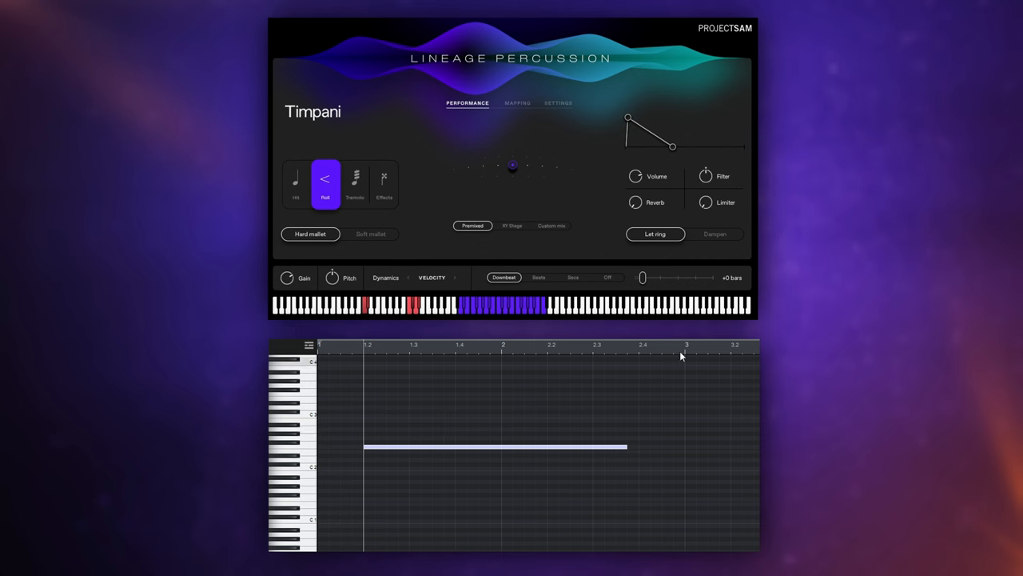
pyautogui.moveTo(390, 114)
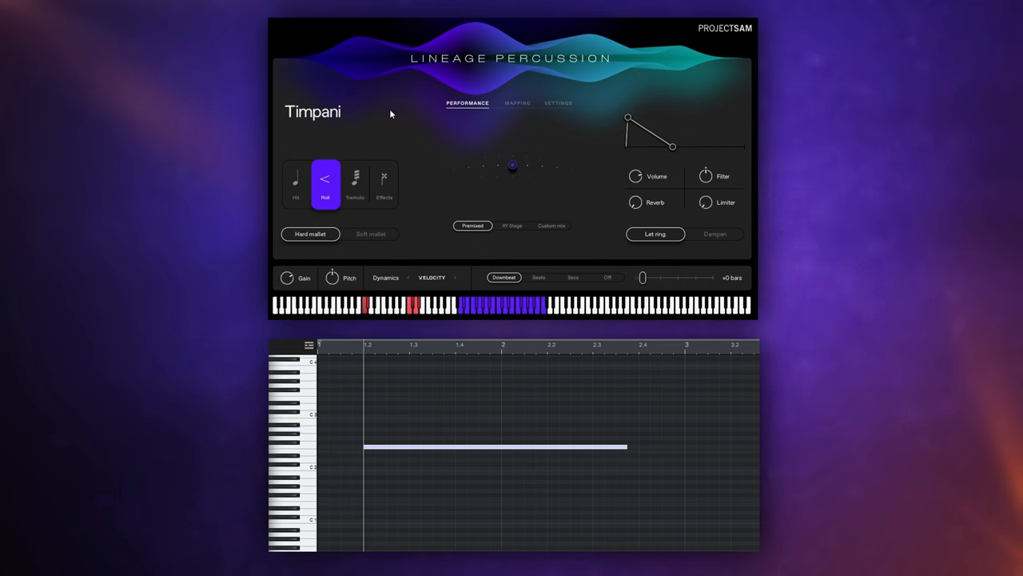
pyautogui.moveTo(393, 119)
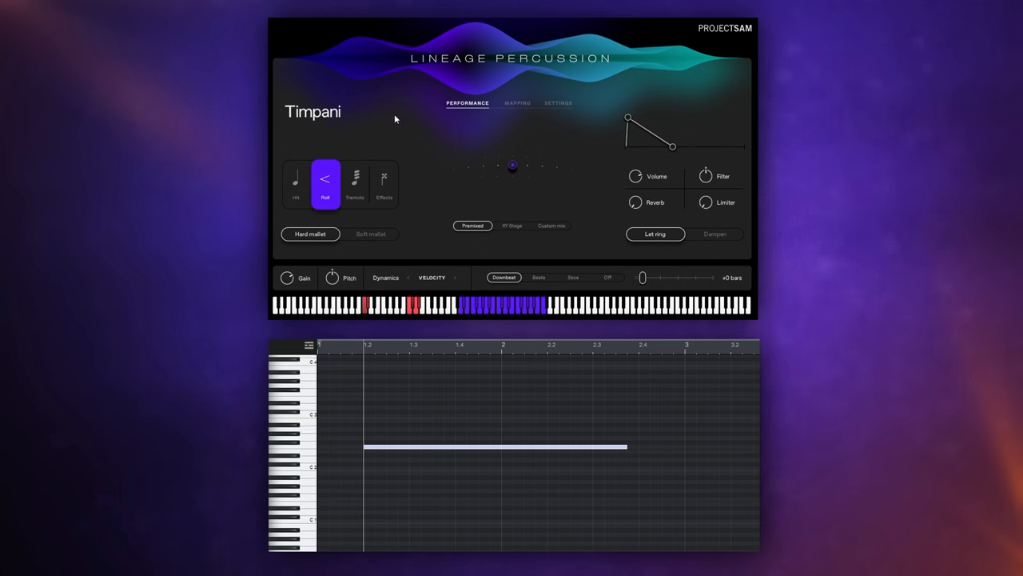
pyautogui.moveTo(387, 111)
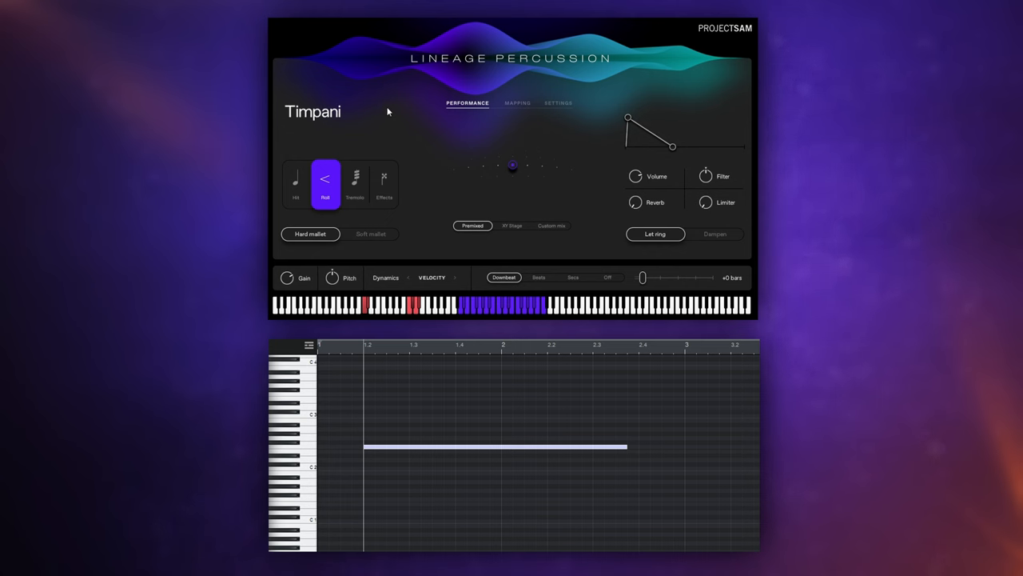
pyautogui.moveTo(391, 104)
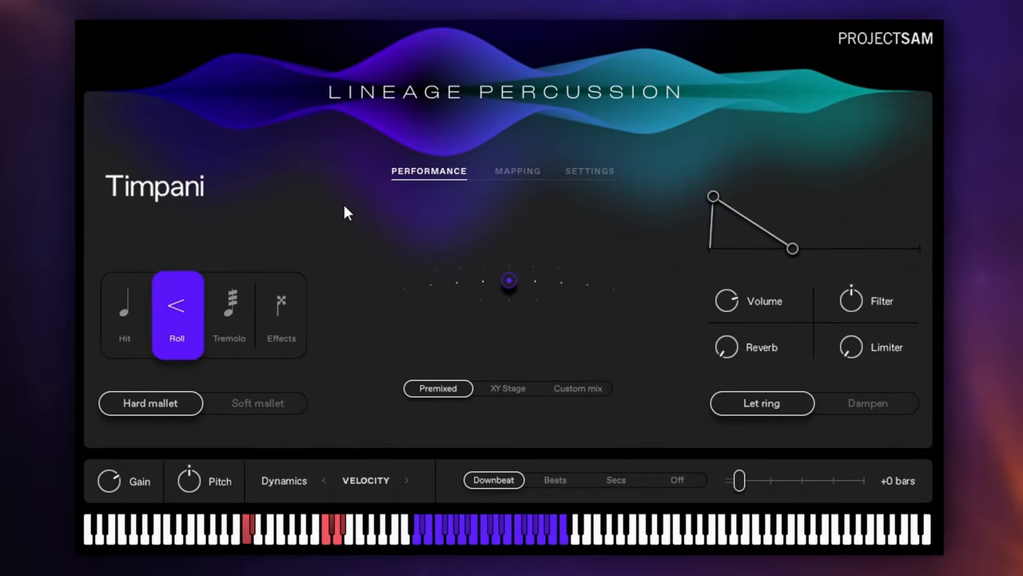
pyautogui.moveTo(230, 320)
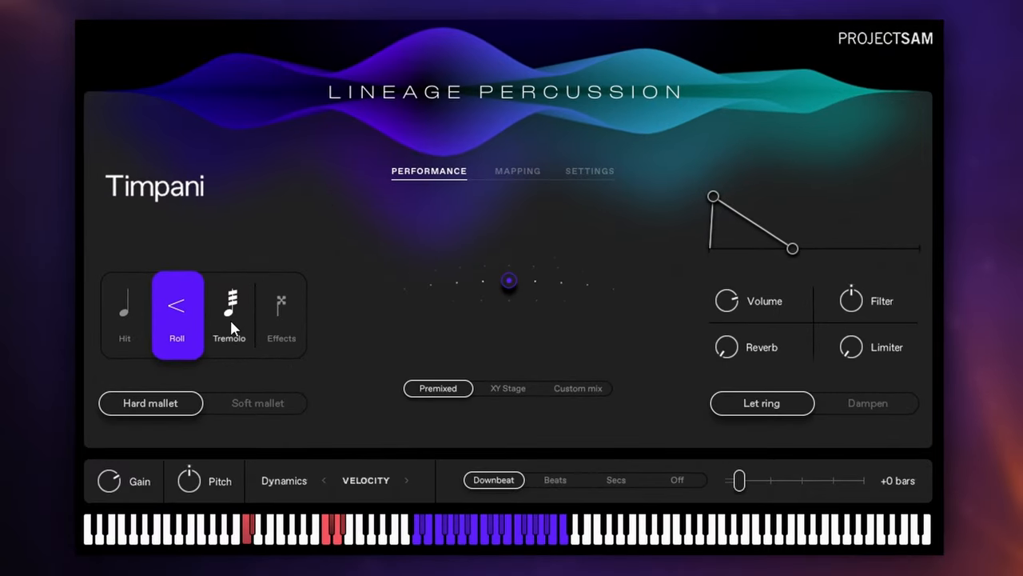
# Step: Select the Tremolo articulation so dynamics follow the mod wheel
pyautogui.click(230, 312)
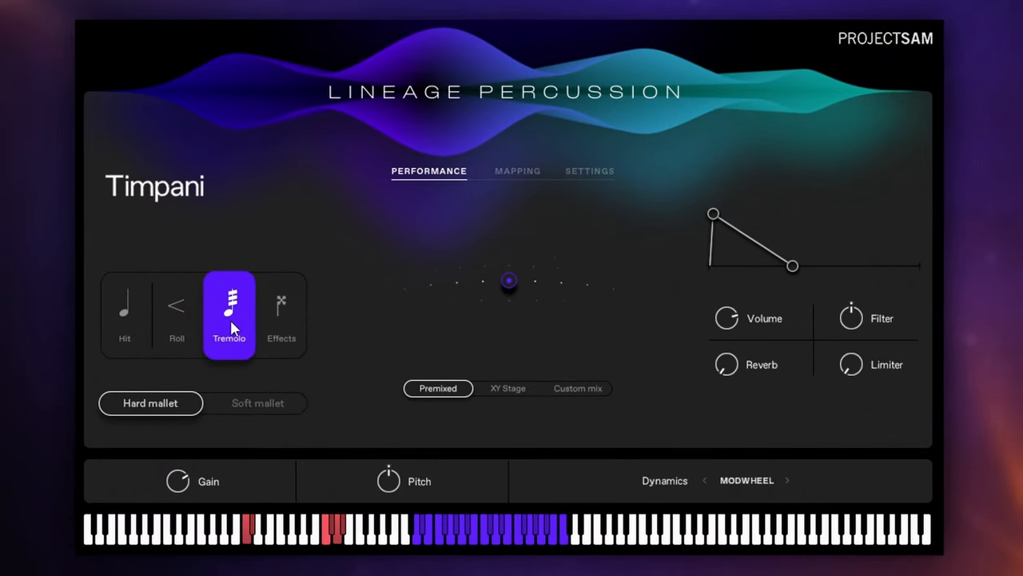
pyautogui.moveTo(361, 243)
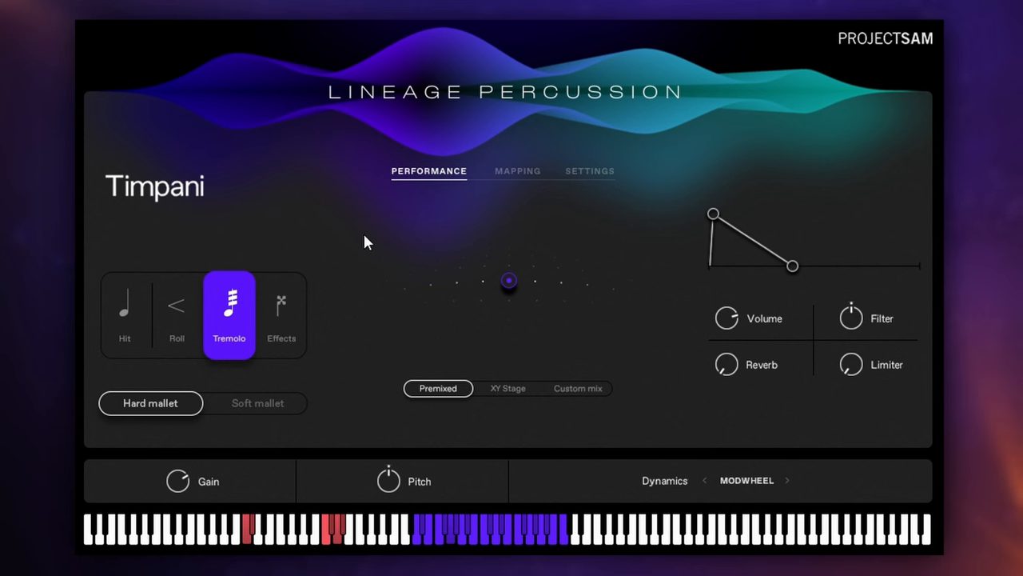
pyautogui.moveTo(381, 246)
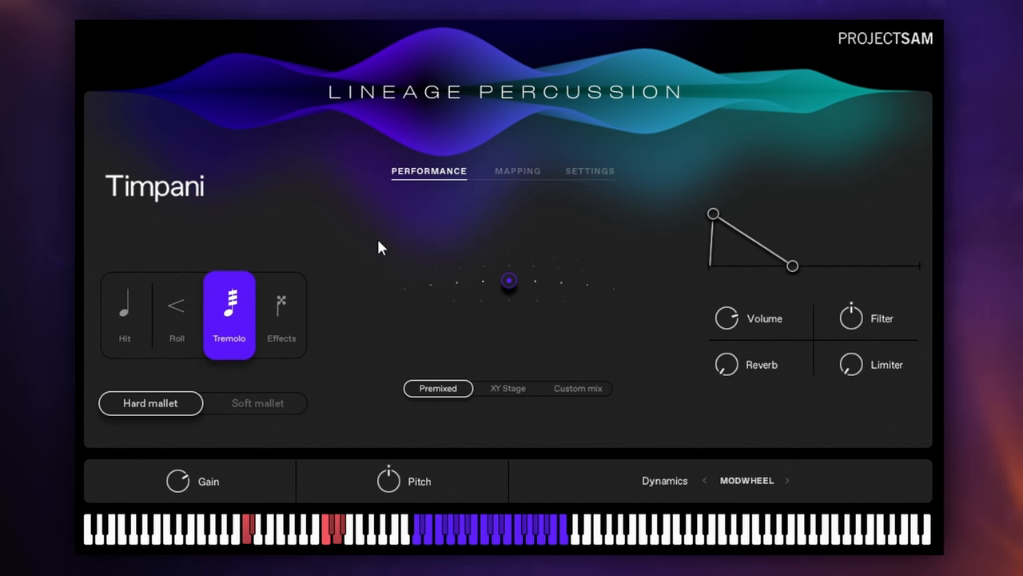
pyautogui.moveTo(382, 235)
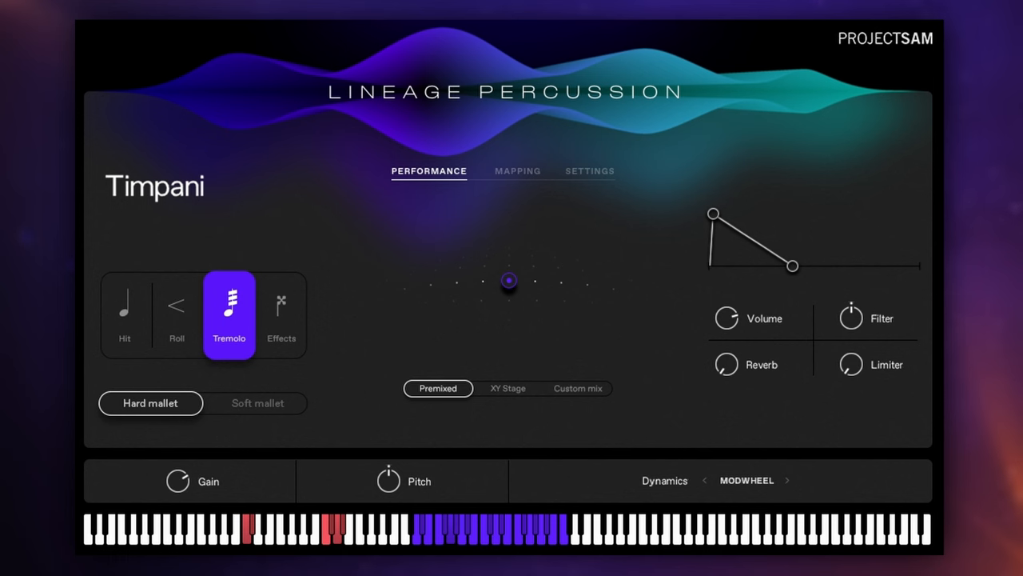
pyautogui.moveTo(430, 347)
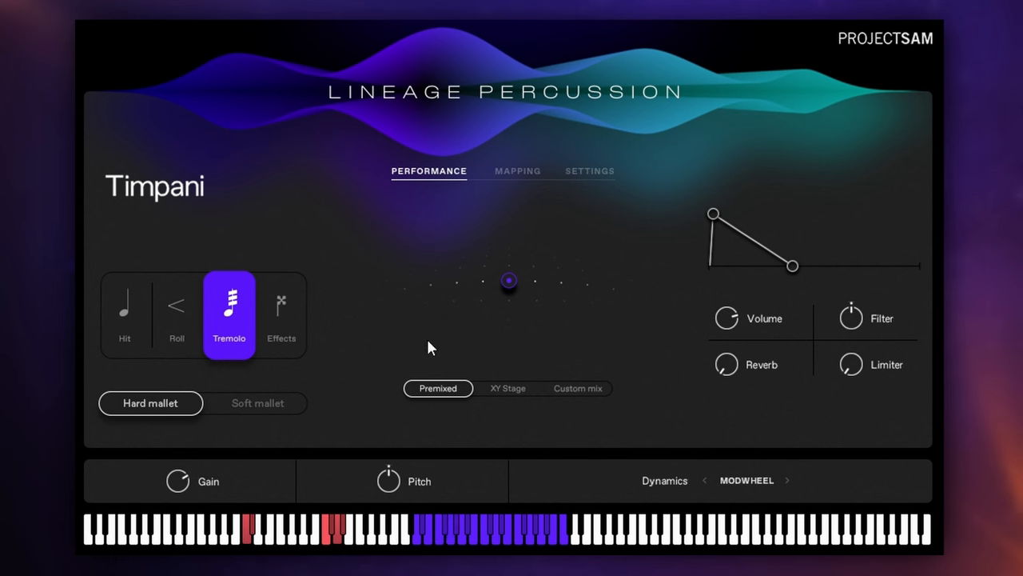
pyautogui.moveTo(447, 317)
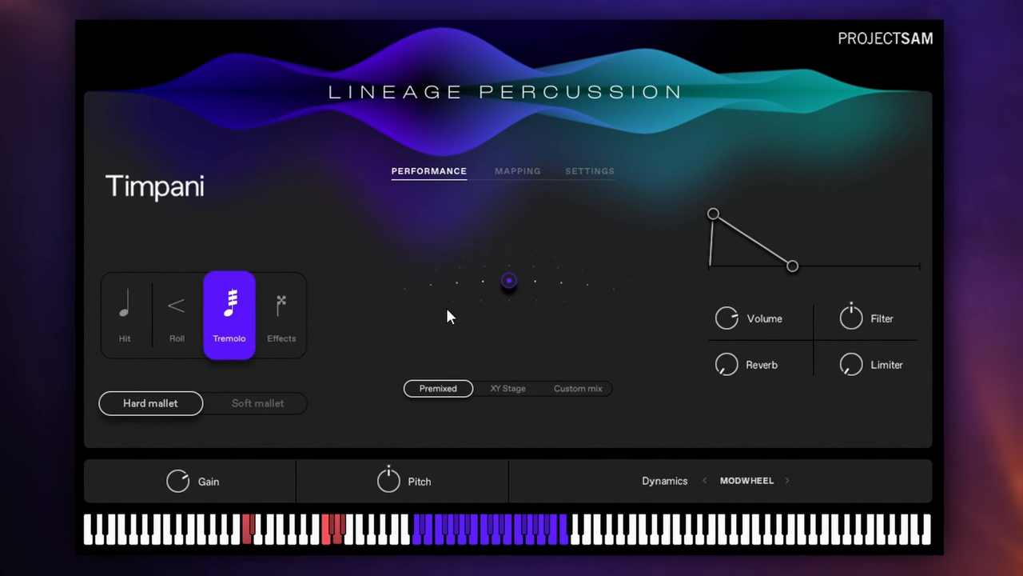
pyautogui.moveTo(281, 328)
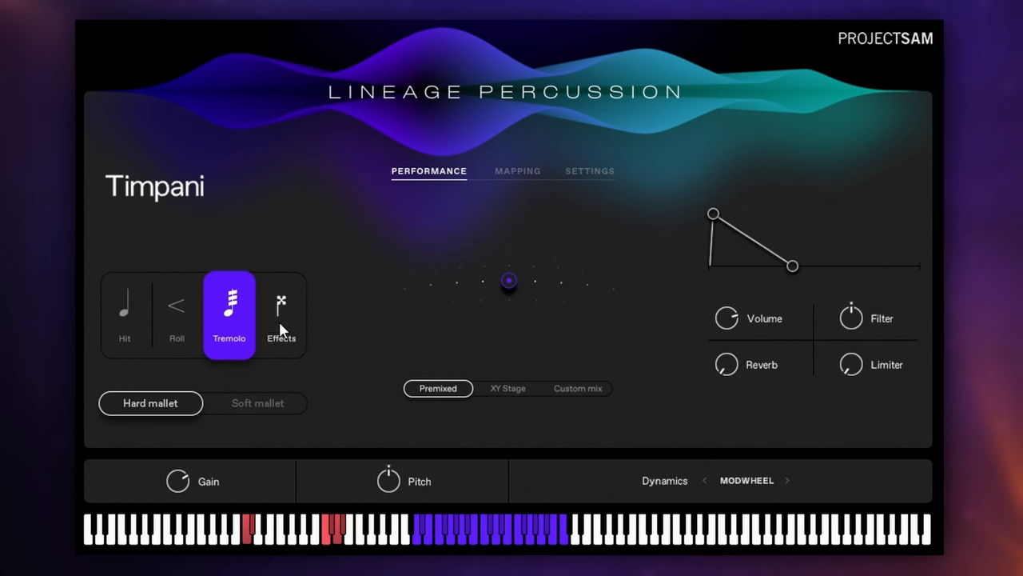
# Step: Audition the Effects articulation, then settle on Hit with velocity-controlled dynamics
pyautogui.click(282, 314)
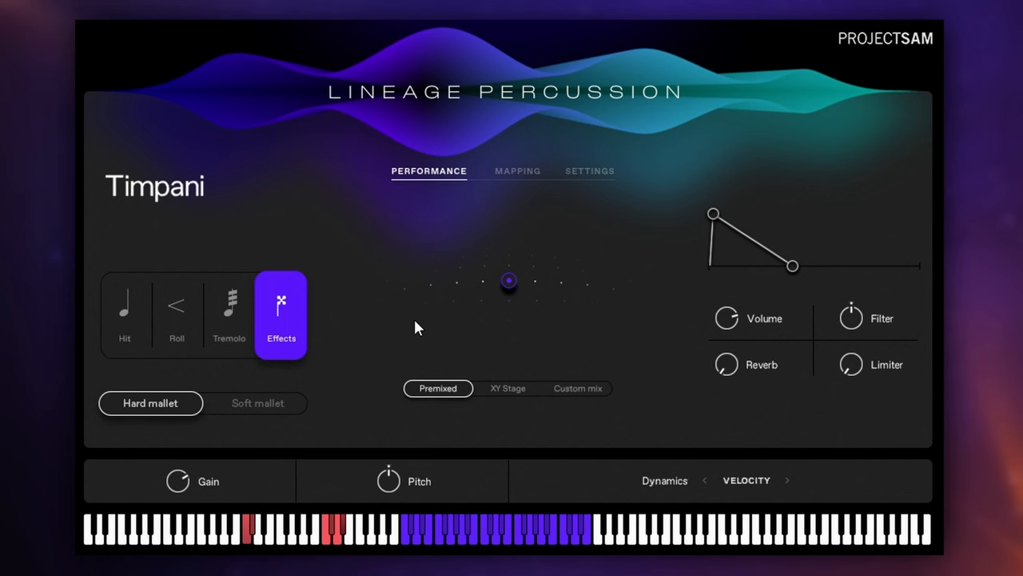
pyautogui.click(125, 313)
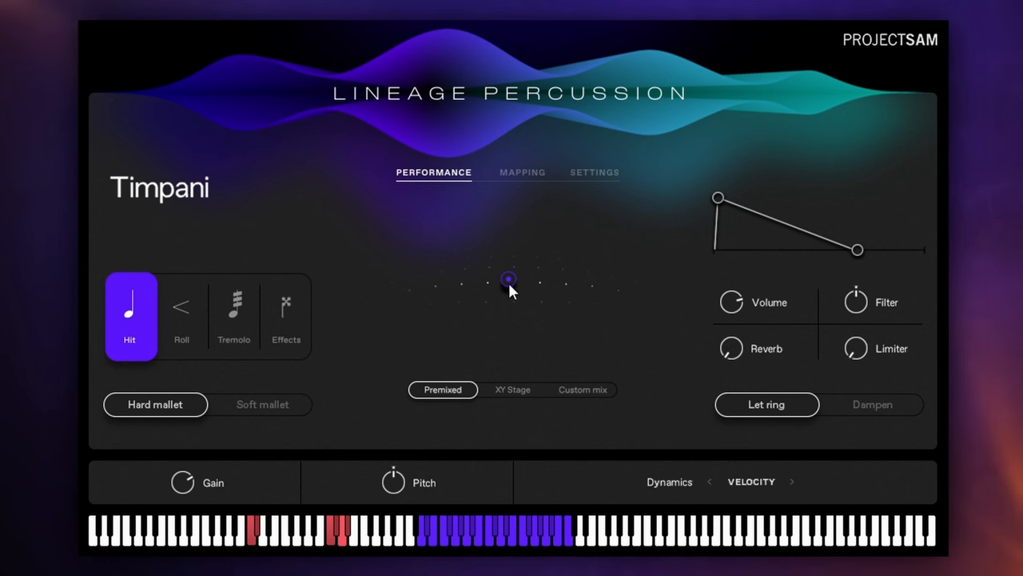
# Step: Audition the premixed mic position left and centre, then choose the XY Stage mic mode
pyautogui.moveTo(509, 280); pyautogui.dragTo(448, 282)
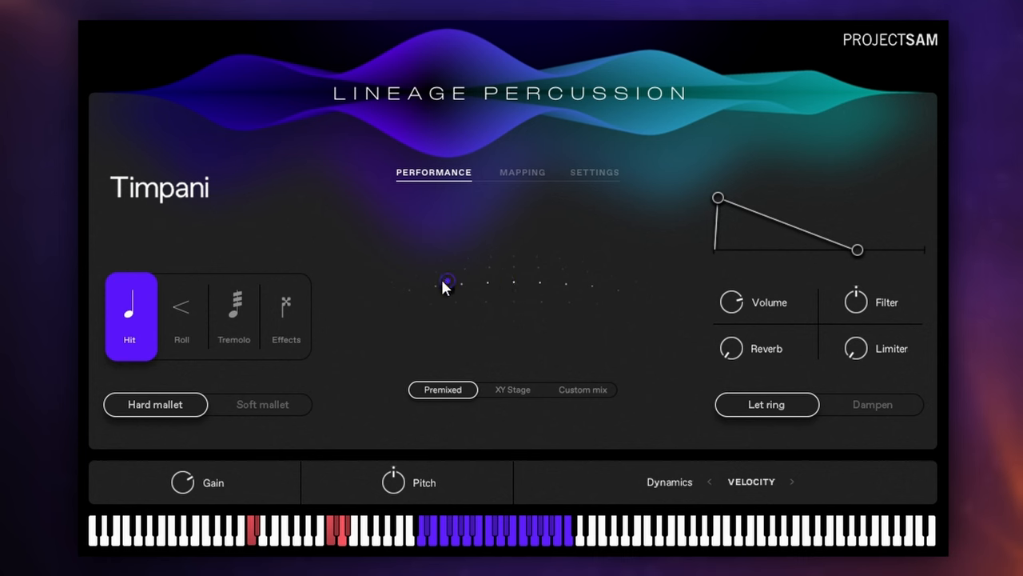
pyautogui.moveTo(447, 281); pyautogui.dragTo(598, 288)
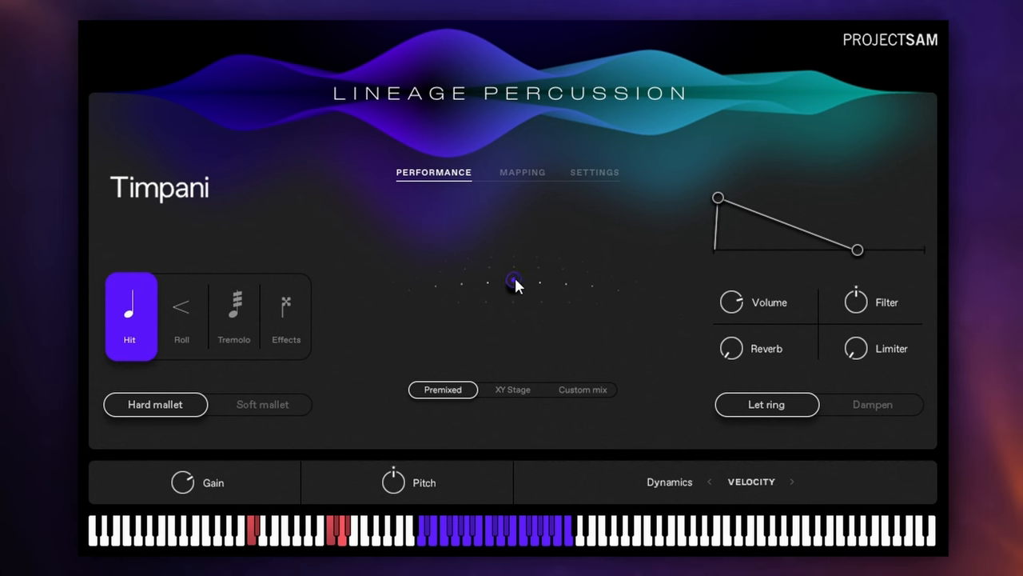
pyautogui.click(512, 390)
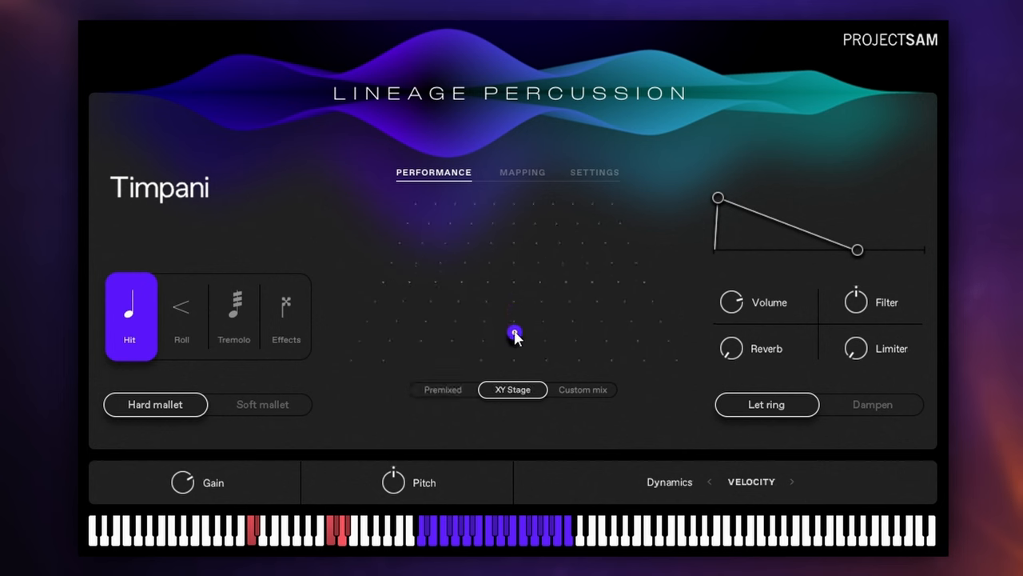
# Step: Audition the stage listening point around the edges and leave it near the stage middle
pyautogui.moveTo(515, 334); pyautogui.dragTo(514, 269)
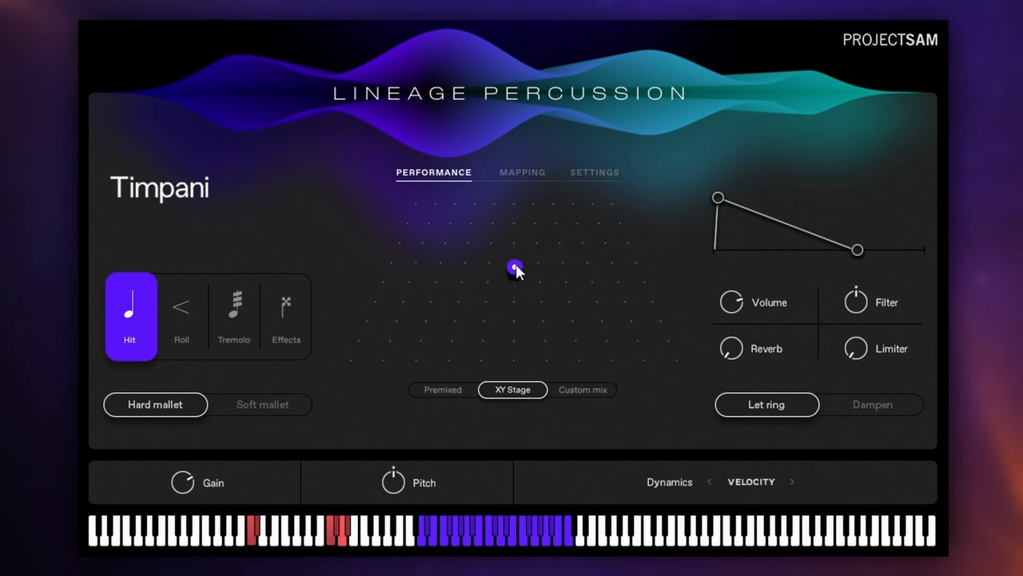
pyautogui.moveTo(515, 269); pyautogui.dragTo(510, 285)
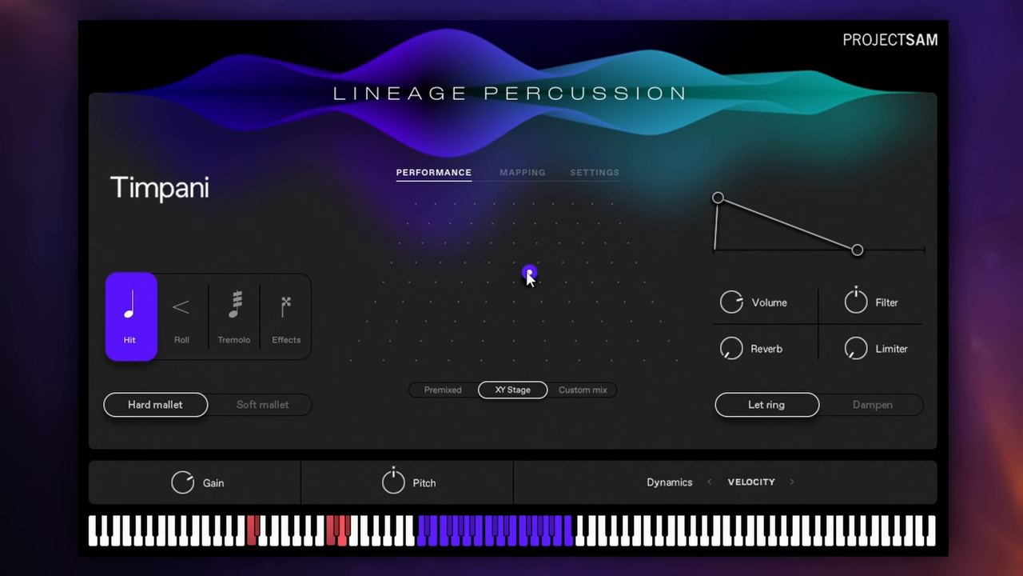
pyautogui.moveTo(529, 273); pyautogui.dragTo(512, 236)
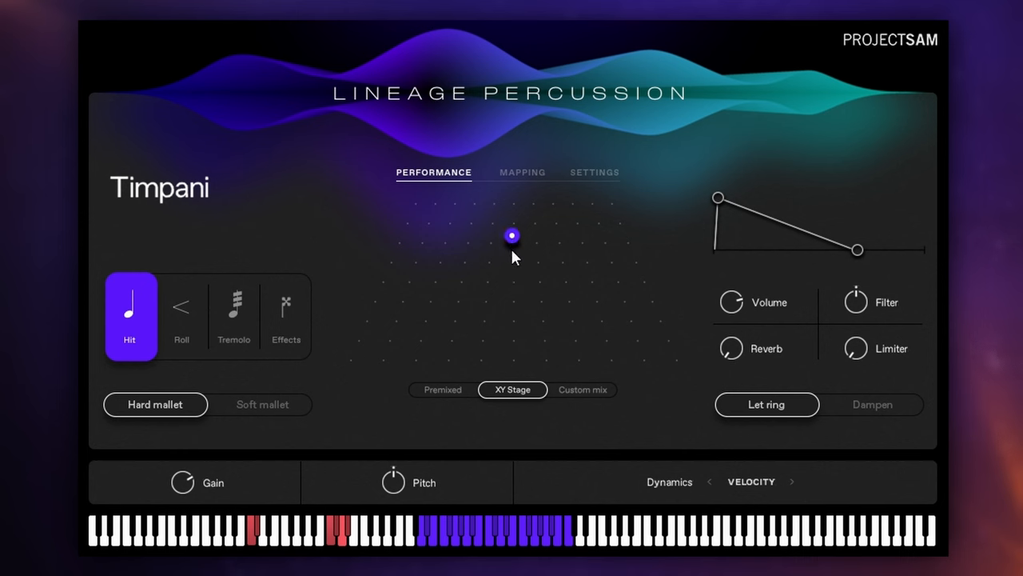
pyautogui.moveTo(512, 235); pyautogui.dragTo(510, 281)
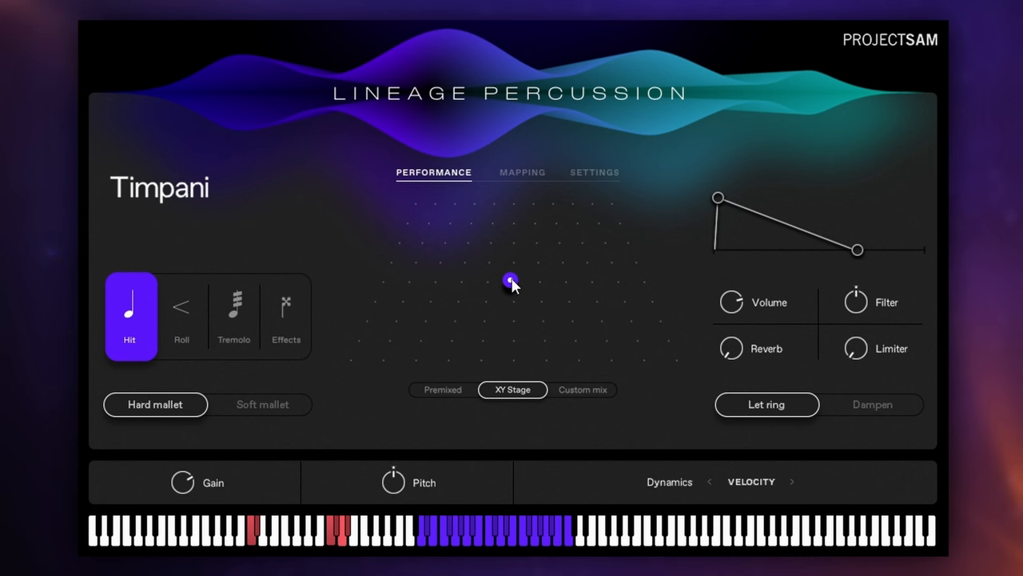
pyautogui.moveTo(512, 281); pyautogui.dragTo(488, 288)
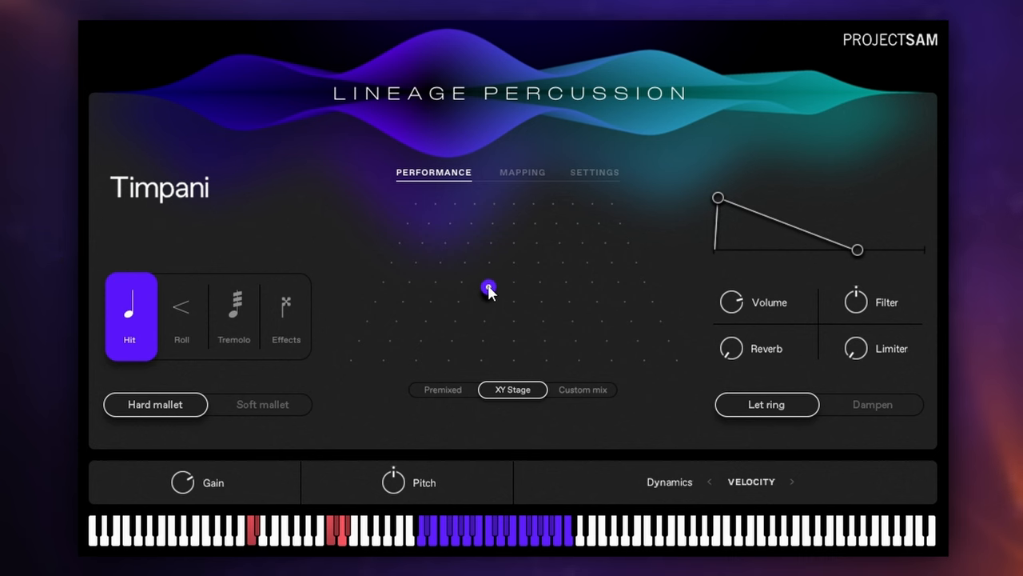
pyautogui.moveTo(490, 286); pyautogui.dragTo(364, 334)
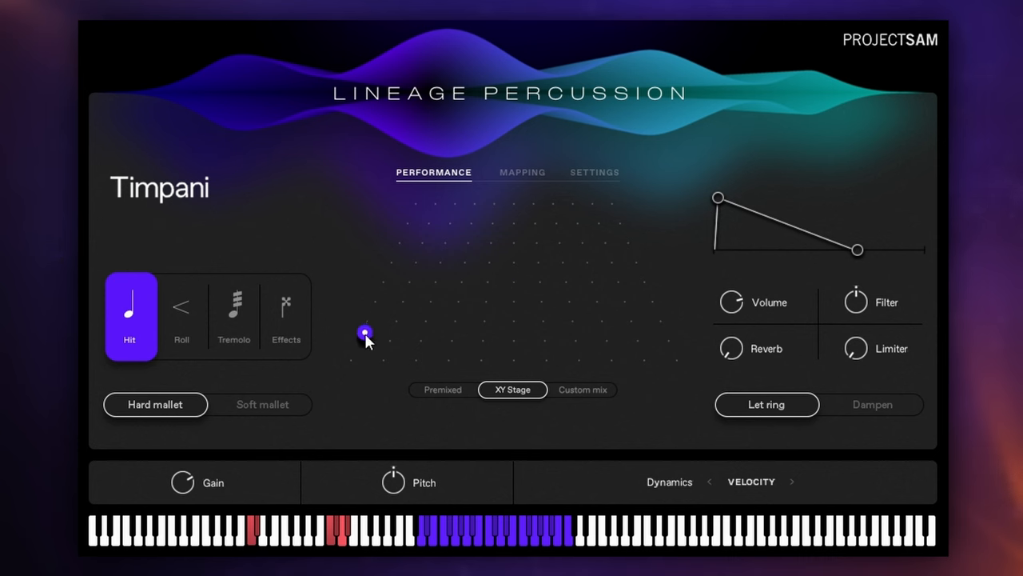
pyautogui.moveTo(365, 334); pyautogui.dragTo(362, 355)
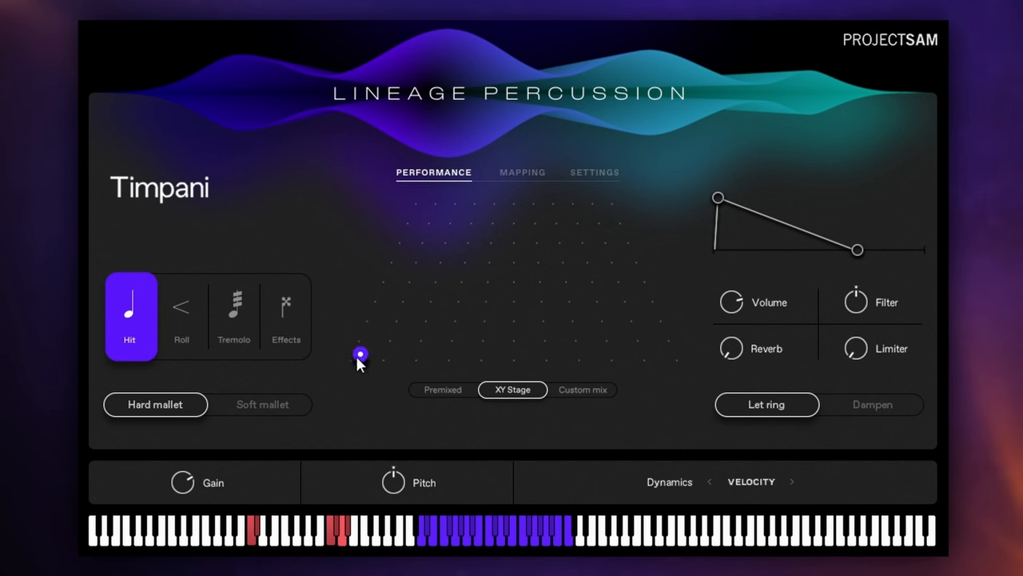
pyautogui.moveTo(361, 355); pyautogui.dragTo(515, 355)
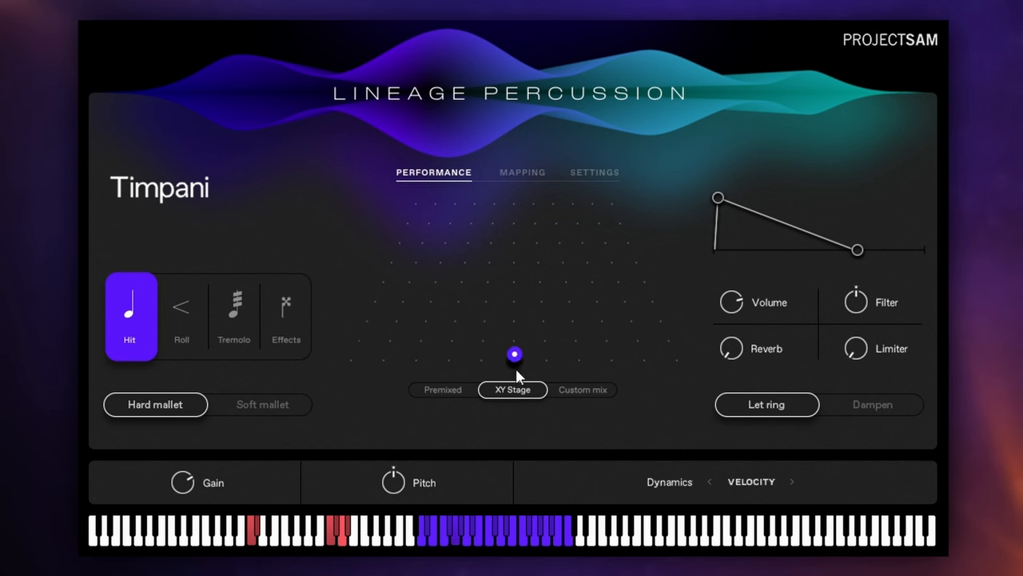
pyautogui.moveTo(515, 355); pyautogui.dragTo(566, 316)
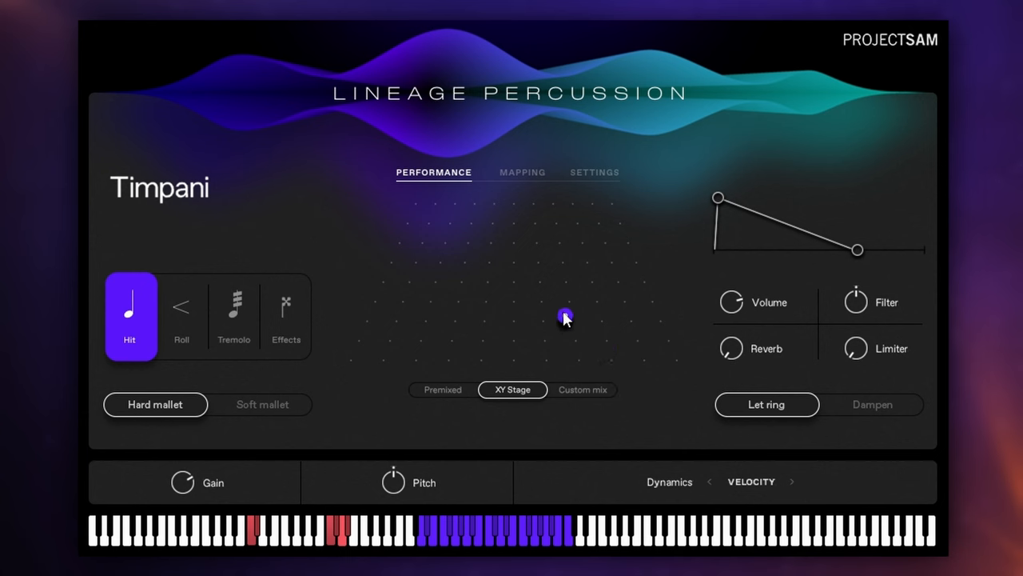
pyautogui.moveTo(566, 317); pyautogui.dragTo(544, 209)
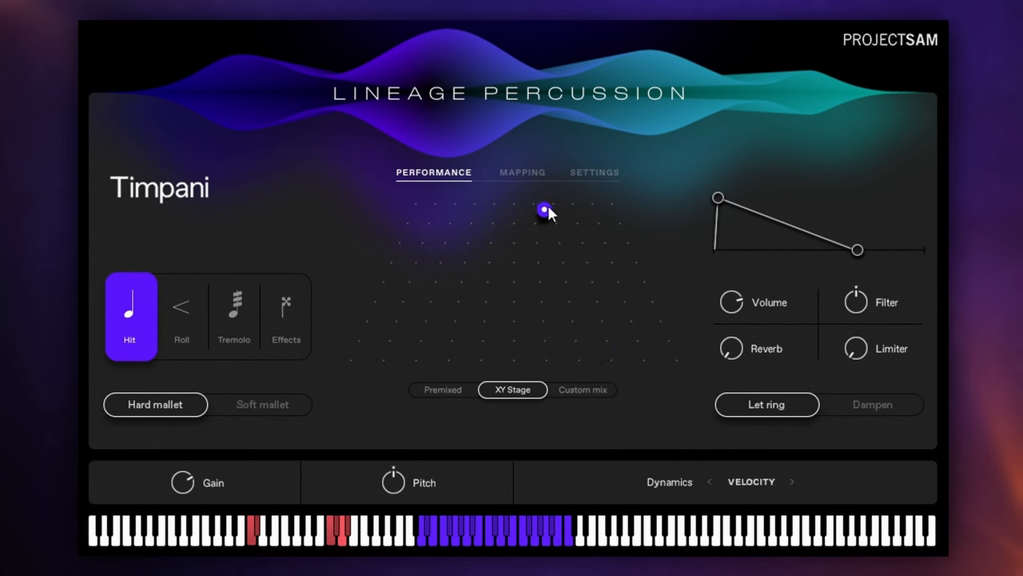
pyautogui.moveTo(543, 210); pyautogui.dragTo(576, 209)
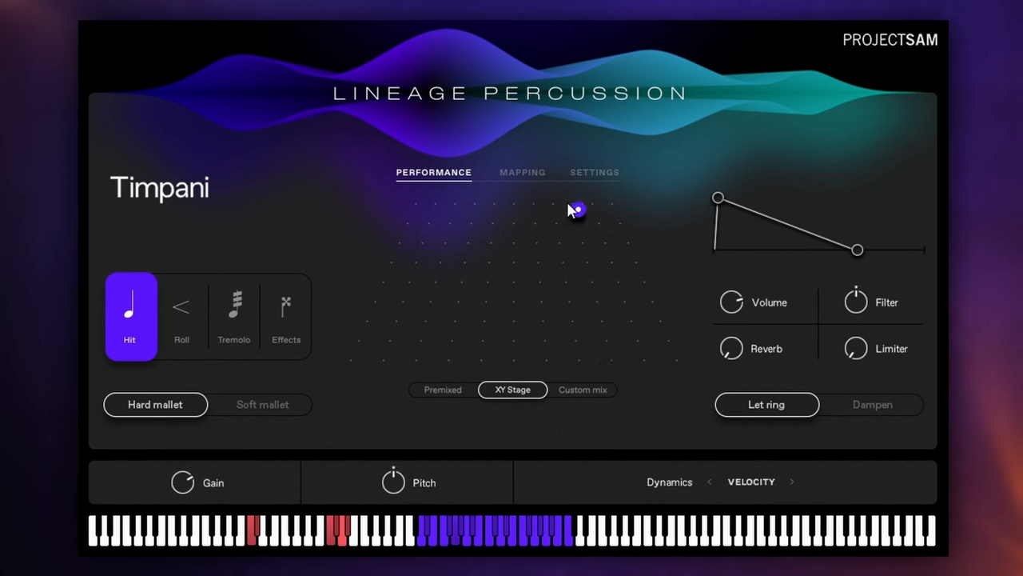
pyautogui.moveTo(576, 210); pyautogui.dragTo(444, 250)
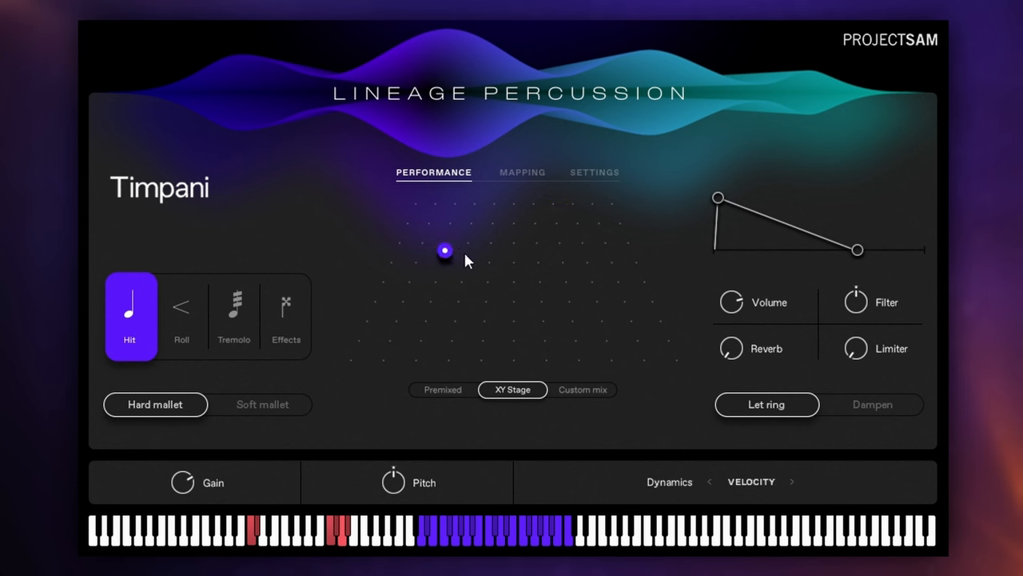
pyautogui.moveTo(445, 249); pyautogui.dragTo(518, 285)
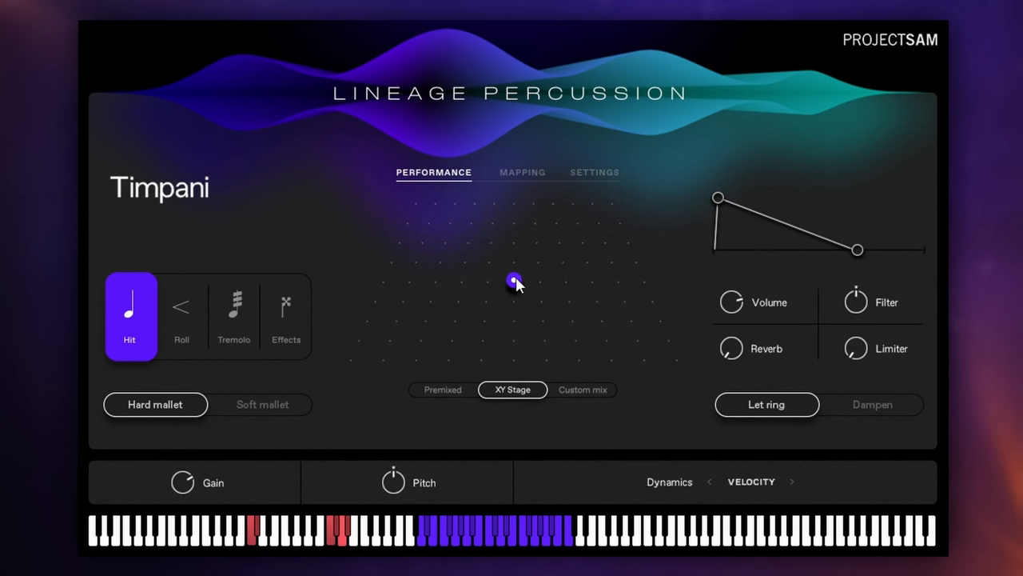
pyautogui.moveTo(605, 377)
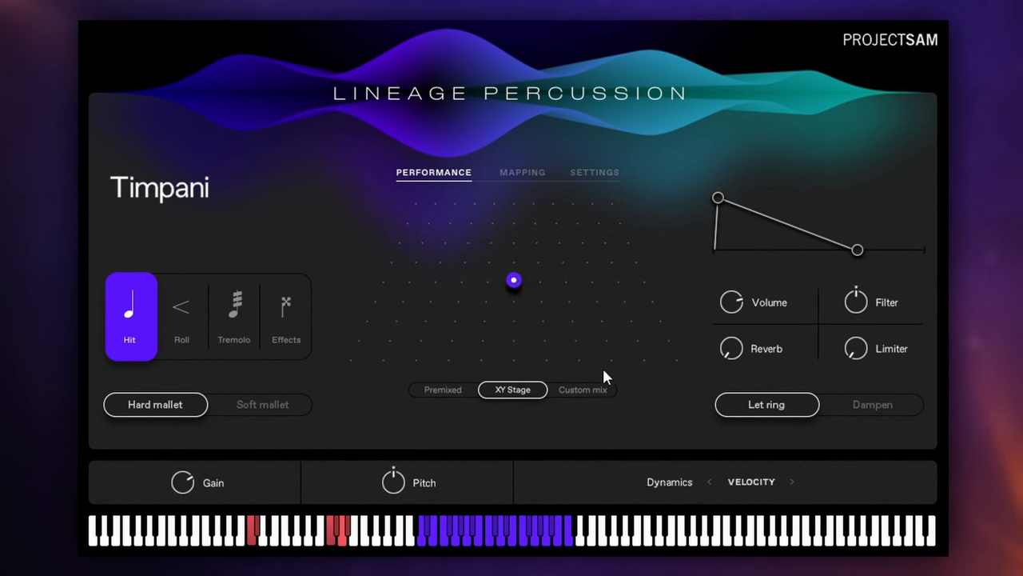
# Step: Try a Custom mix with Close and Far mics raised to full, then revert to Premixed
pyautogui.click(582, 390)
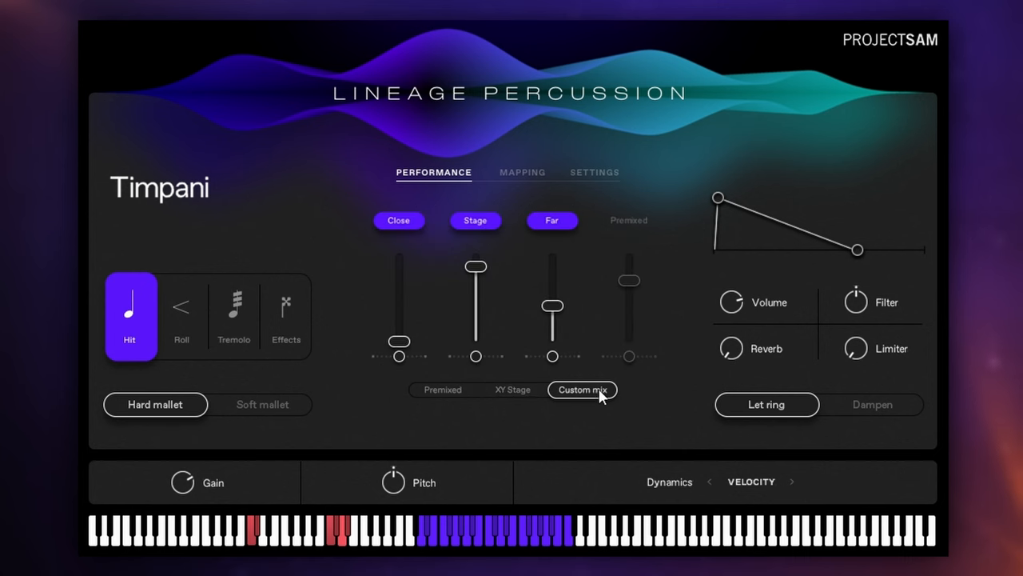
pyautogui.moveTo(473, 270)
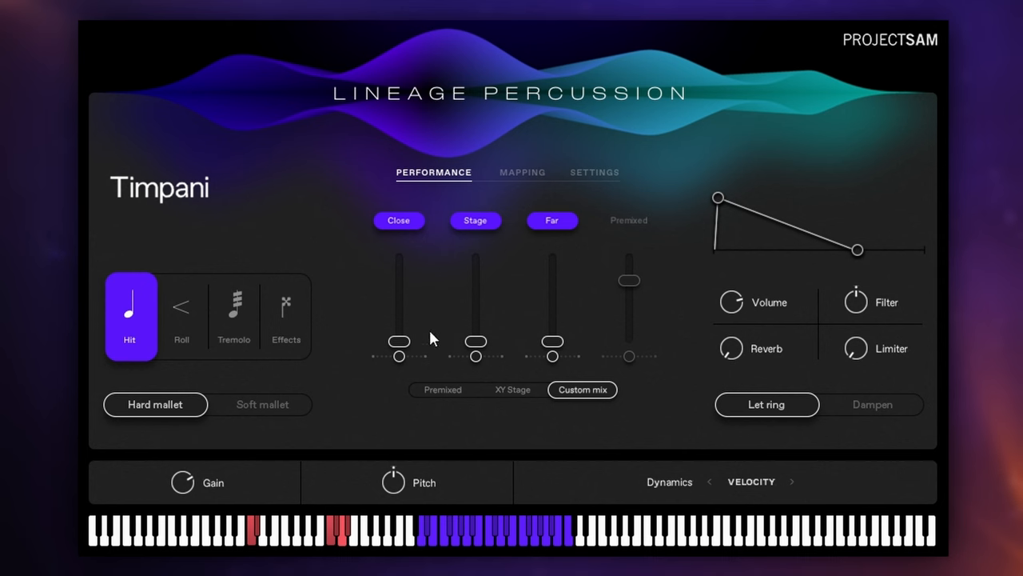
pyautogui.moveTo(398, 355); pyautogui.dragTo(398, 289)
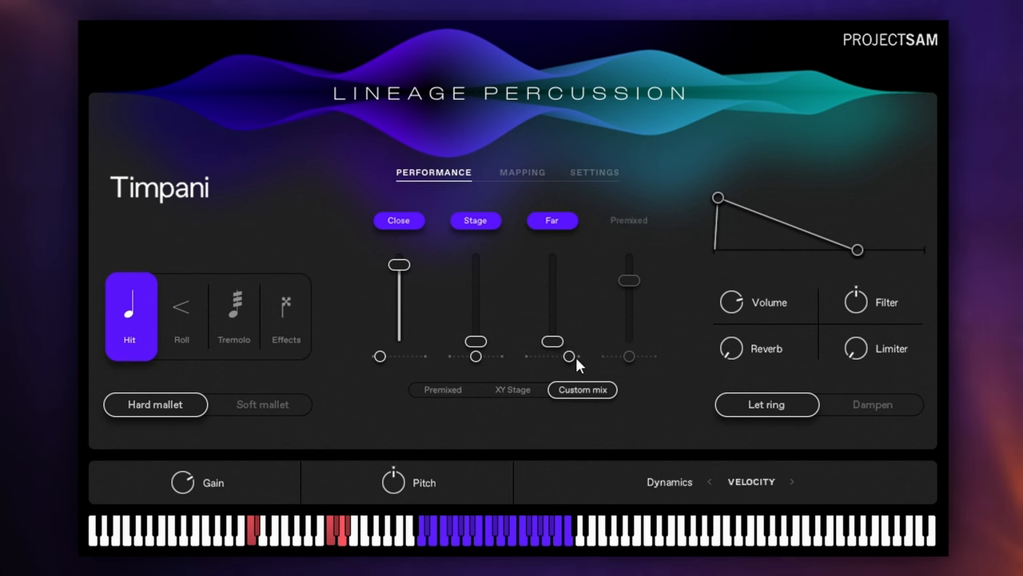
pyautogui.moveTo(569, 355); pyautogui.dragTo(552, 313)
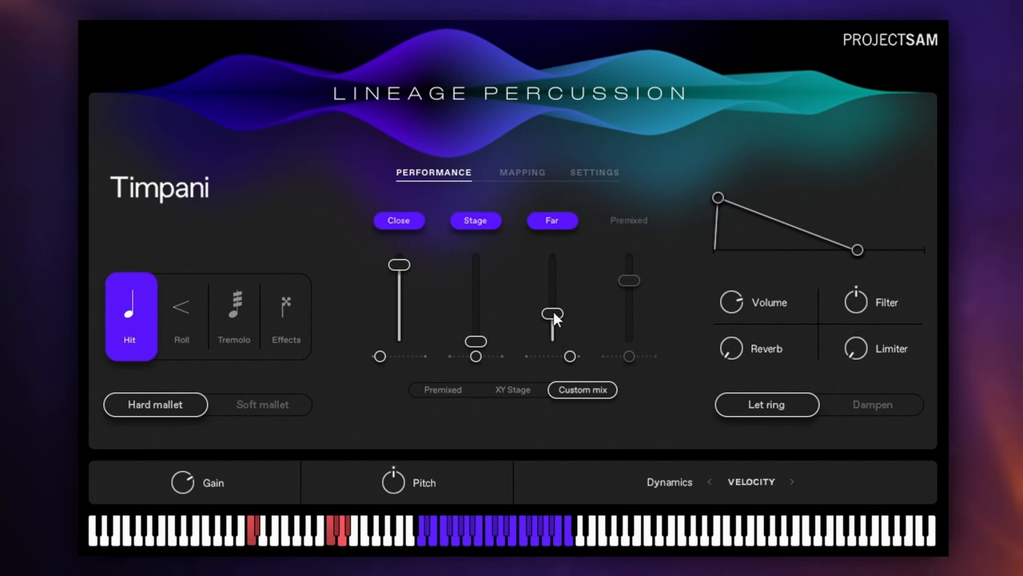
pyautogui.moveTo(551, 314); pyautogui.dragTo(552, 275)
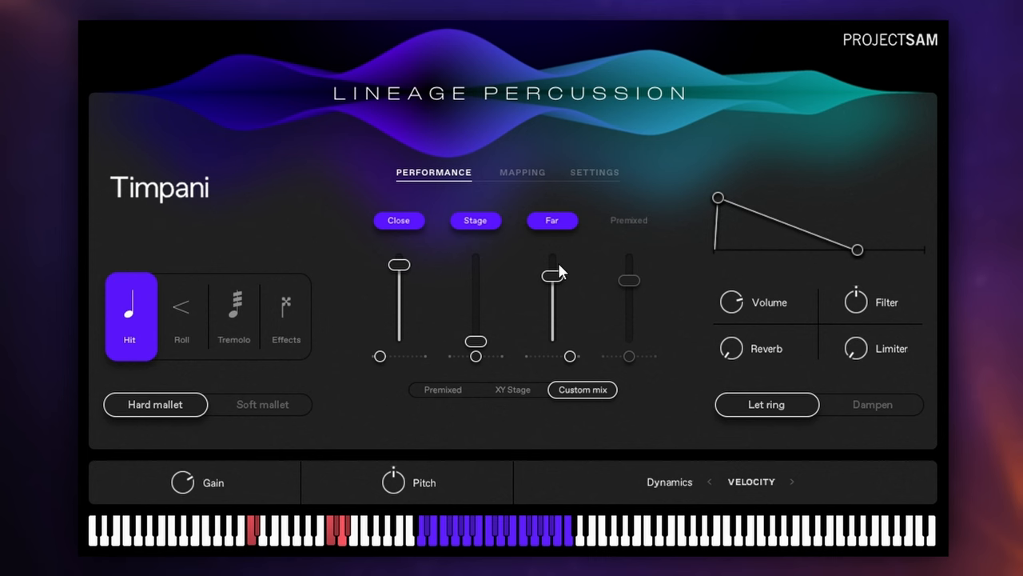
pyautogui.moveTo(595, 288)
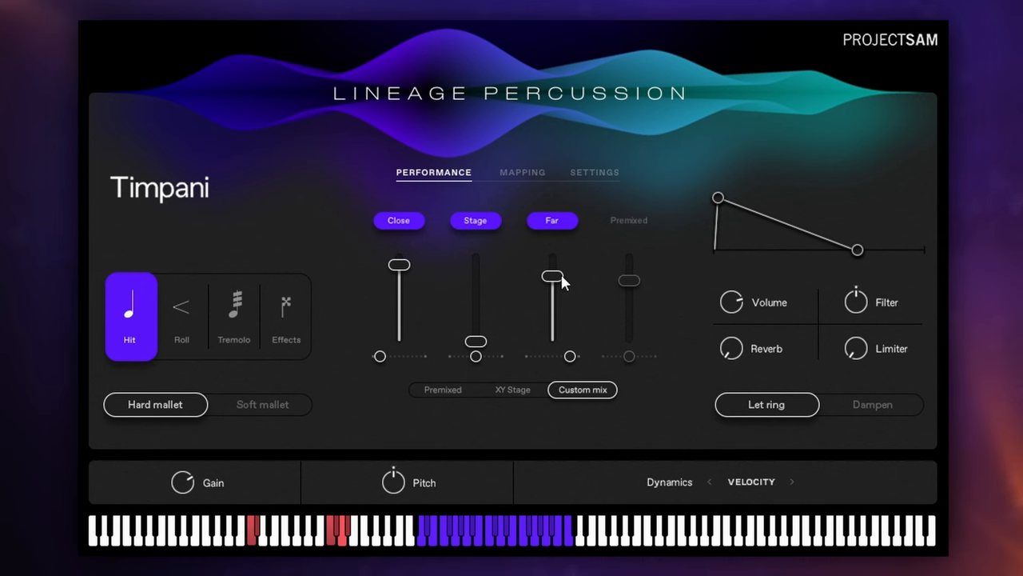
pyautogui.moveTo(572, 284)
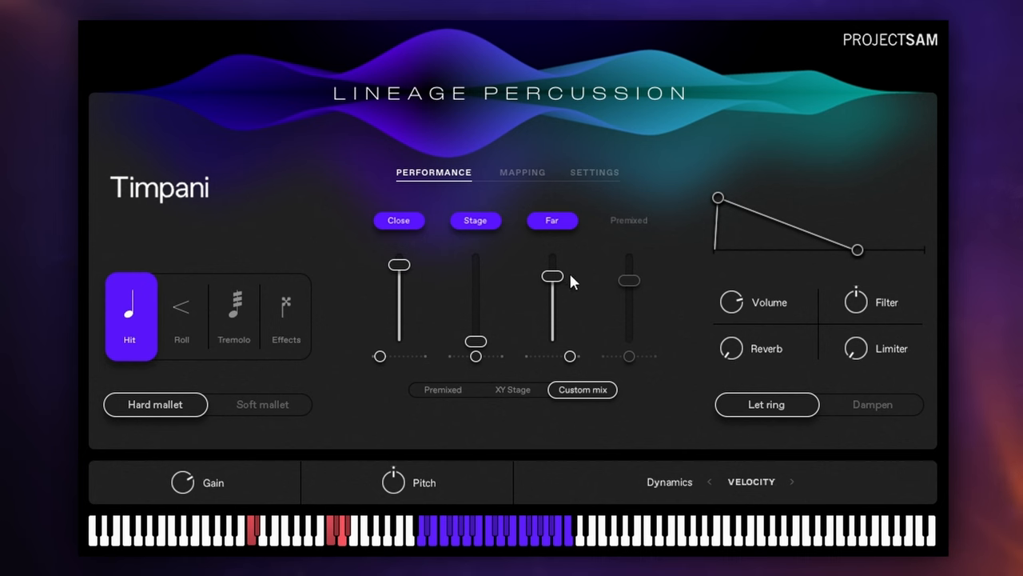
pyautogui.moveTo(670, 403)
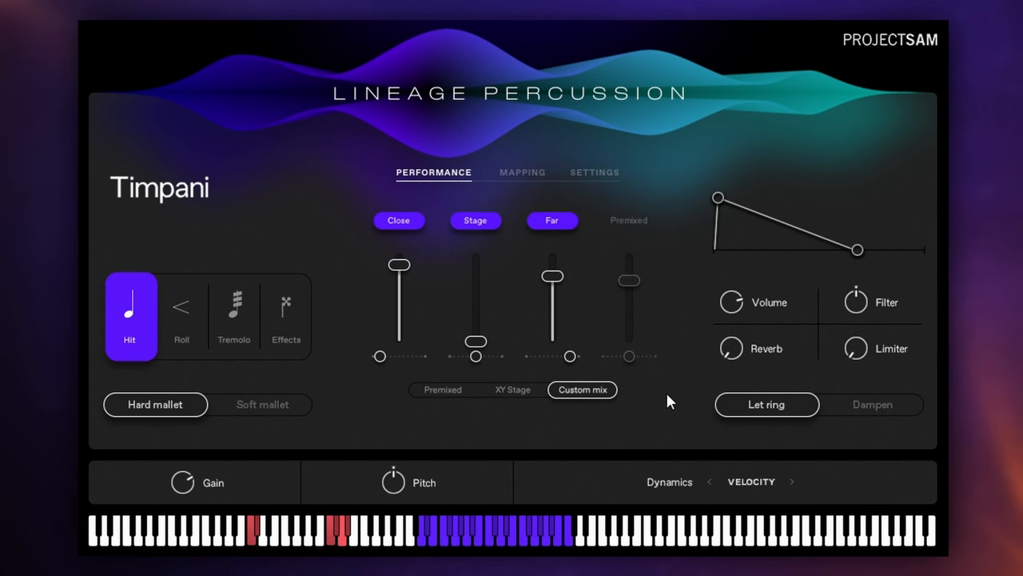
pyautogui.click(442, 390)
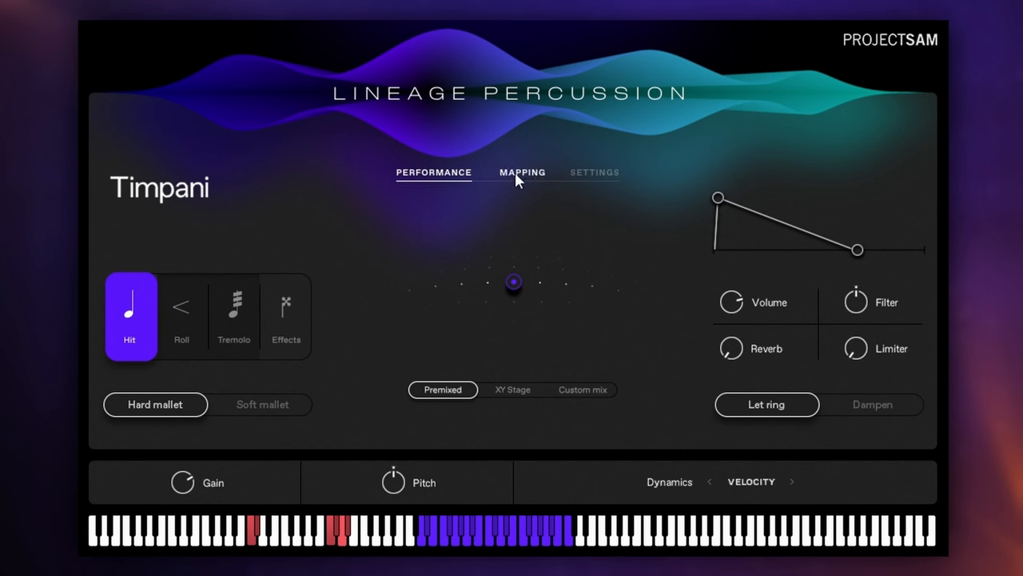
pyautogui.moveTo(521, 179)
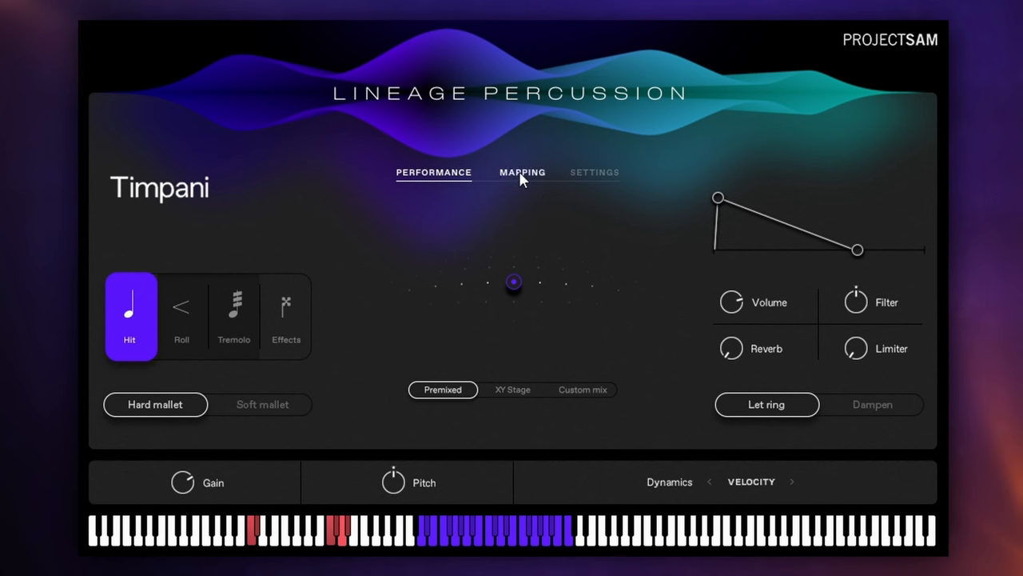
pyautogui.click(521, 172)
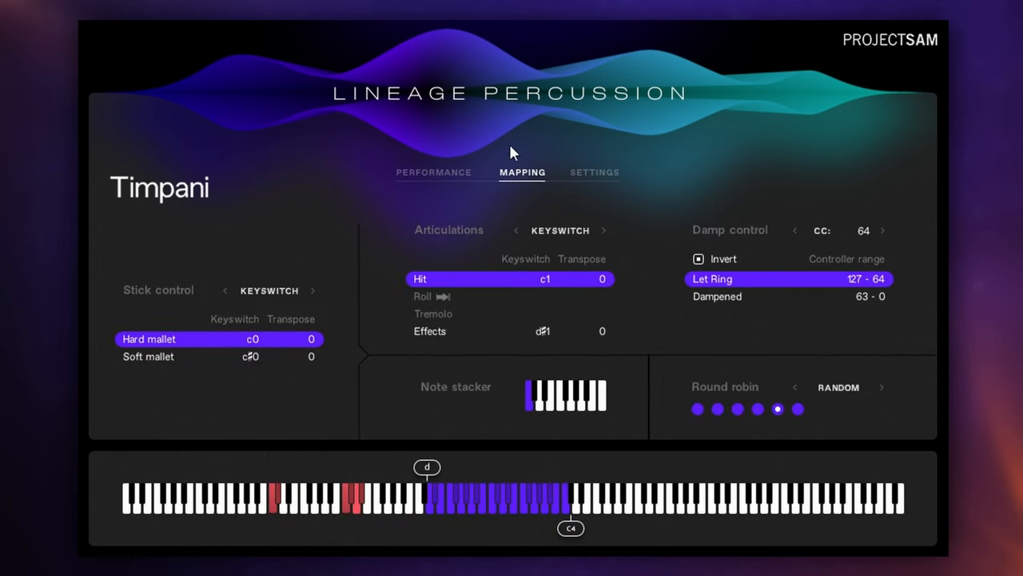
pyautogui.moveTo(470, 218)
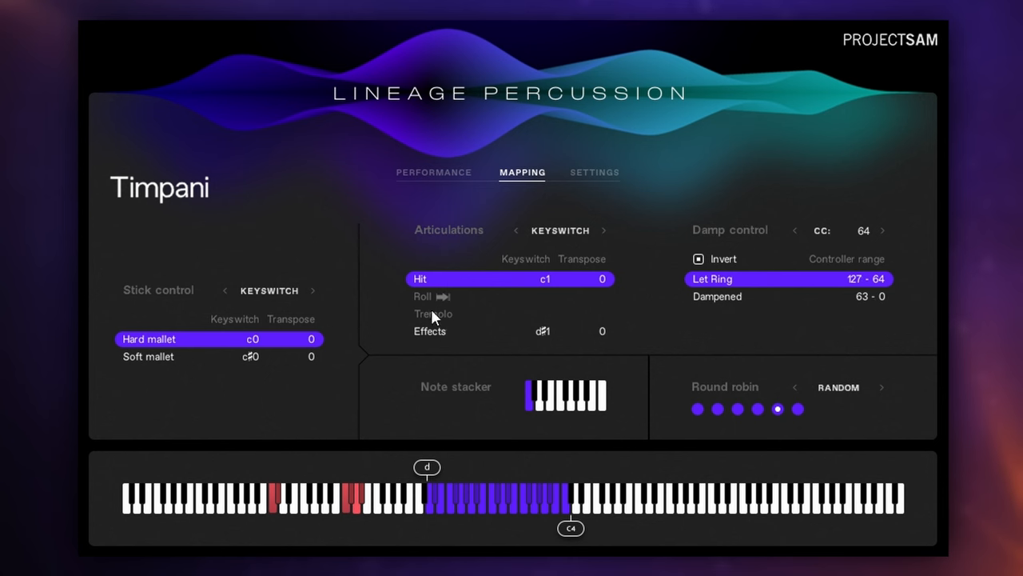
pyautogui.moveTo(445, 298)
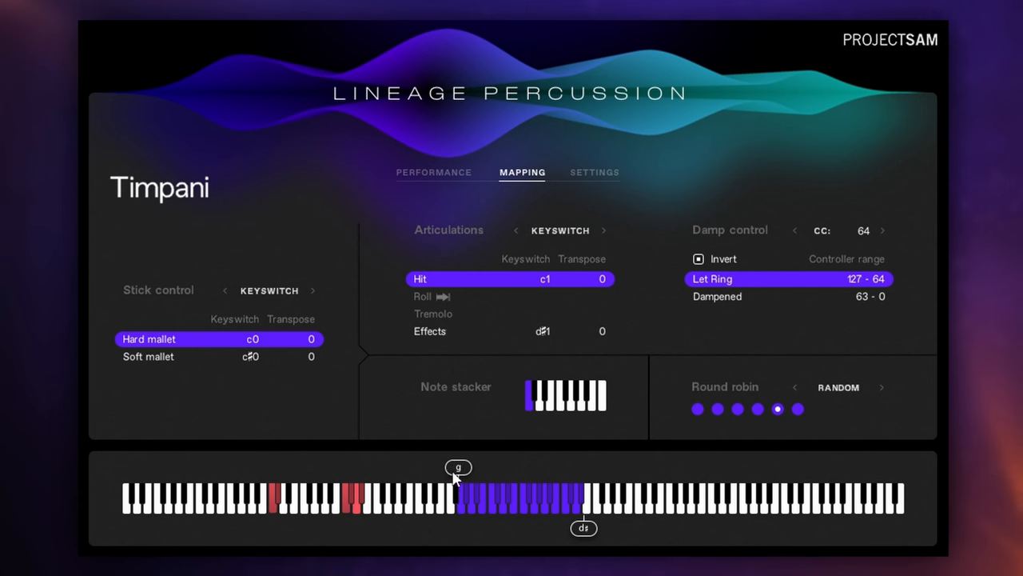
pyautogui.click(531, 397)
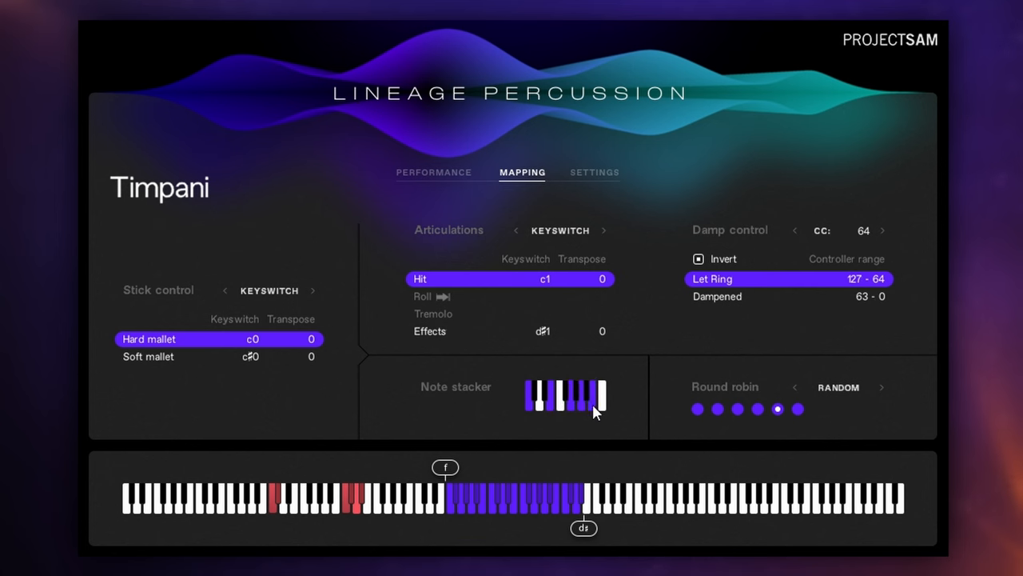
pyautogui.moveTo(582, 415)
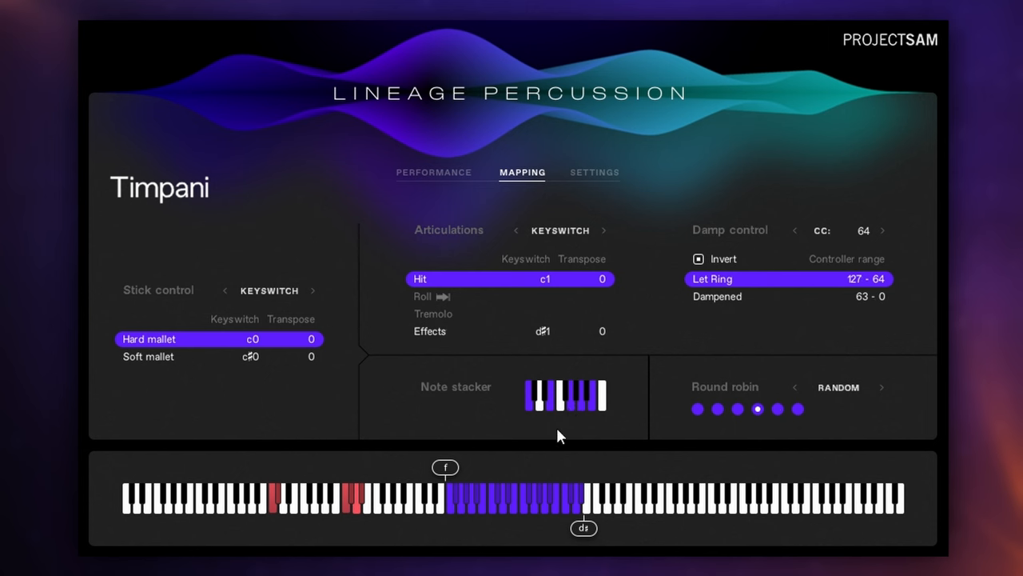
pyautogui.click(697, 410)
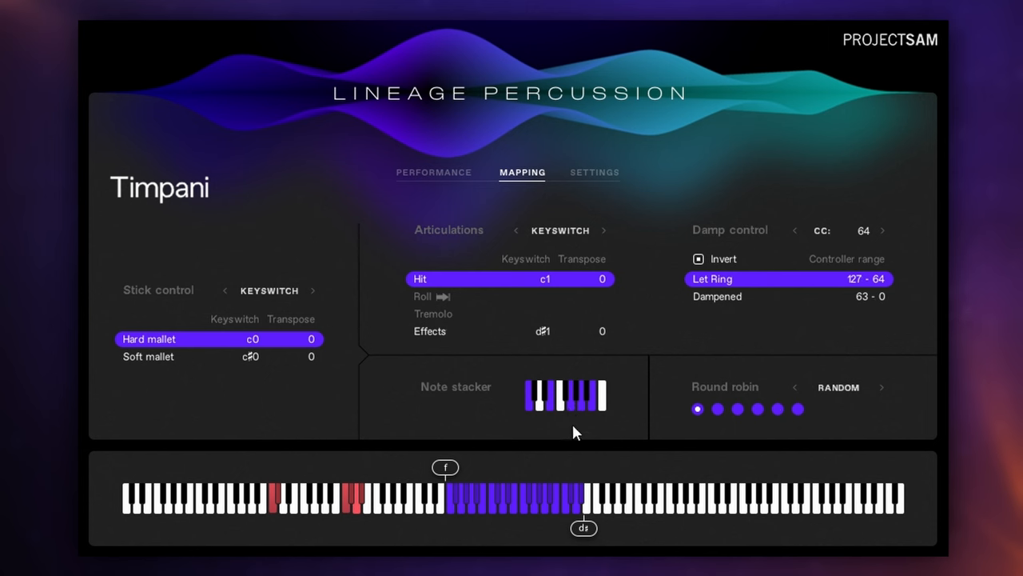
pyautogui.moveTo(496, 248)
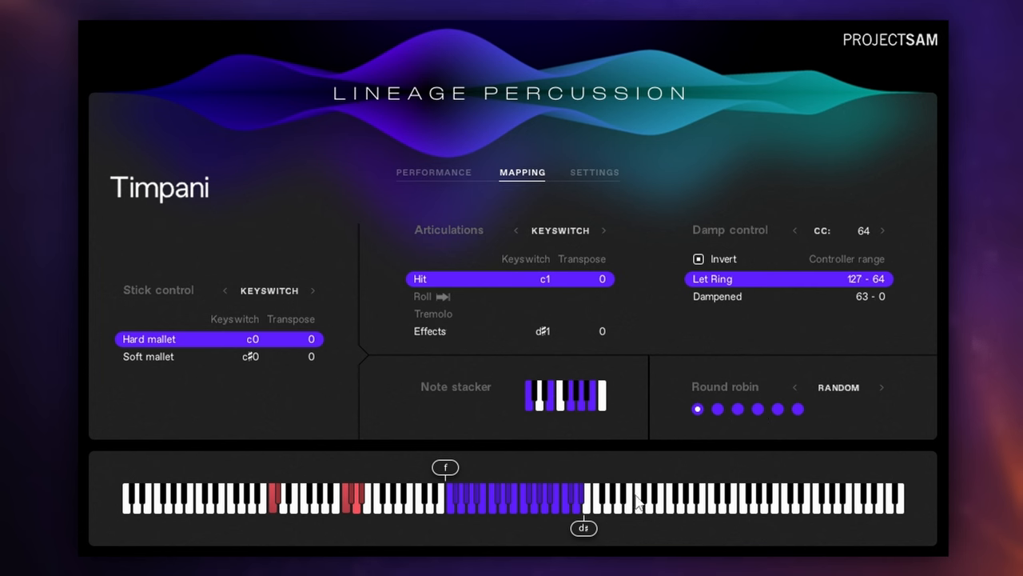
pyautogui.moveTo(563, 470)
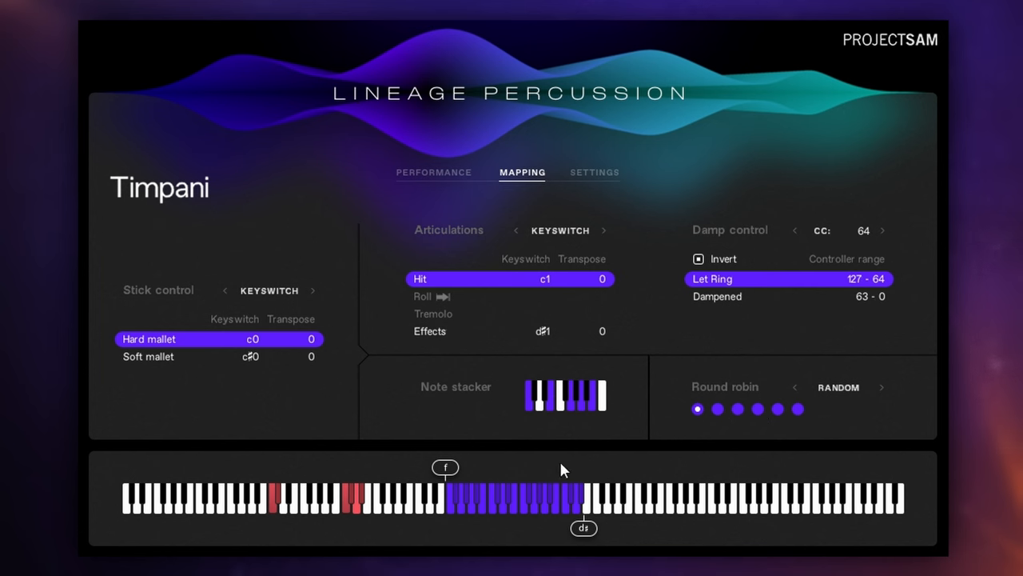
pyautogui.moveTo(576, 442)
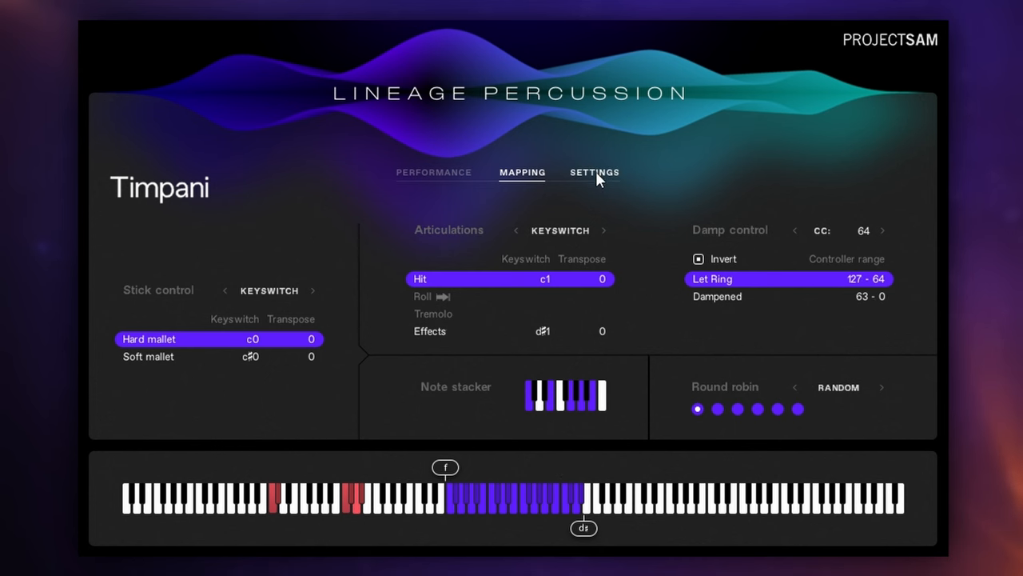
# Step: Review the Timpani Settings page, then return to the Performance page
pyautogui.click(595, 172)
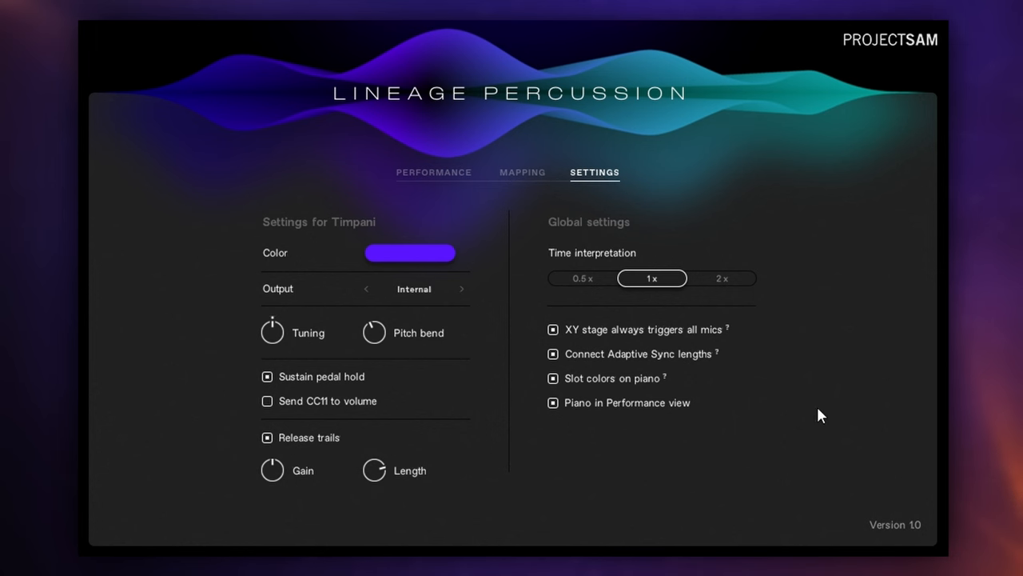
pyautogui.moveTo(828, 422)
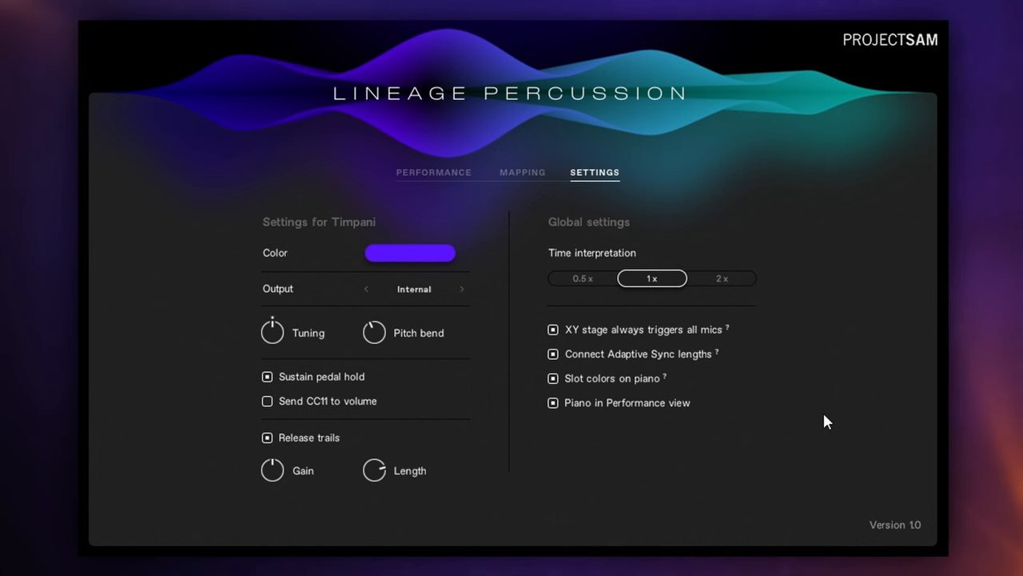
pyautogui.click(434, 173)
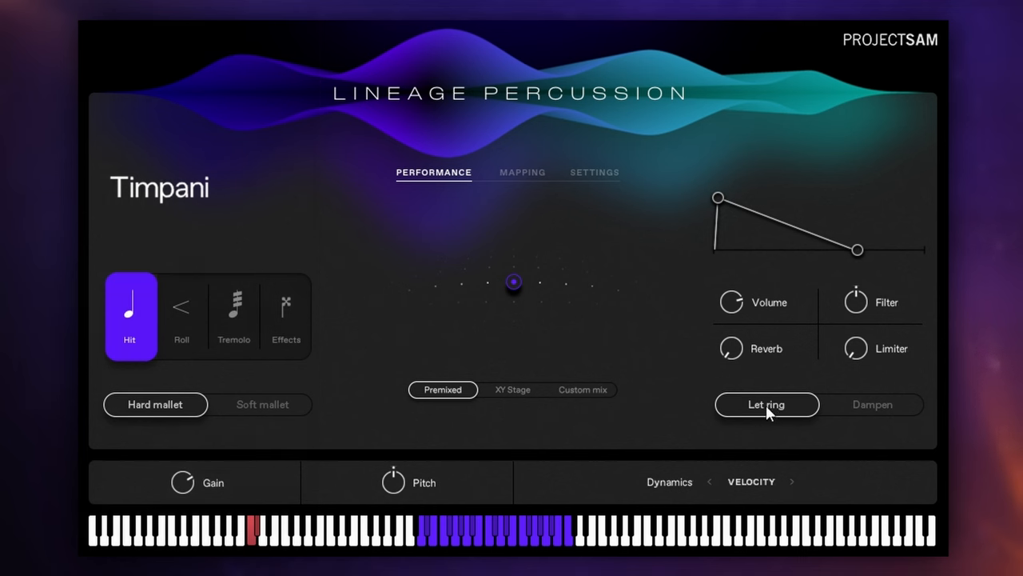
pyautogui.moveTo(771, 416)
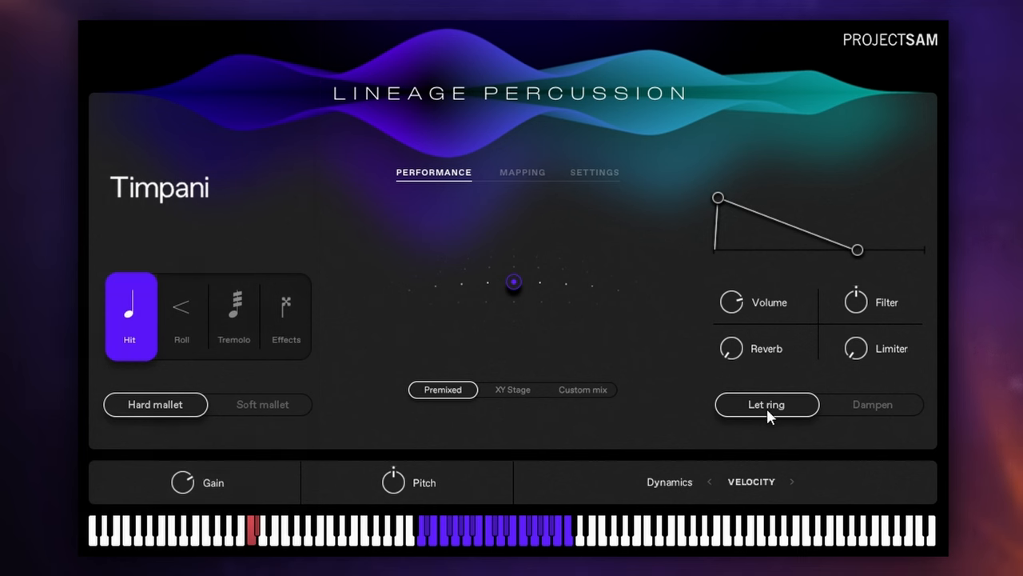
pyautogui.moveTo(780, 409)
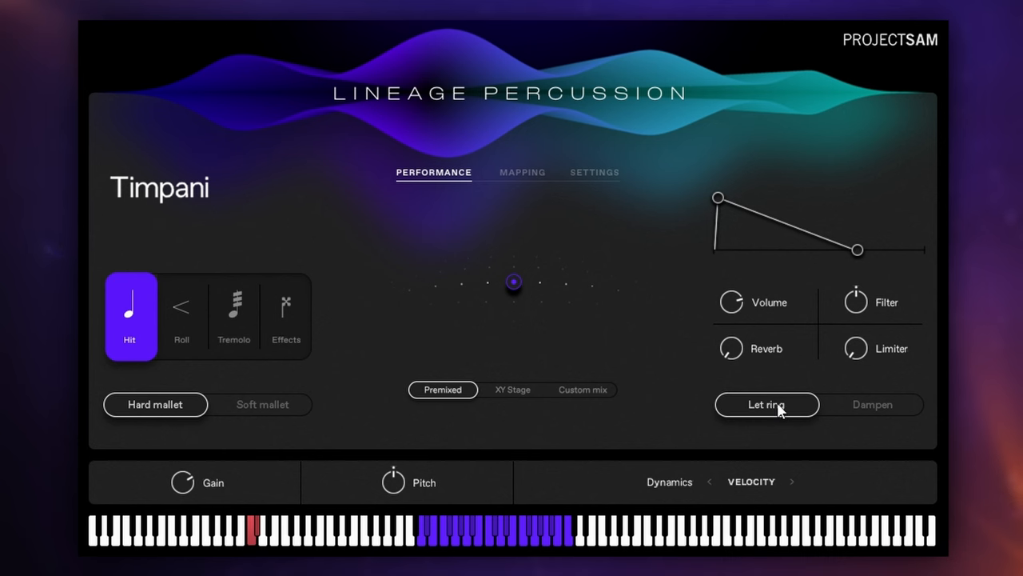
pyautogui.moveTo(782, 415)
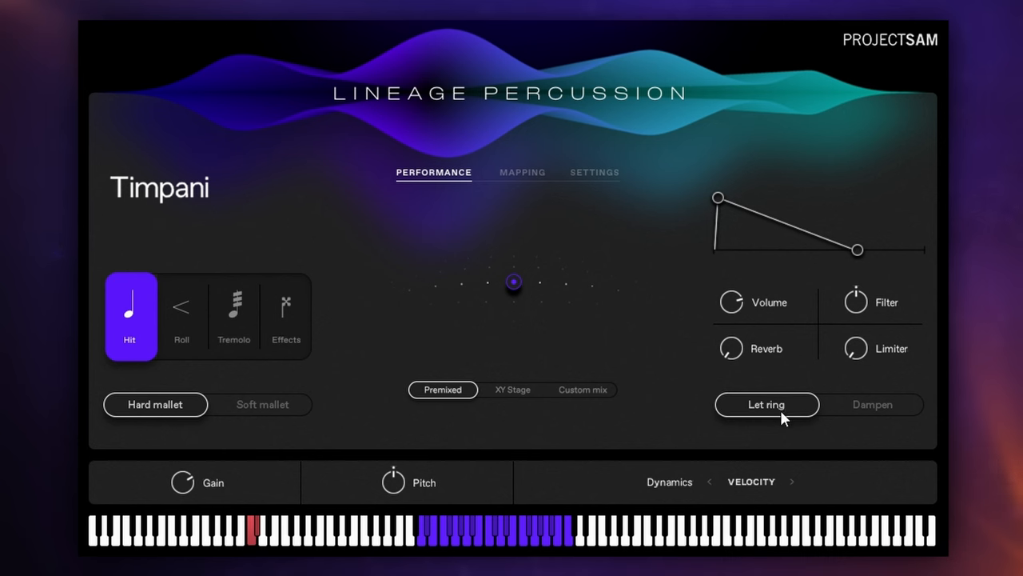
pyautogui.moveTo(873, 408)
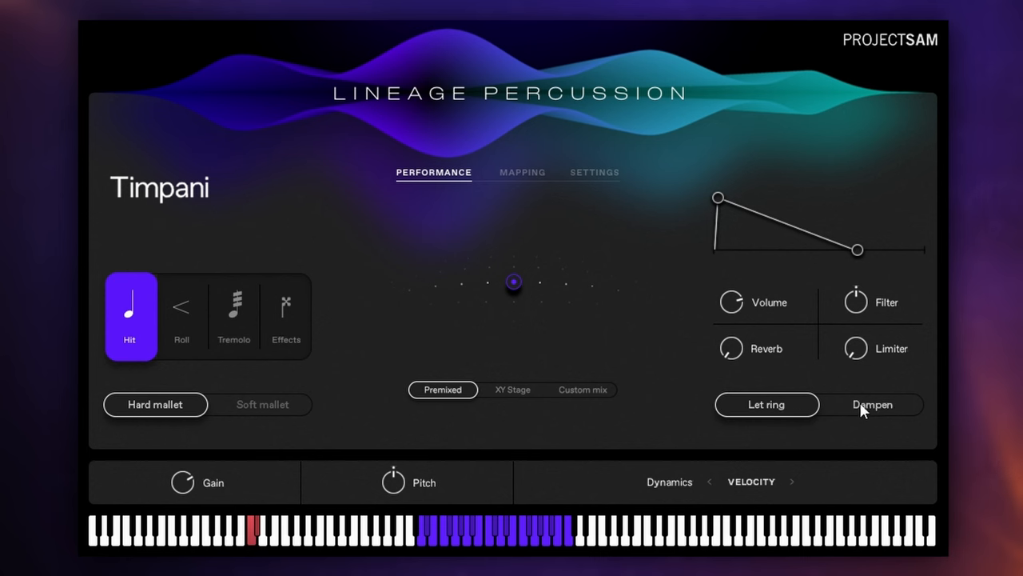
# Step: Set the Timpani to Dampen and shorten its dampened decay envelope
pyautogui.click(873, 405)
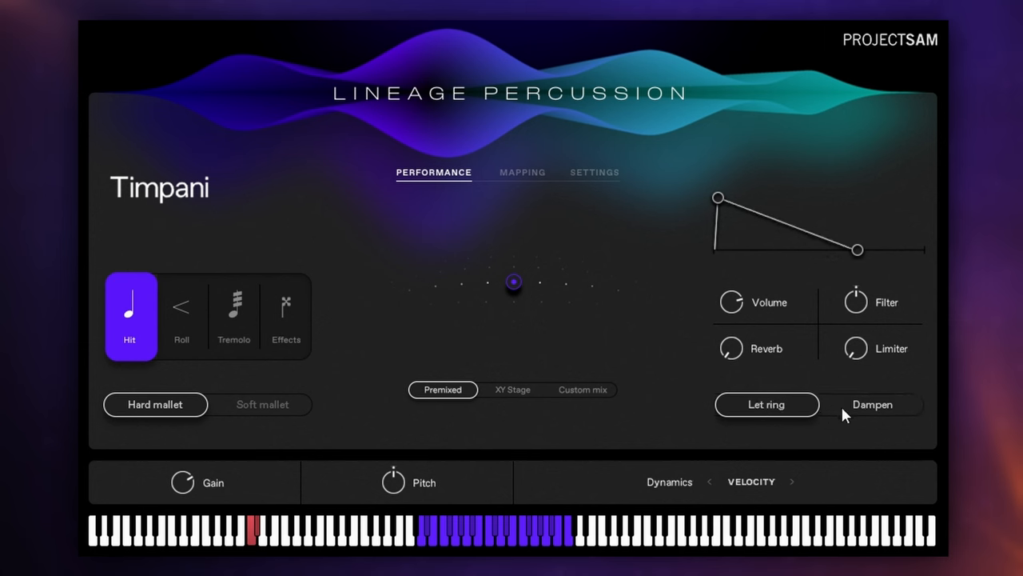
pyautogui.click(873, 405)
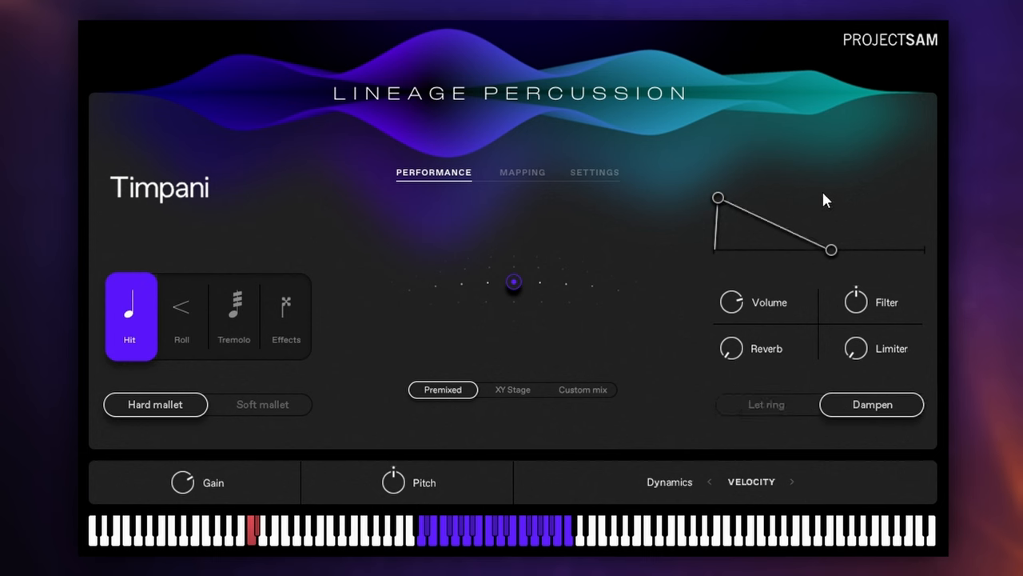
pyautogui.moveTo(825, 222)
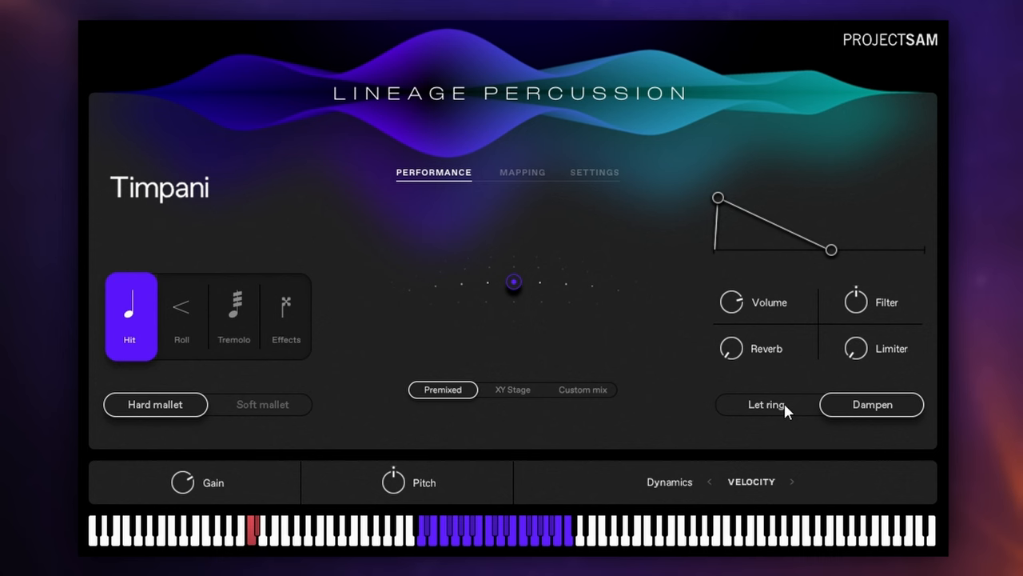
pyautogui.click(765, 403)
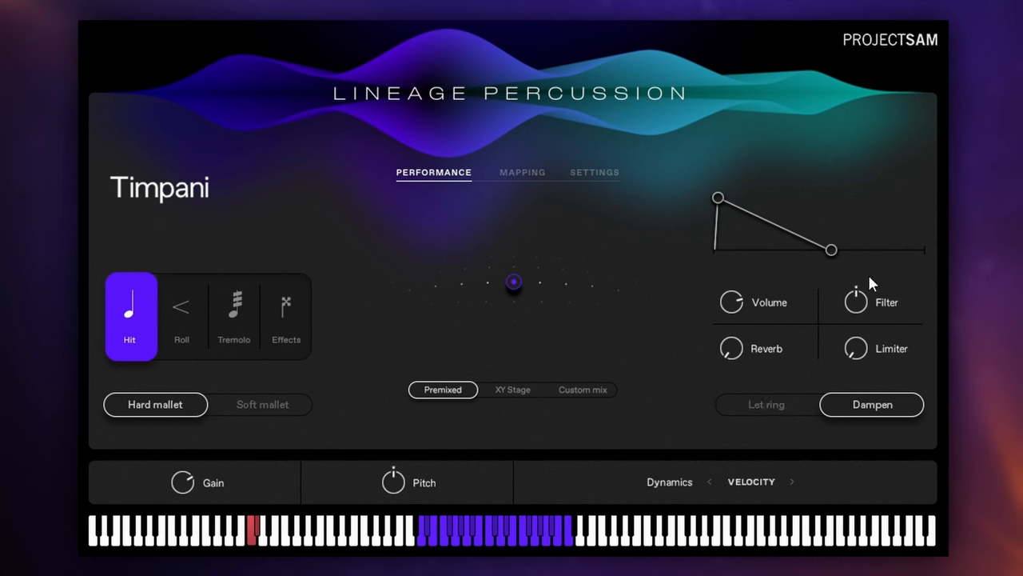
pyautogui.moveTo(860, 278)
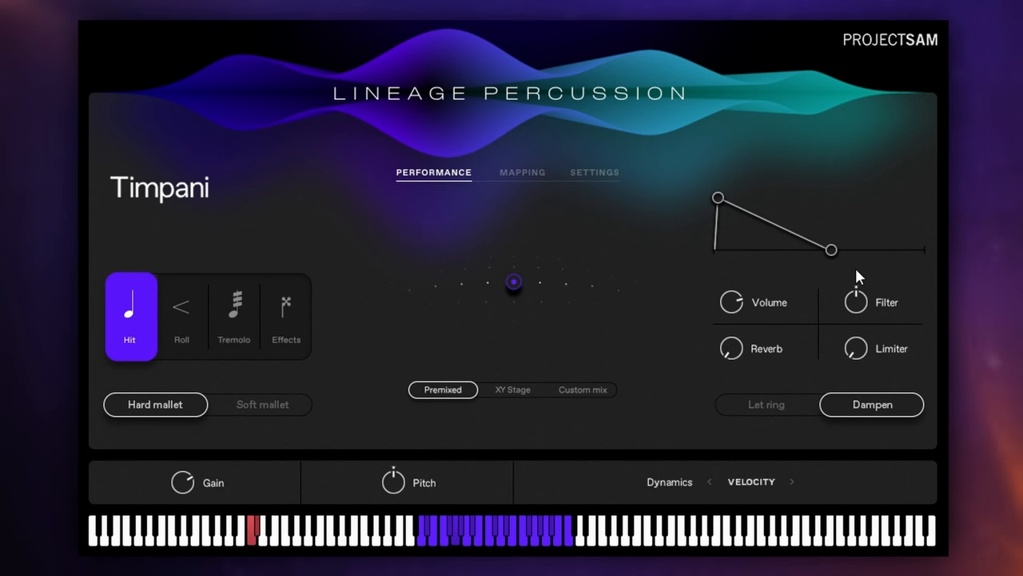
pyautogui.moveTo(831, 249); pyautogui.dragTo(813, 252)
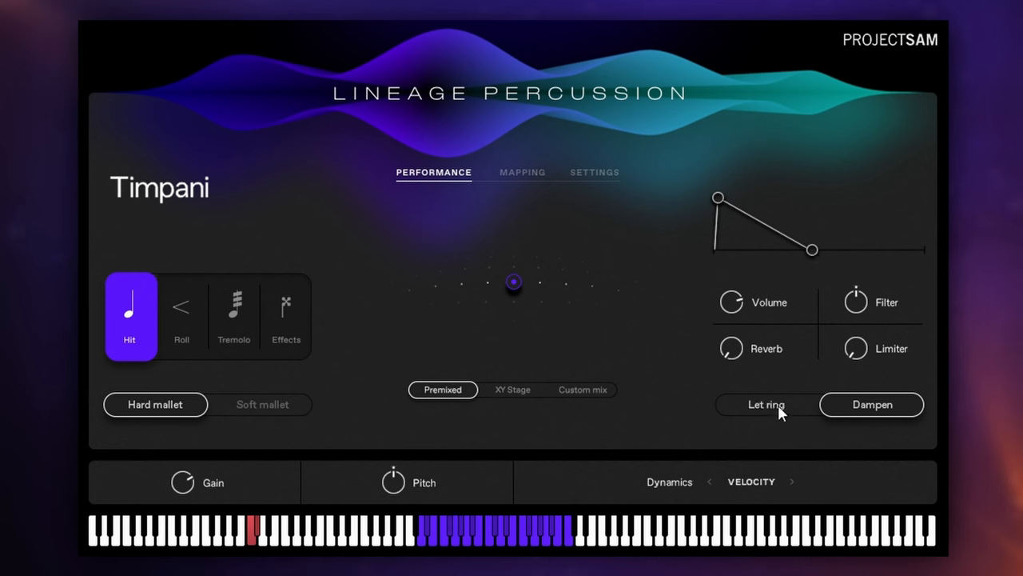
# Step: Audition Let ring with an adjusted decay, then return the Timpani to Dampen
pyautogui.click(766, 403)
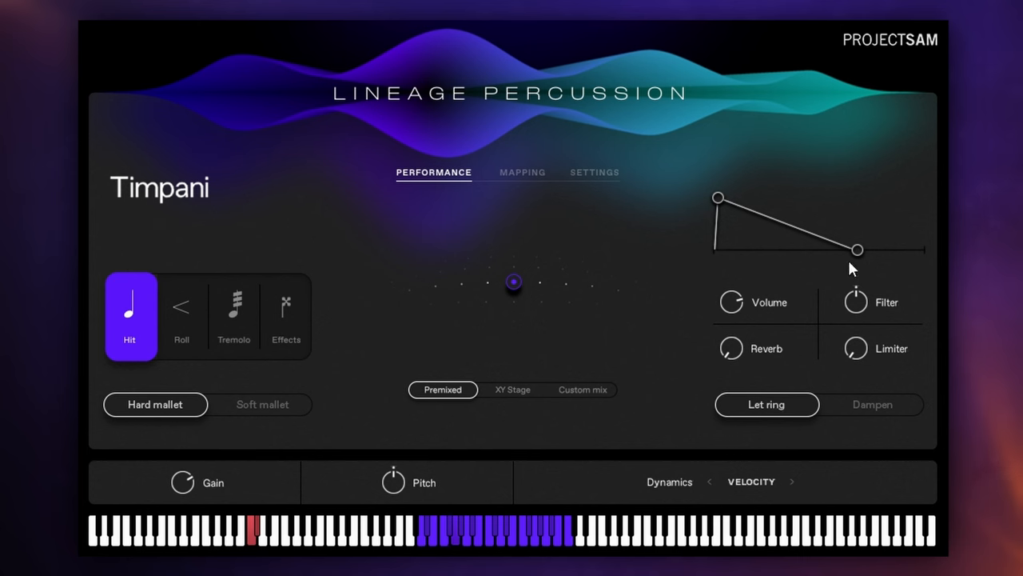
pyautogui.moveTo(857, 250); pyautogui.dragTo(873, 250)
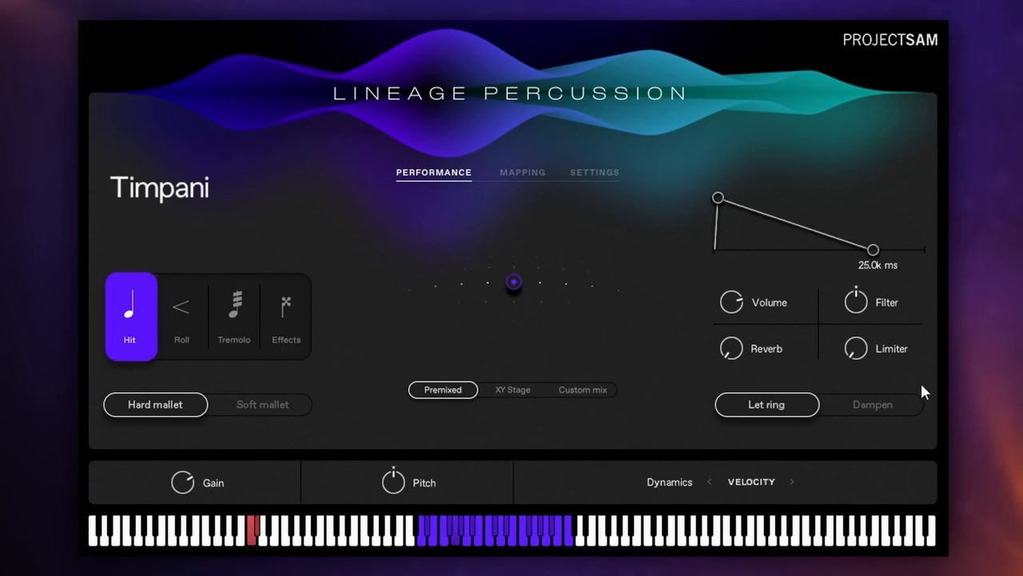
pyautogui.click(873, 403)
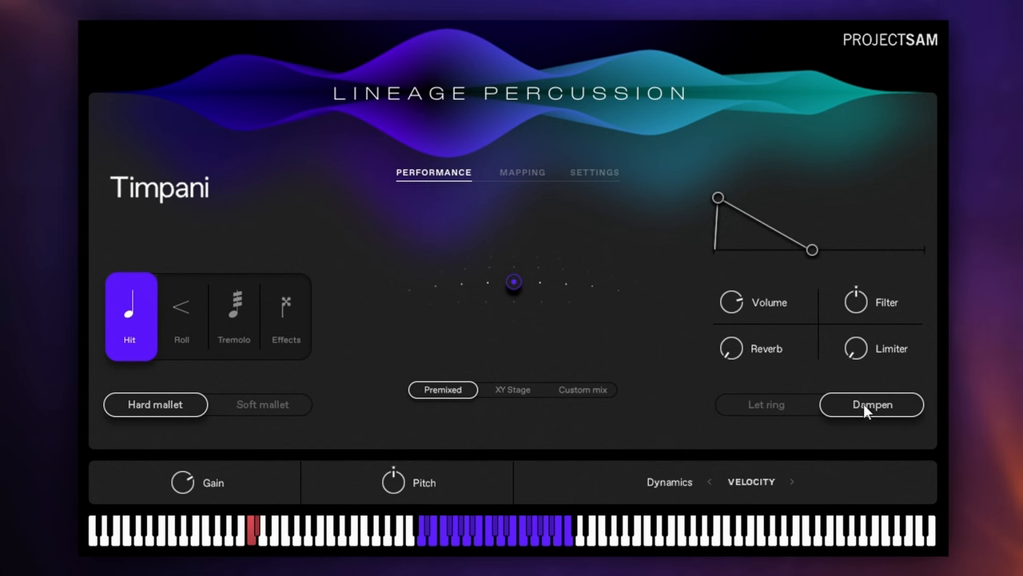
pyautogui.moveTo(802, 296)
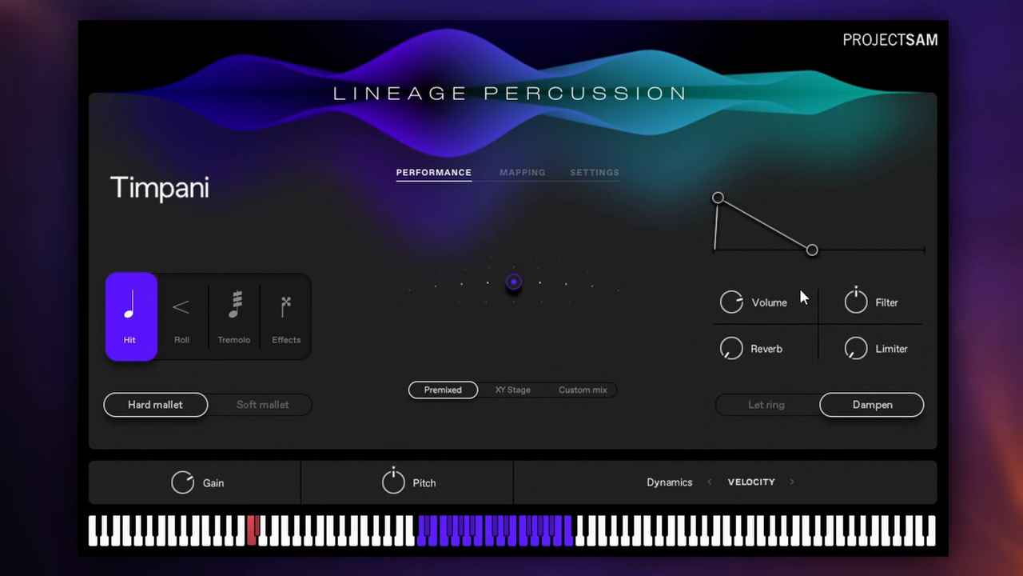
pyautogui.moveTo(819, 275)
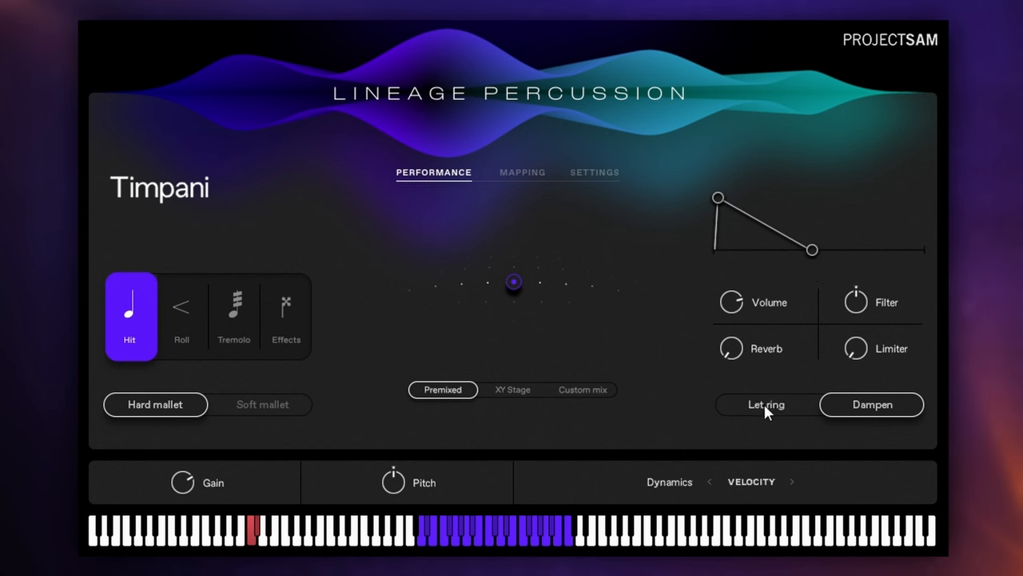
pyautogui.click(766, 405)
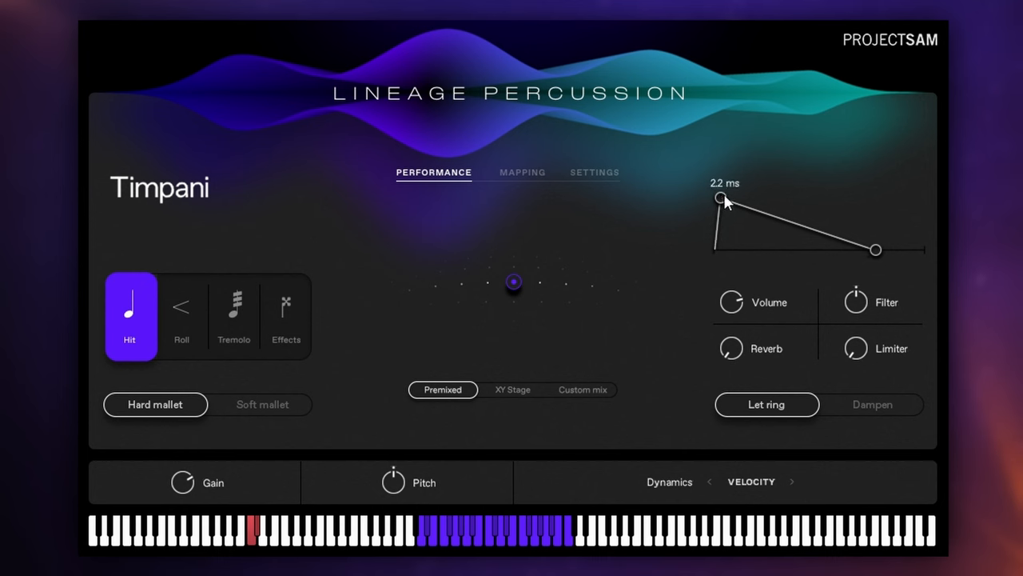
pyautogui.moveTo(720, 199); pyautogui.dragTo(748, 198)
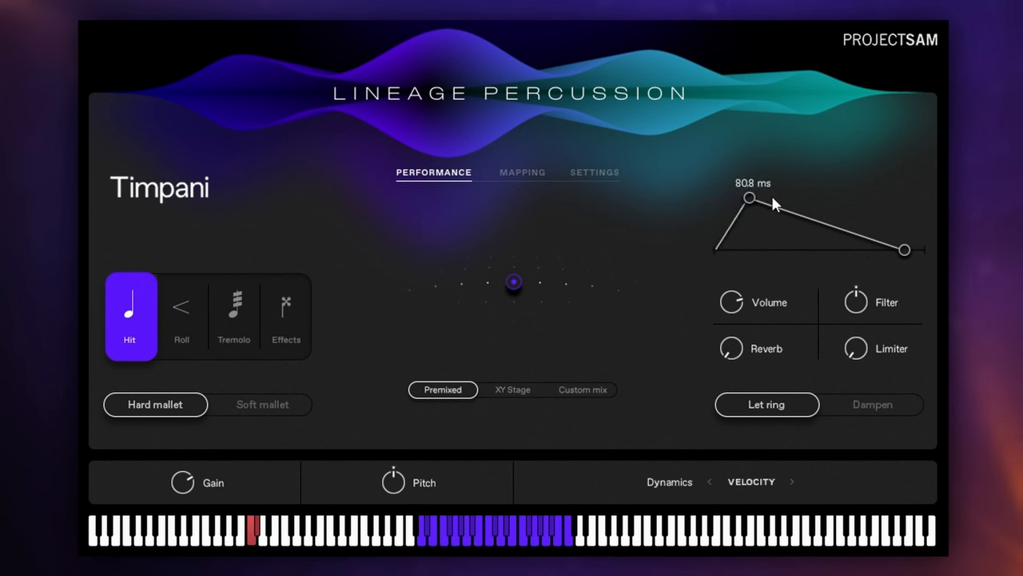
pyautogui.moveTo(805, 189)
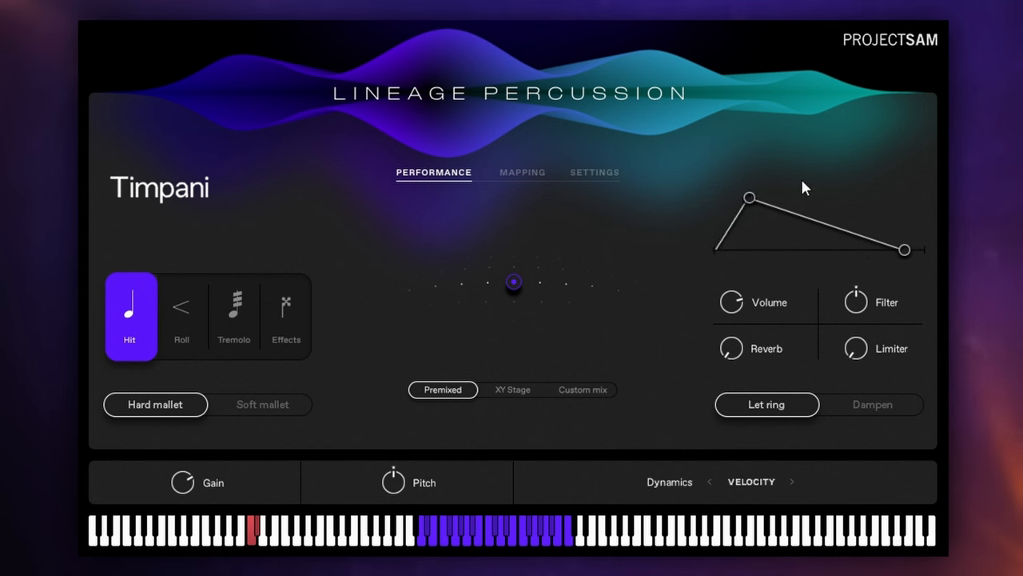
pyautogui.moveTo(764, 208)
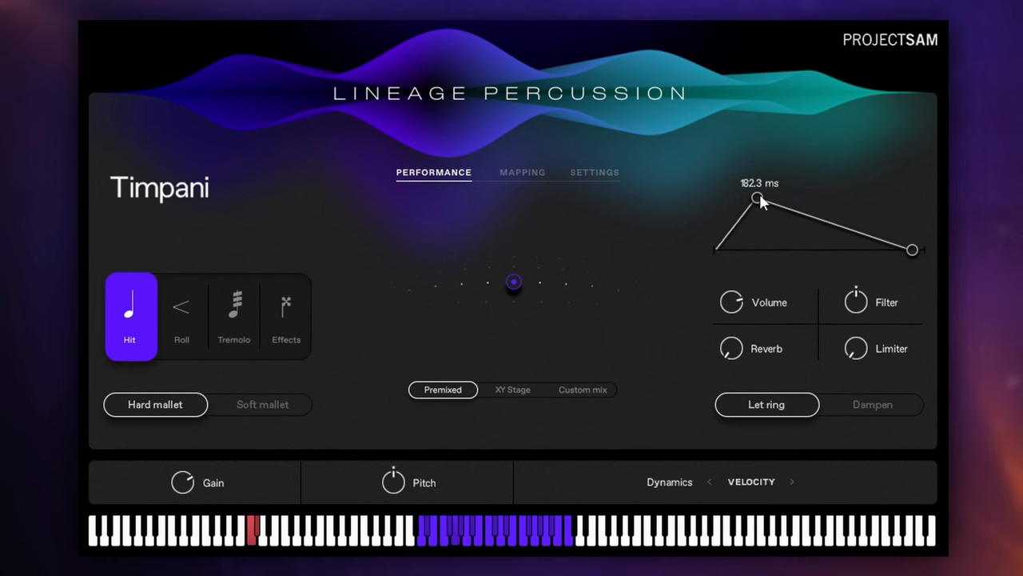
pyautogui.moveTo(758, 200); pyautogui.dragTo(723, 198)
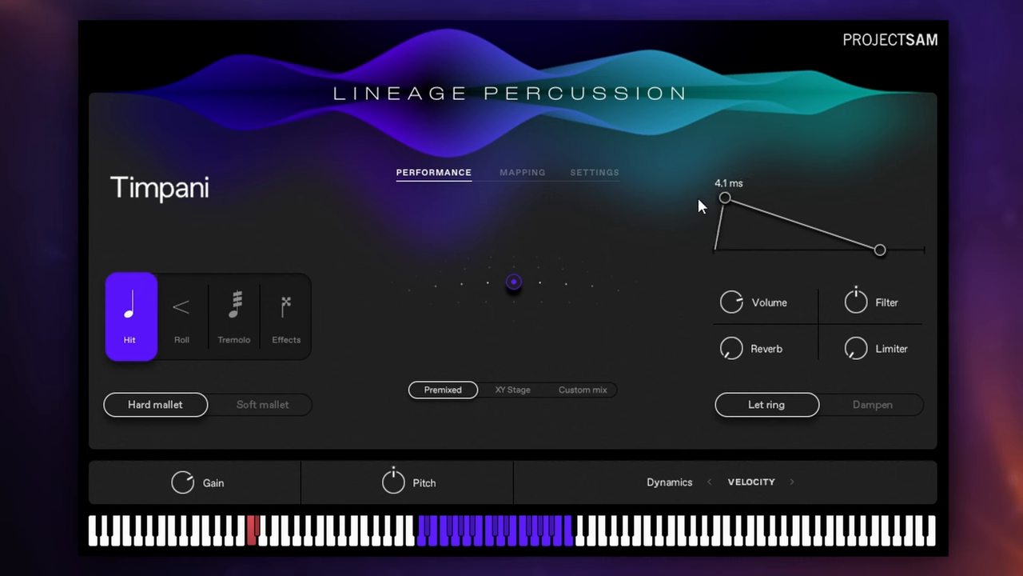
pyautogui.moveTo(725, 198); pyautogui.dragTo(724, 198)
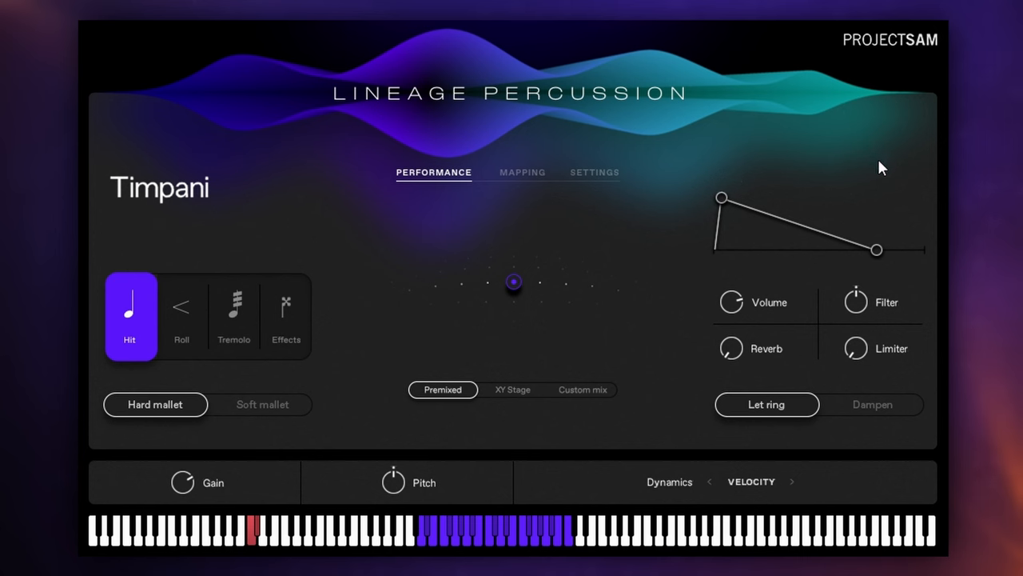
pyautogui.moveTo(739, 312)
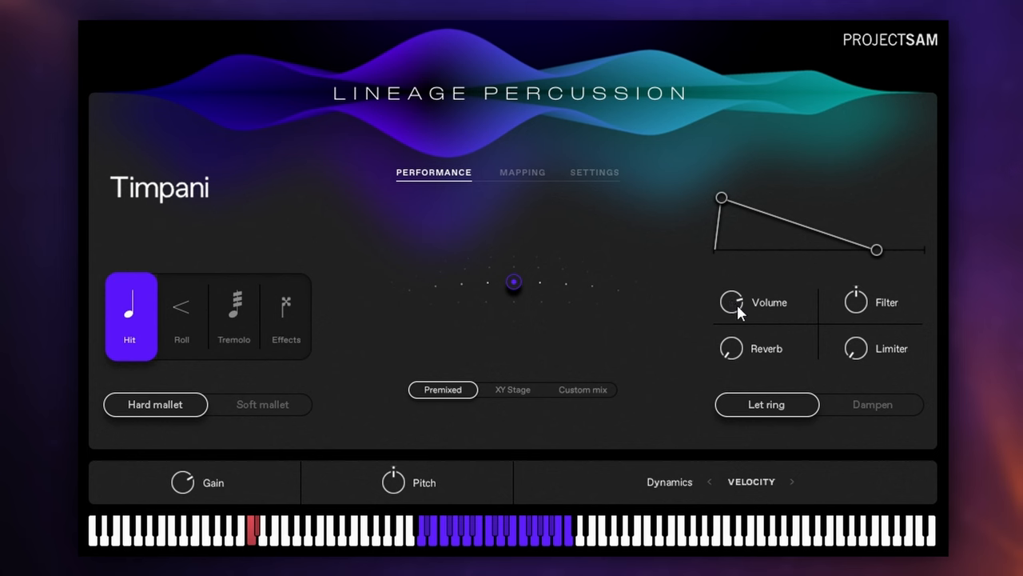
pyautogui.moveTo(737, 310)
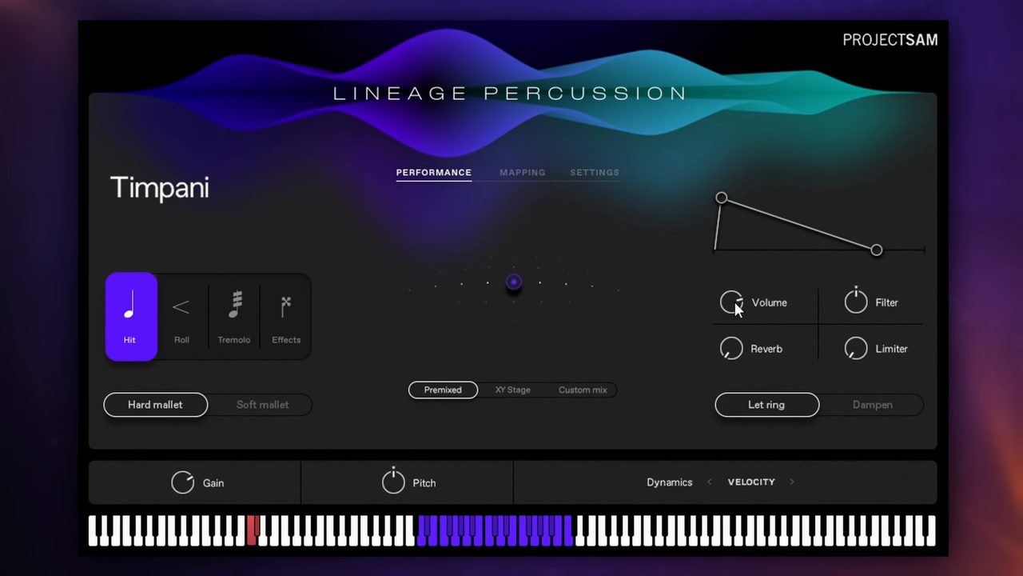
pyautogui.moveTo(742, 307)
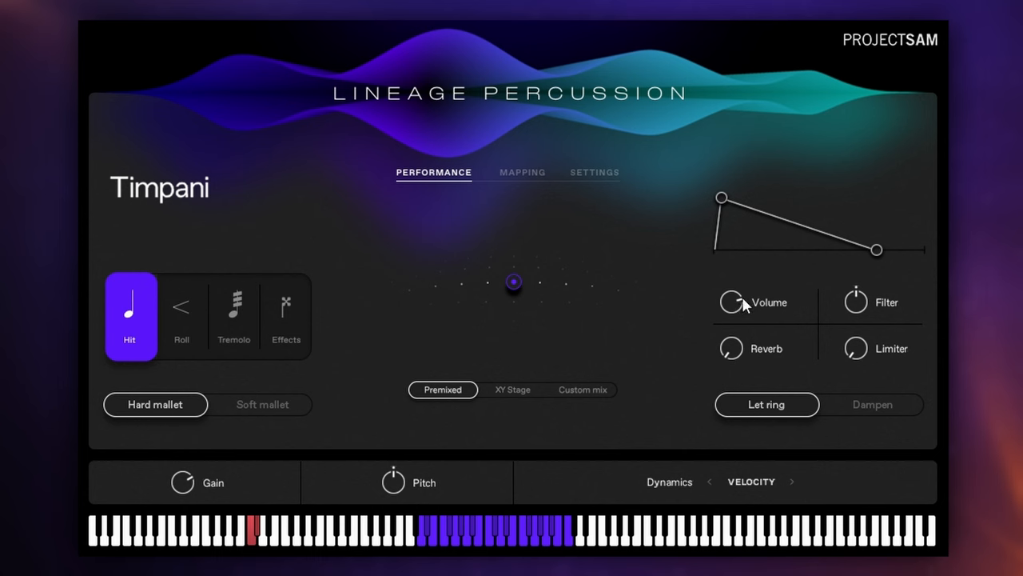
pyautogui.moveTo(880, 296)
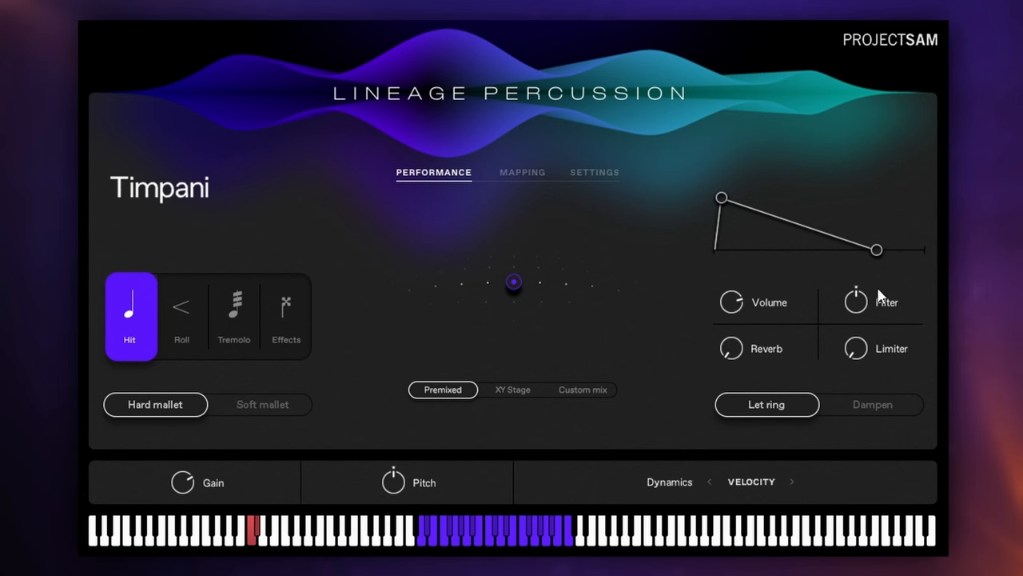
pyautogui.moveTo(865, 353)
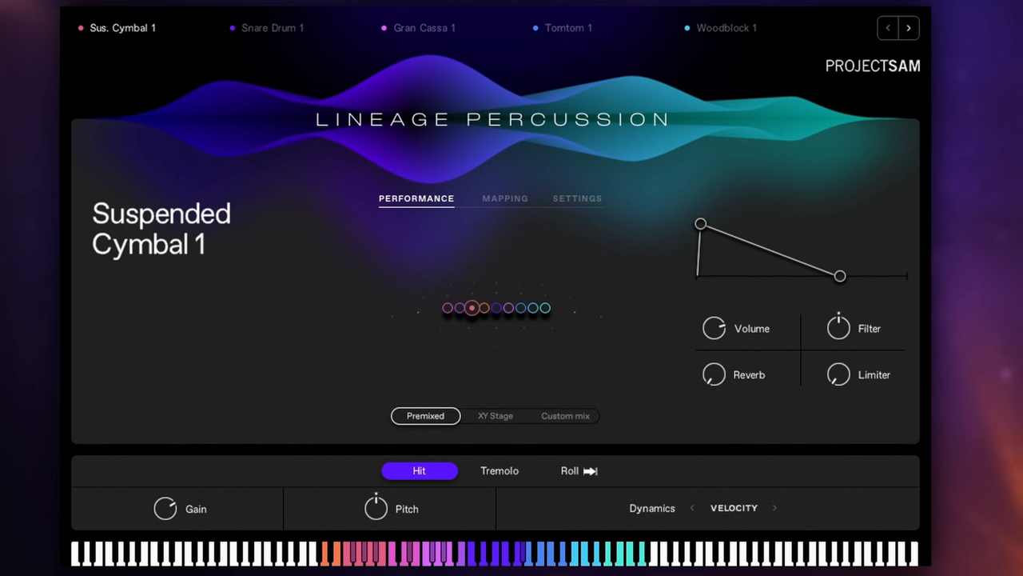
# Step: Cycle through Tomtom 1, Triangle and Snare Drum 1 in the kit's instrument bar
pyautogui.click(569, 470)
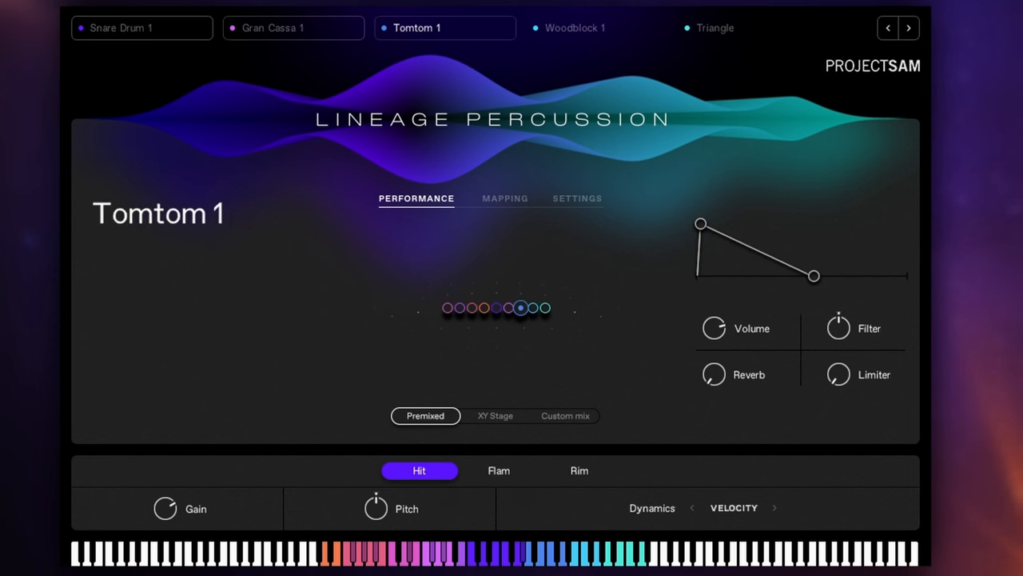
pyautogui.click(713, 29)
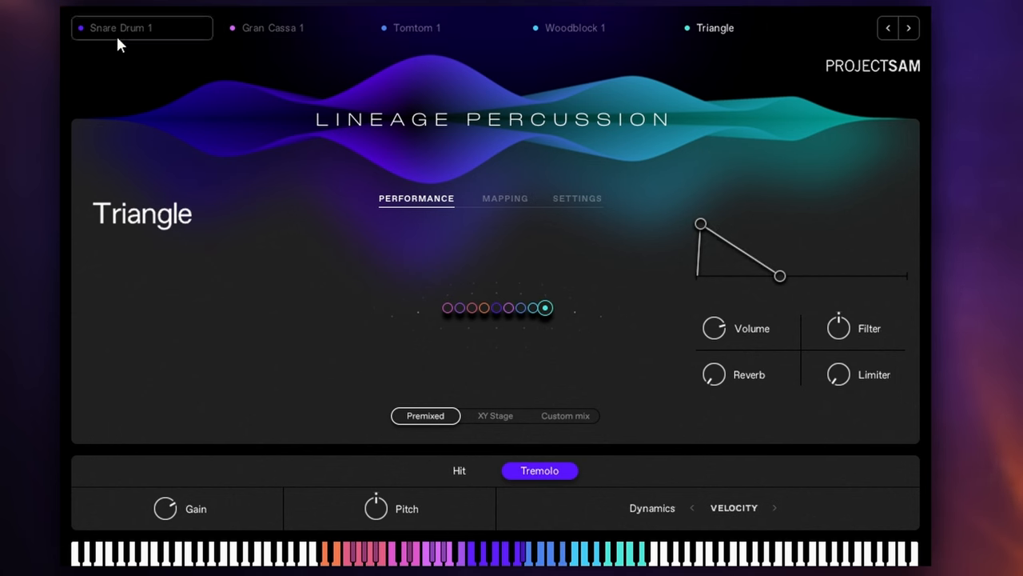
pyautogui.moveTo(175, 95)
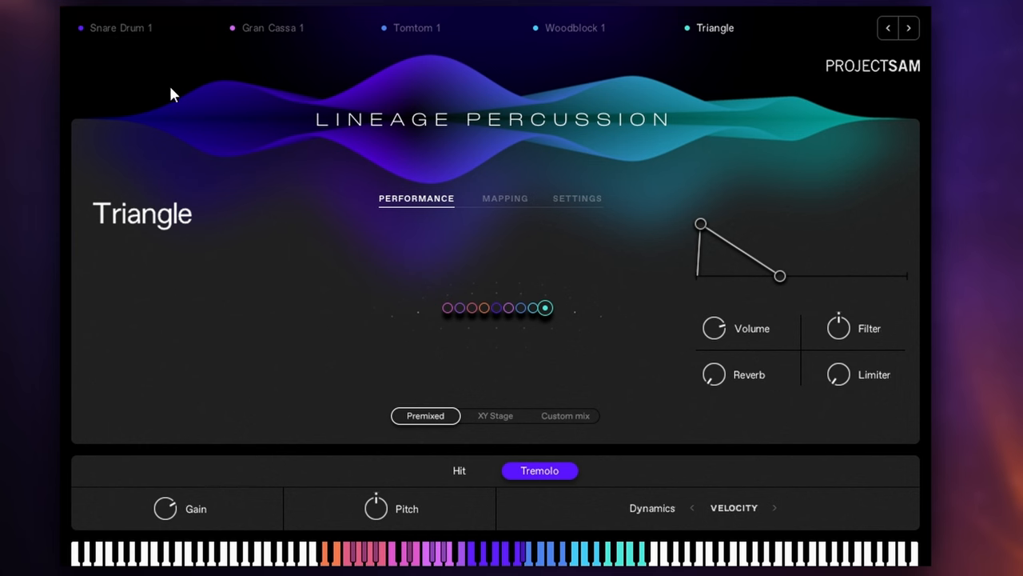
pyautogui.click(121, 29)
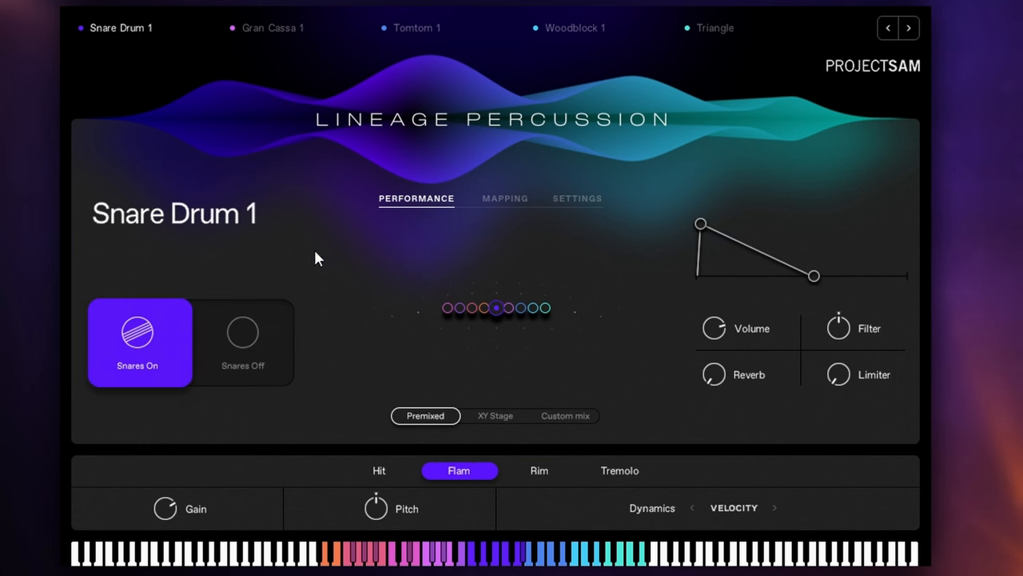
pyautogui.moveTo(584, 125)
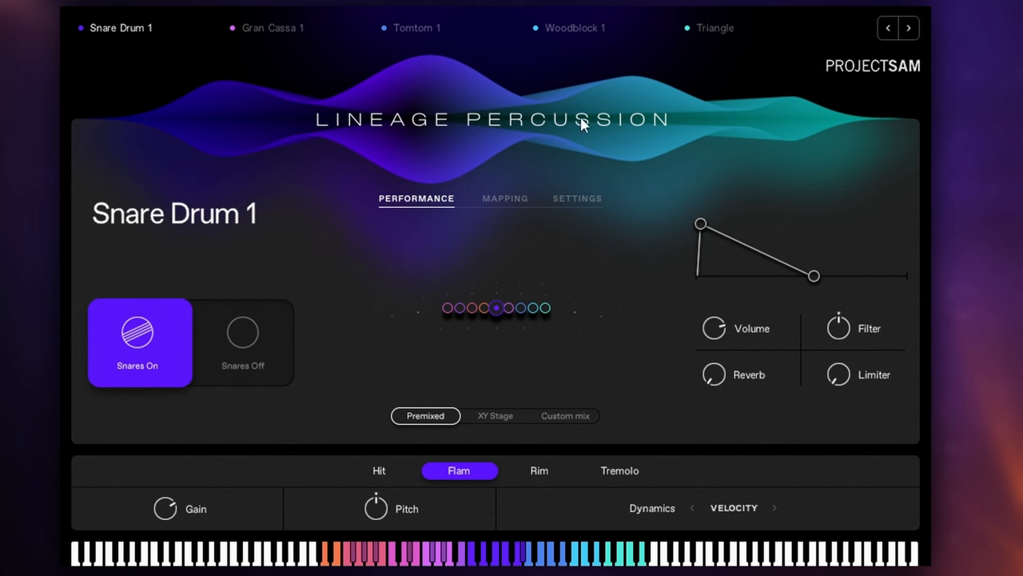
pyautogui.moveTo(545, 240)
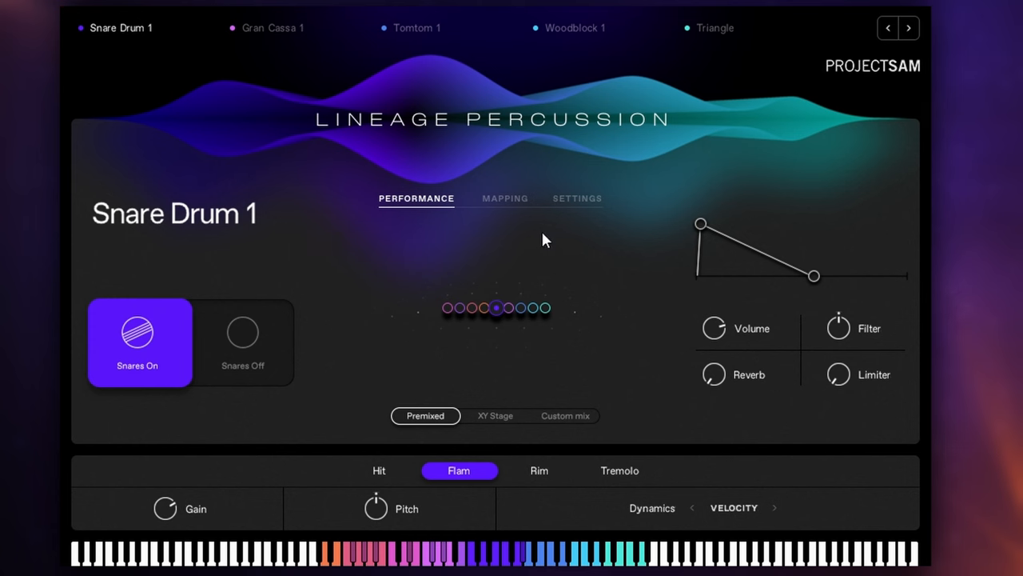
pyautogui.click(496, 416)
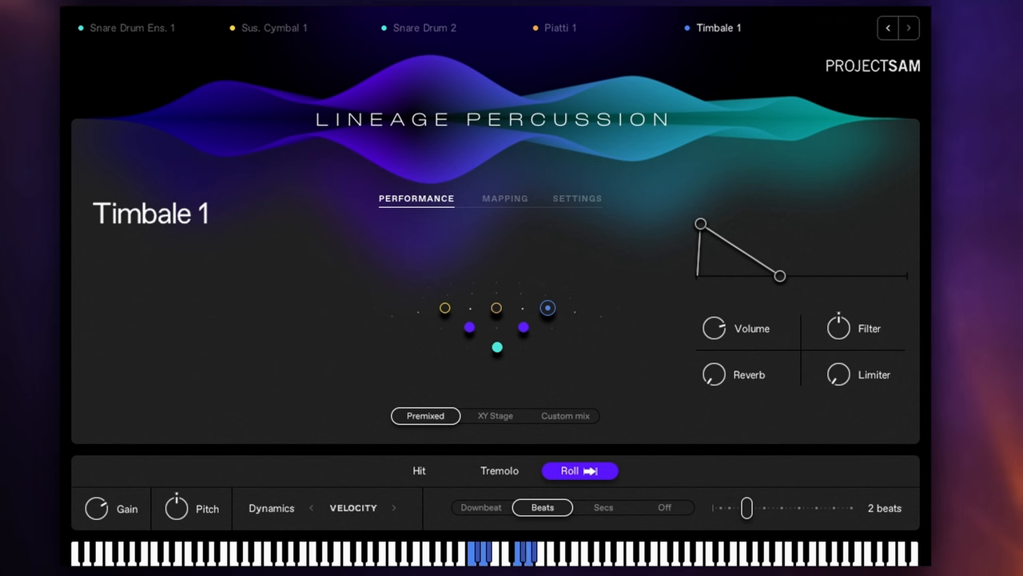
pyautogui.moveTo(268, 67)
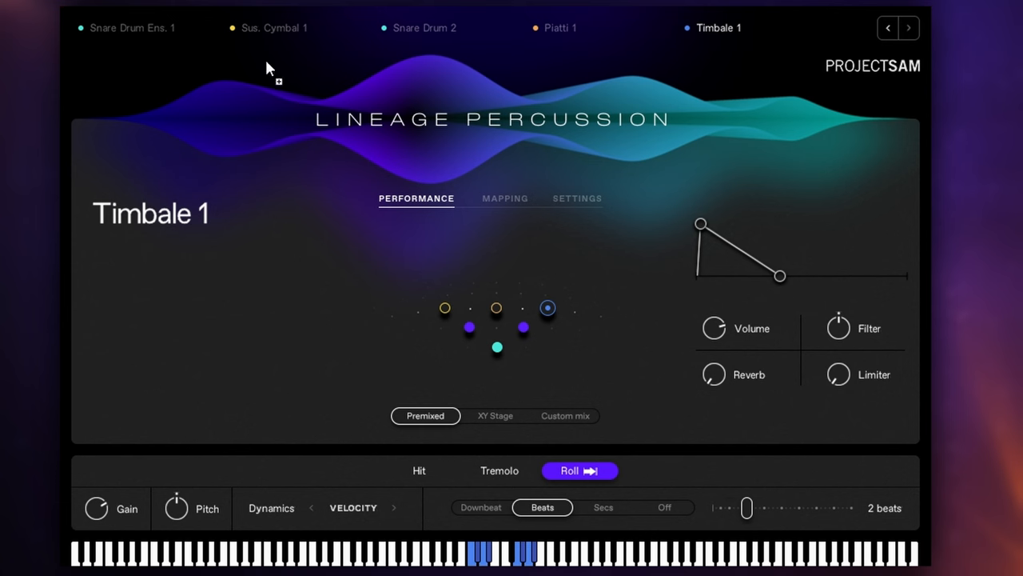
pyautogui.moveTo(456, 66)
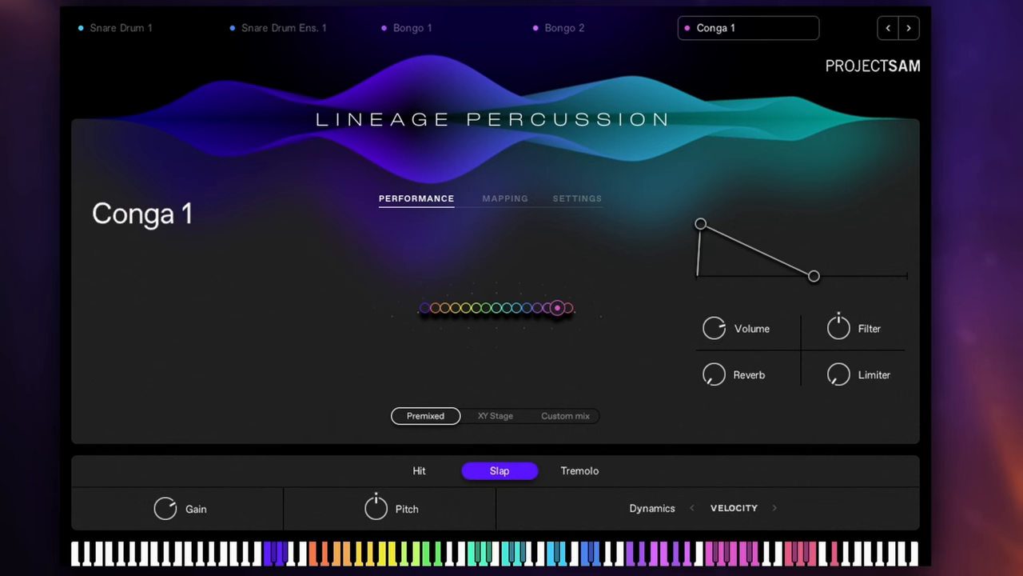
# Step: Select the Conga 2 instrument in the newly loaded kit
pyautogui.click(908, 27)
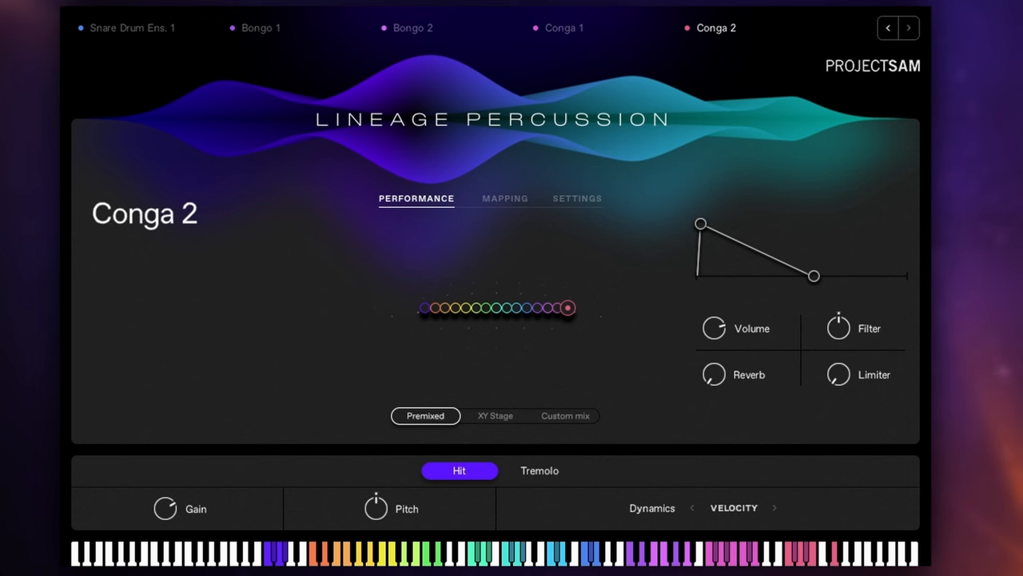
pyautogui.moveTo(392, 38)
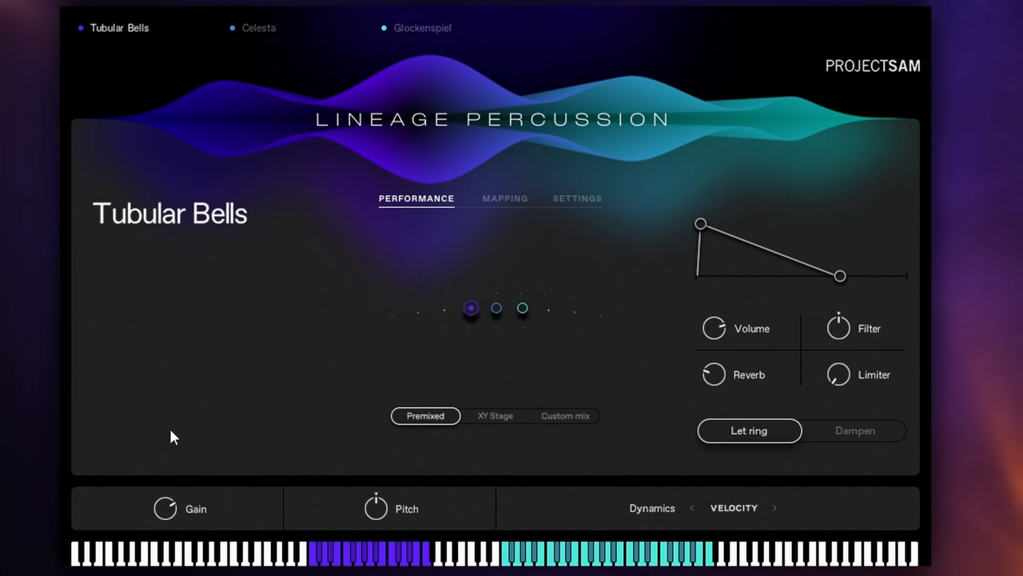
pyautogui.moveTo(169, 435)
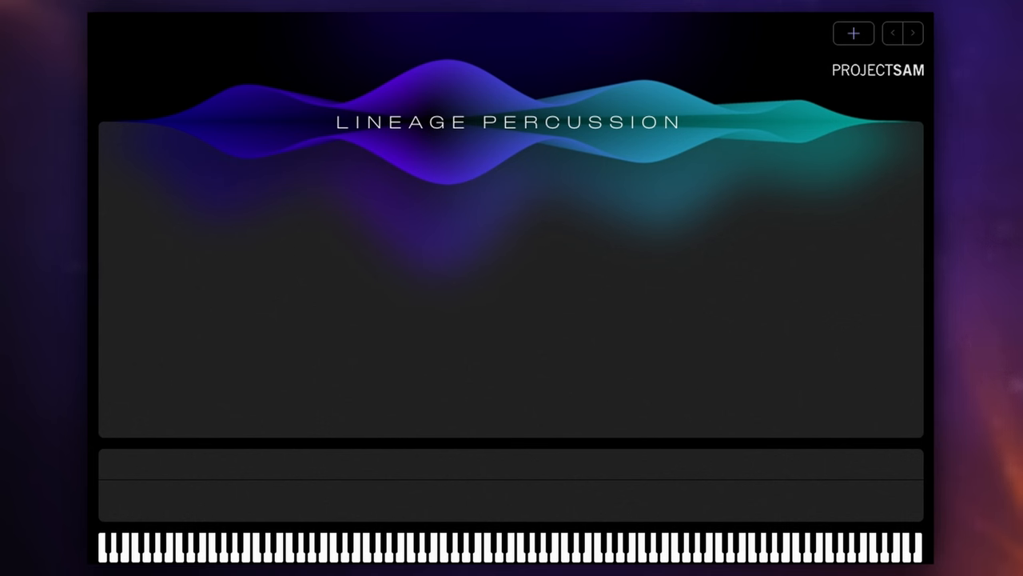
# Step: Browse the Small and Various categories, then add Suspended Cymbal 2 from Cymbals
pyautogui.click(854, 32)
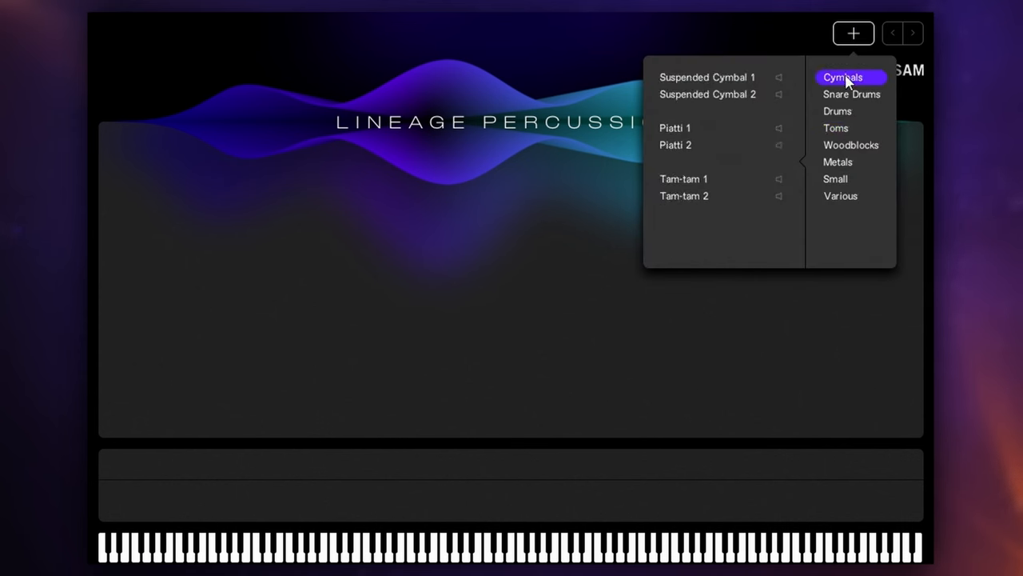
pyautogui.click(835, 128)
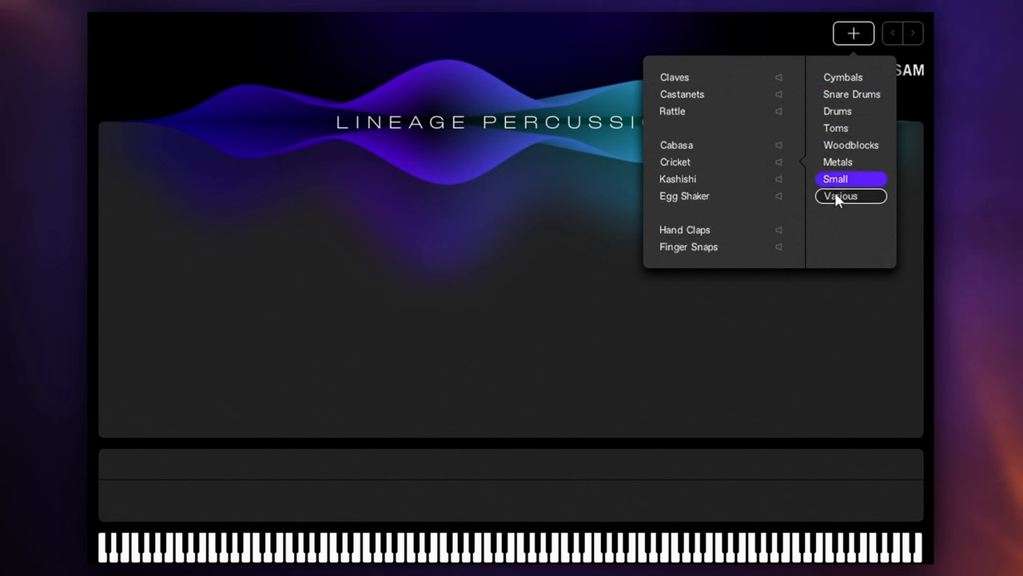
pyautogui.click(841, 195)
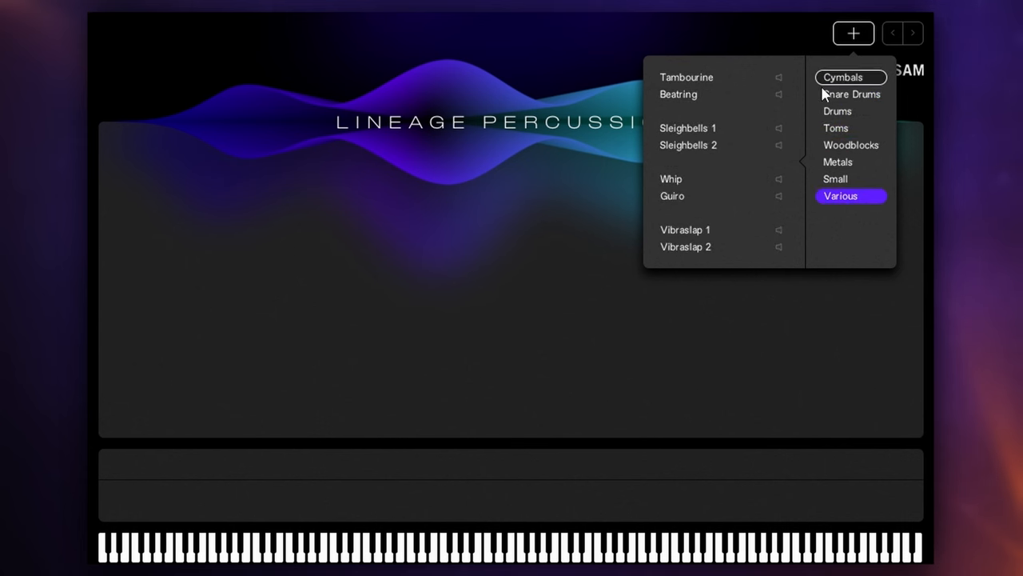
pyautogui.moveTo(845, 77)
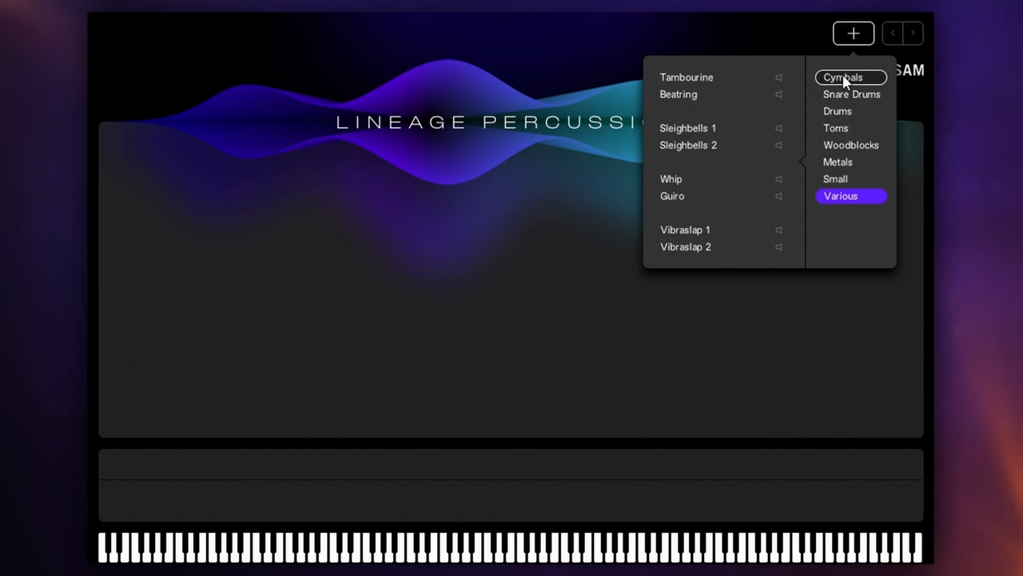
pyautogui.click(844, 76)
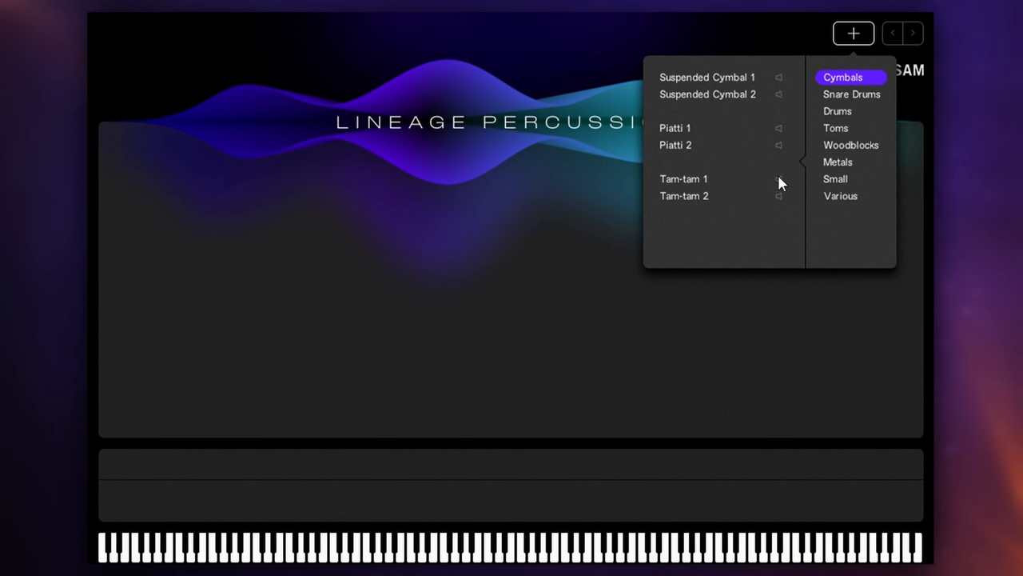
pyautogui.moveTo(783, 87)
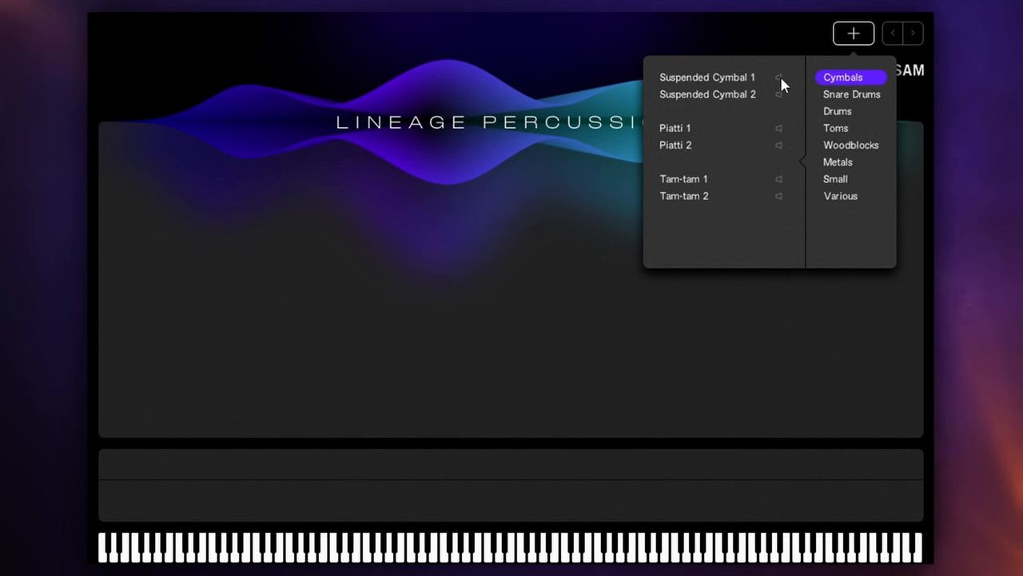
pyautogui.moveTo(785, 110)
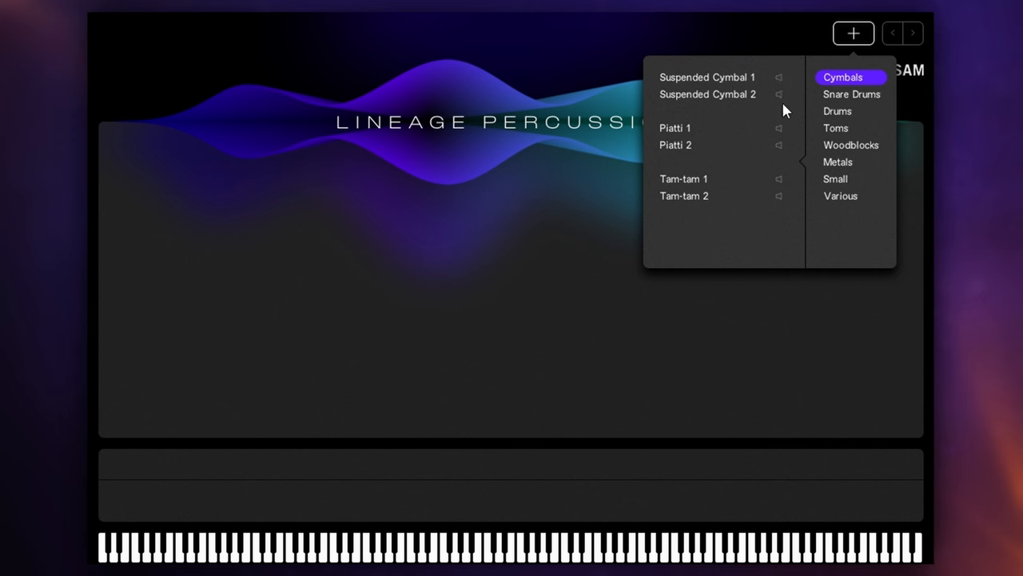
pyautogui.moveTo(782, 100)
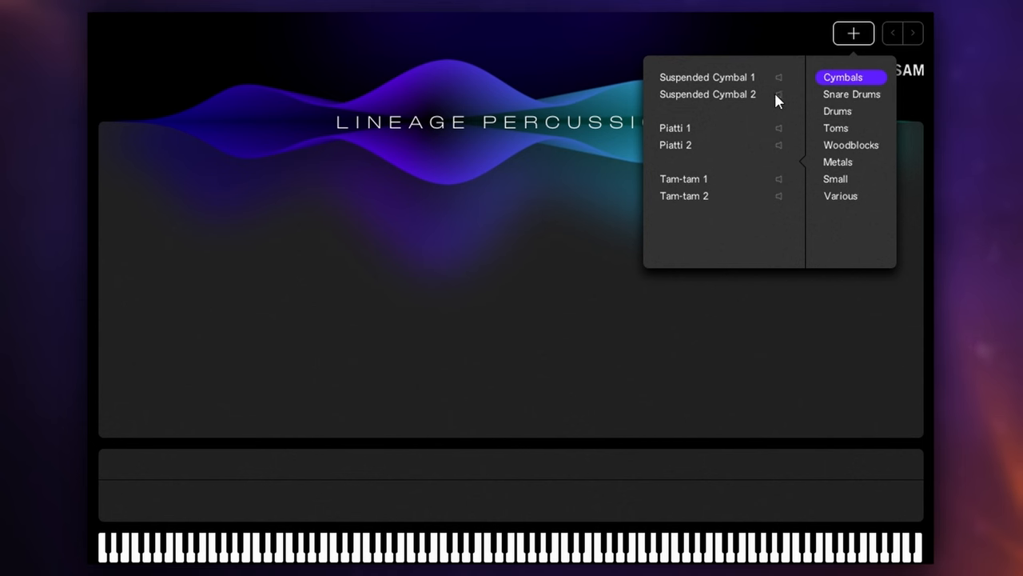
pyautogui.click(707, 94)
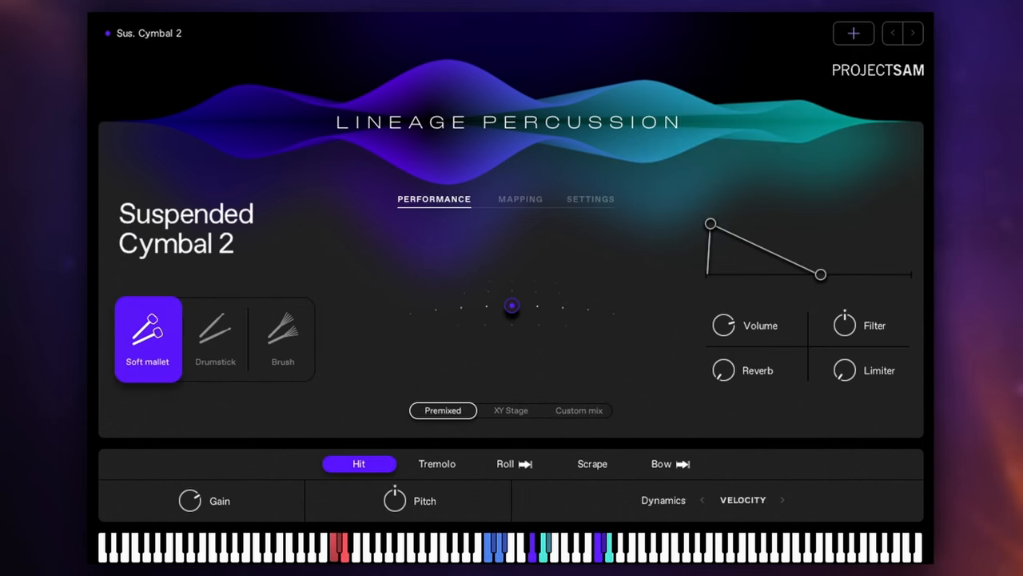
pyautogui.moveTo(543, 519)
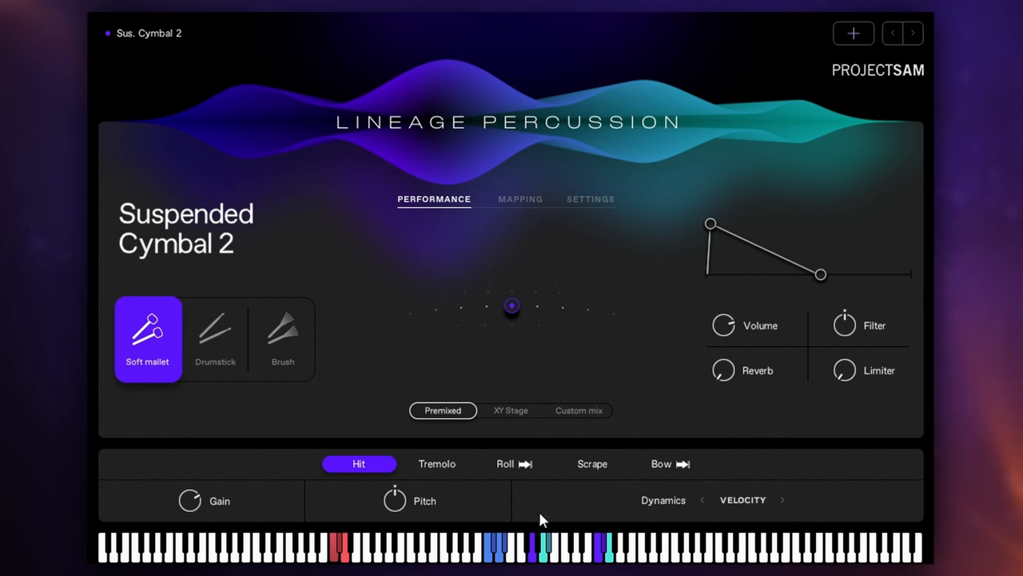
pyautogui.moveTo(499, 294)
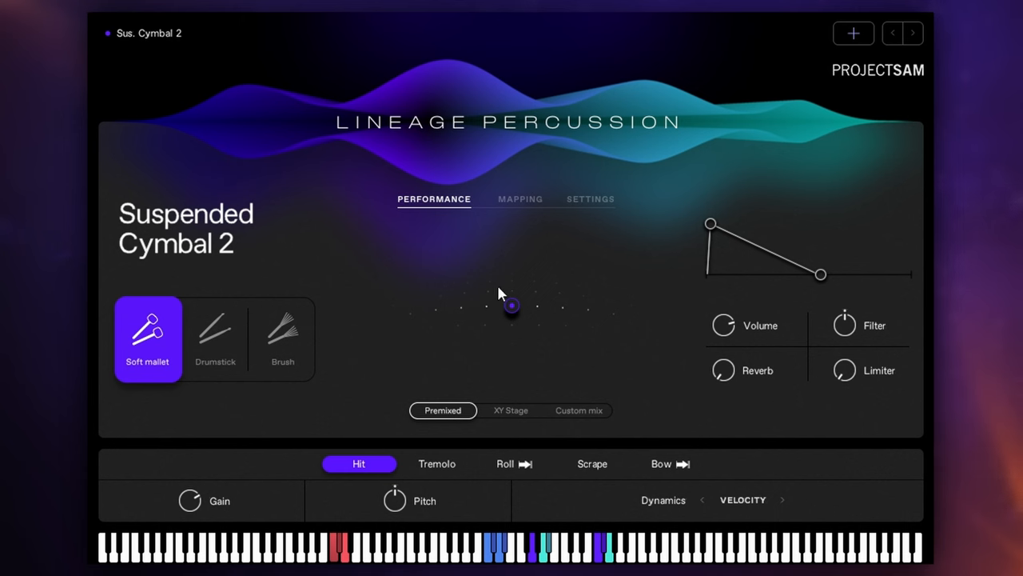
pyautogui.moveTo(515, 312)
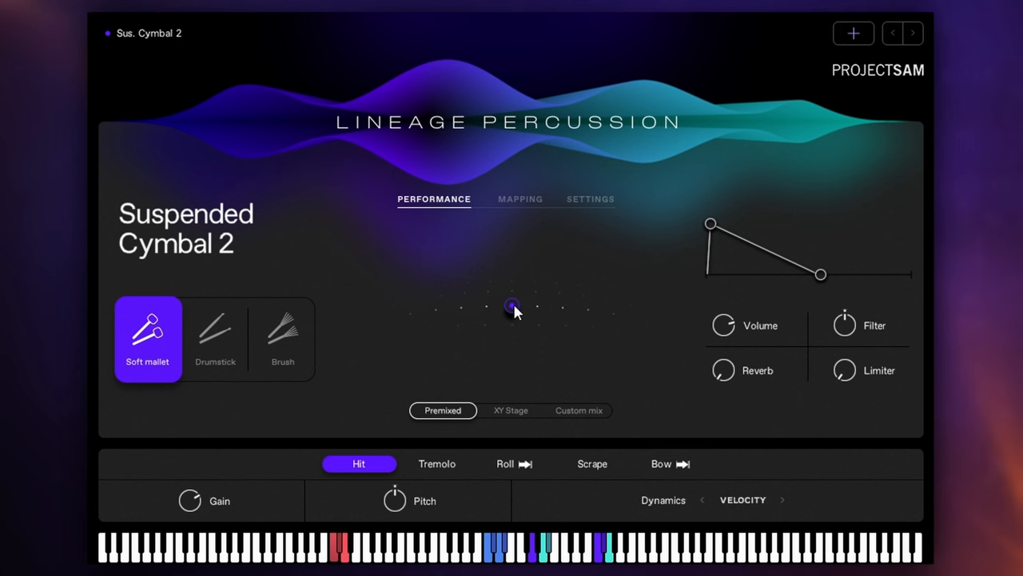
pyautogui.moveTo(515, 369)
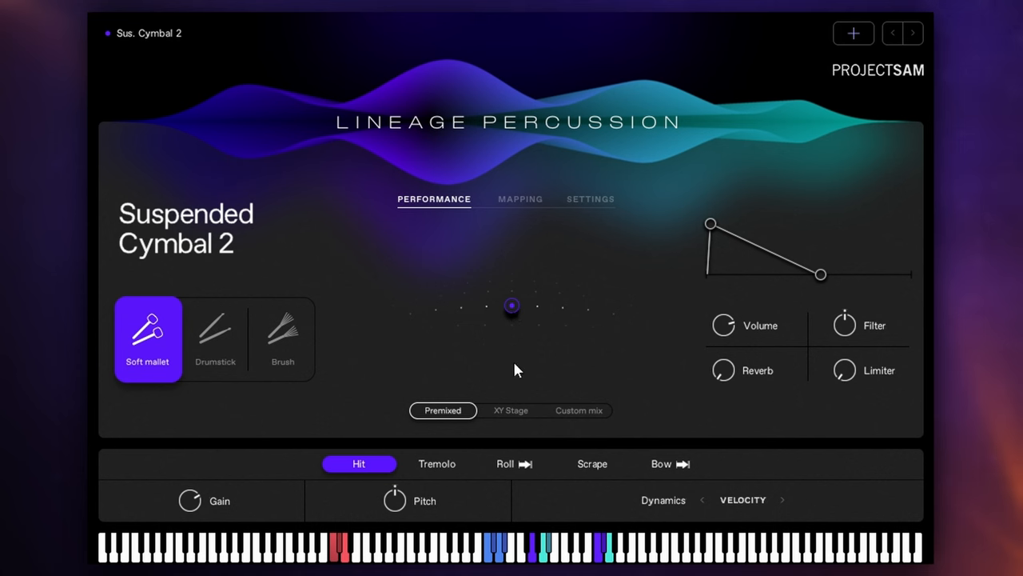
pyautogui.moveTo(853, 33)
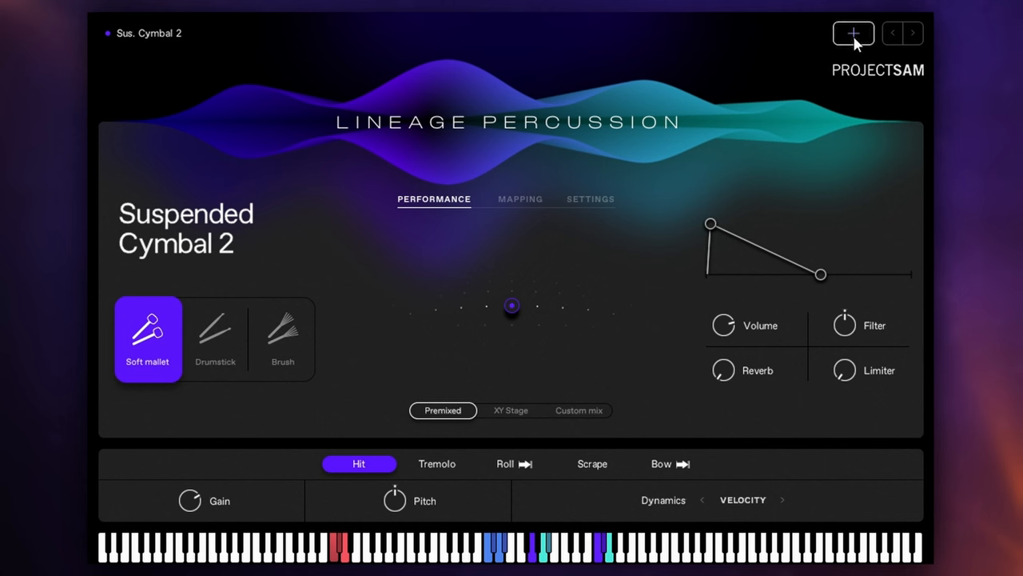
# Step: Add Snare Drum 2 from the Snare Drums category as the kit's second instrument
pyautogui.click(854, 32)
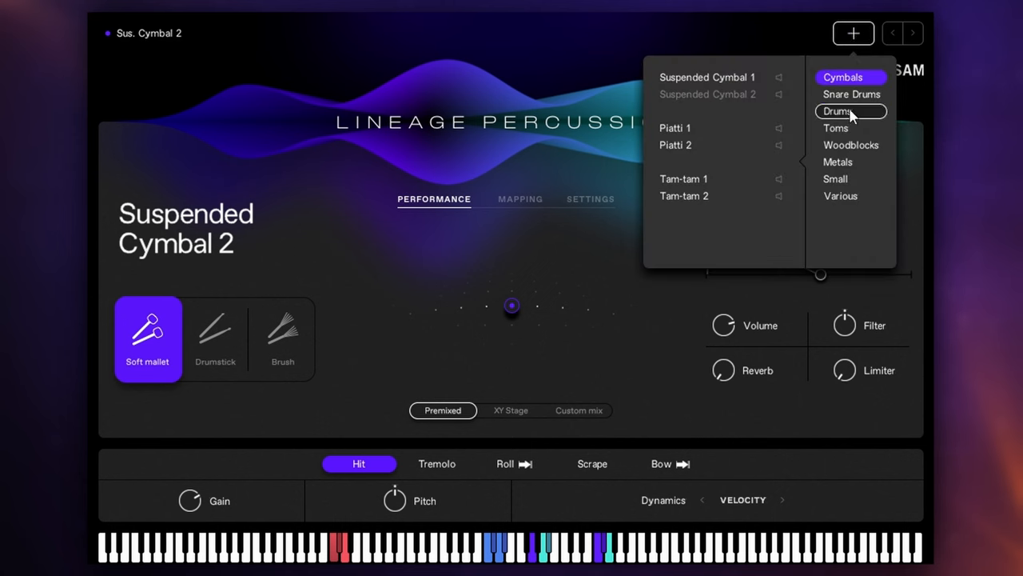
pyautogui.click(851, 94)
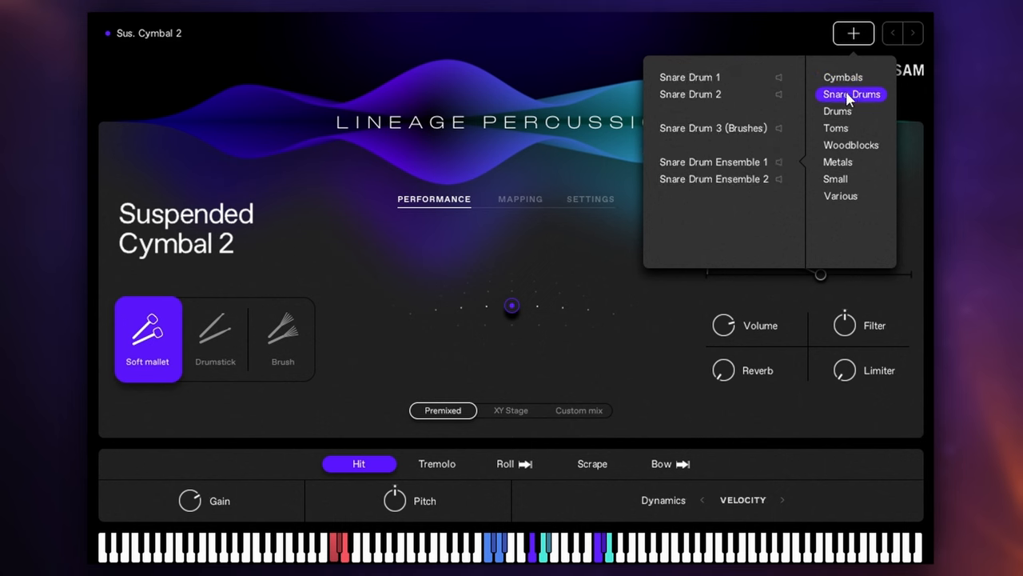
pyautogui.moveTo(782, 104)
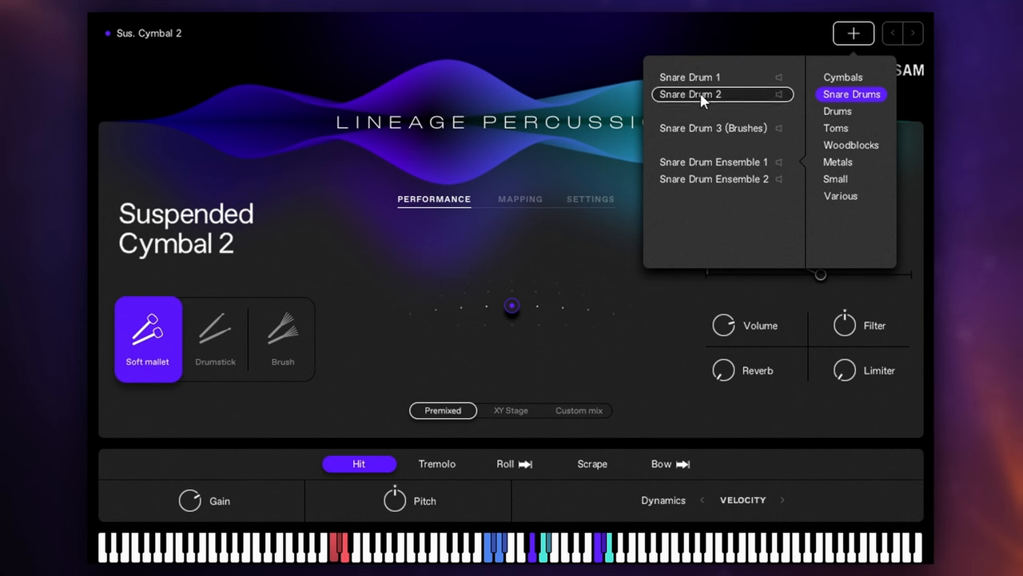
pyautogui.click(691, 94)
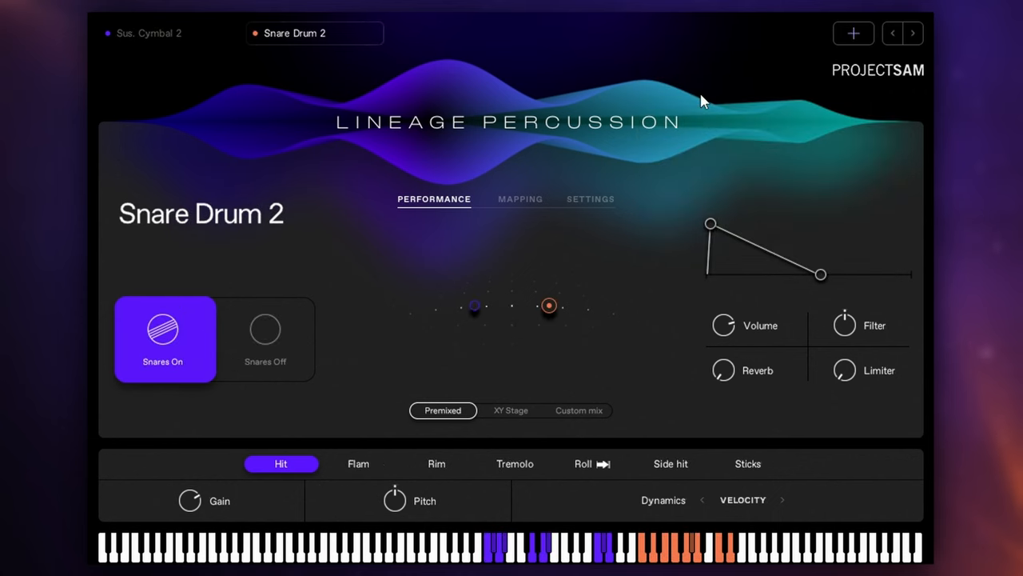
pyautogui.moveTo(478, 316)
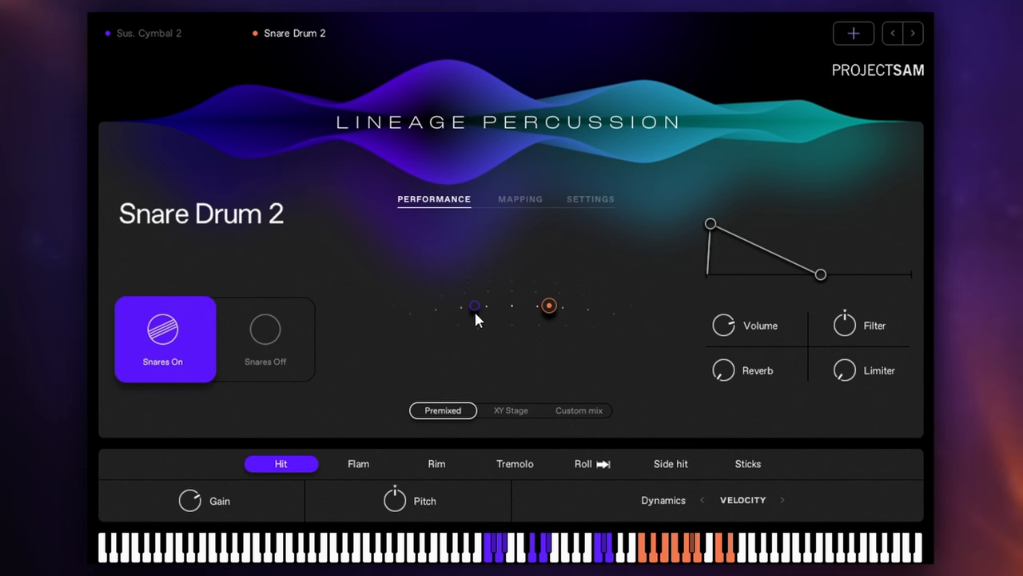
pyautogui.moveTo(534, 317)
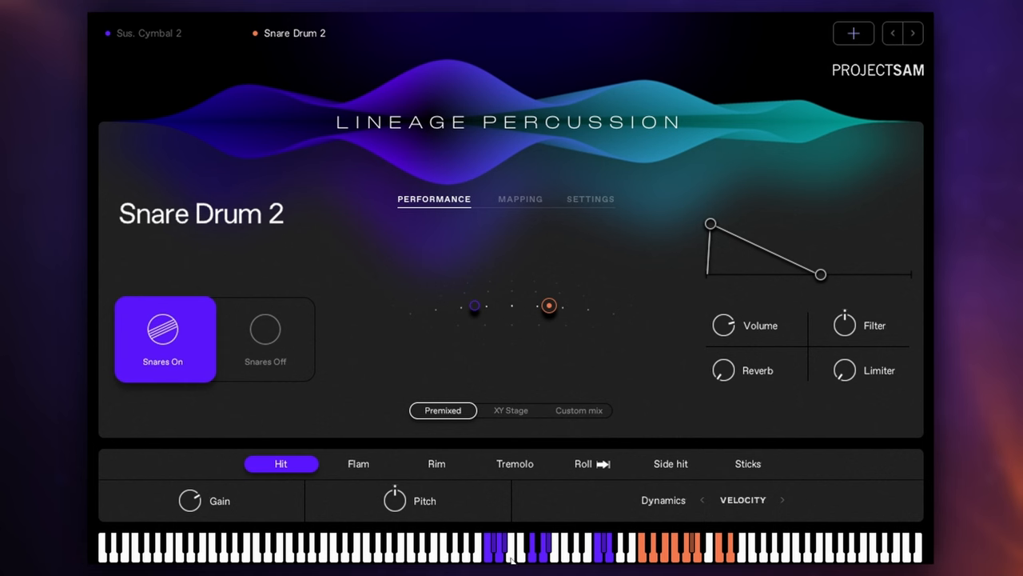
pyautogui.moveTo(603, 366)
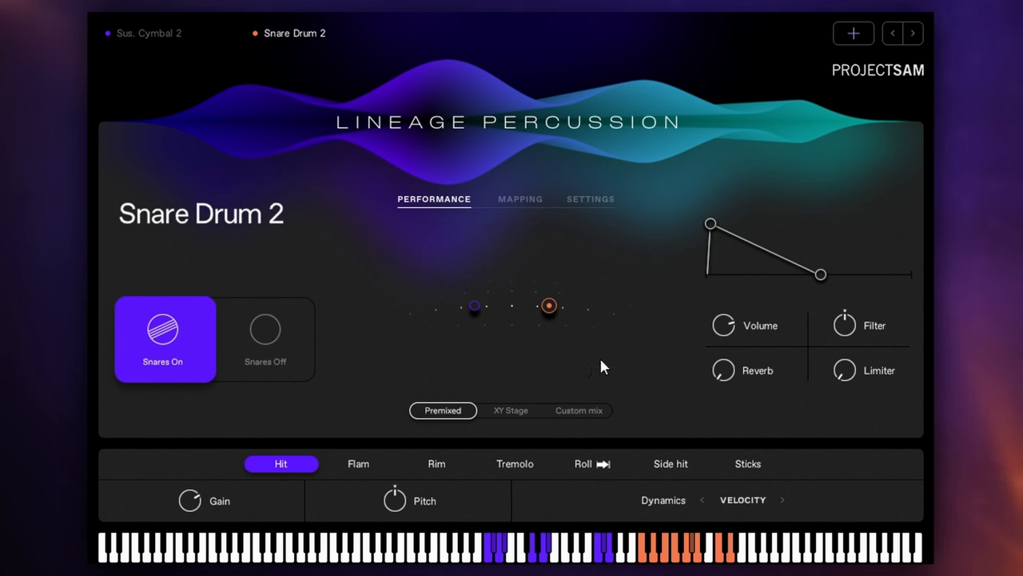
pyautogui.moveTo(684, 555)
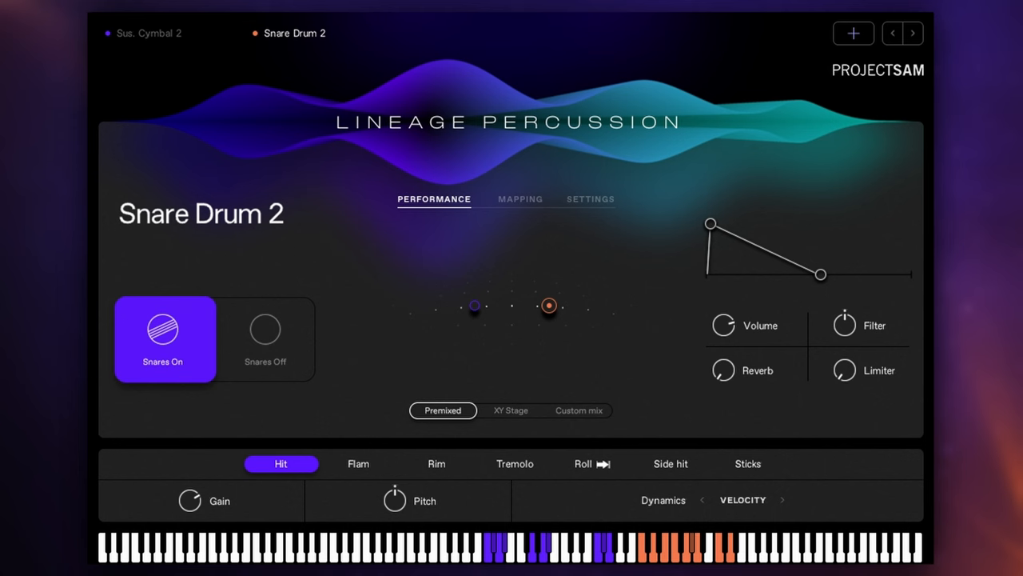
# Step: Visit Suspended Cymbal 2, then return to Snare Drum 2 for its Tremolo articulation
pyautogui.click(151, 32)
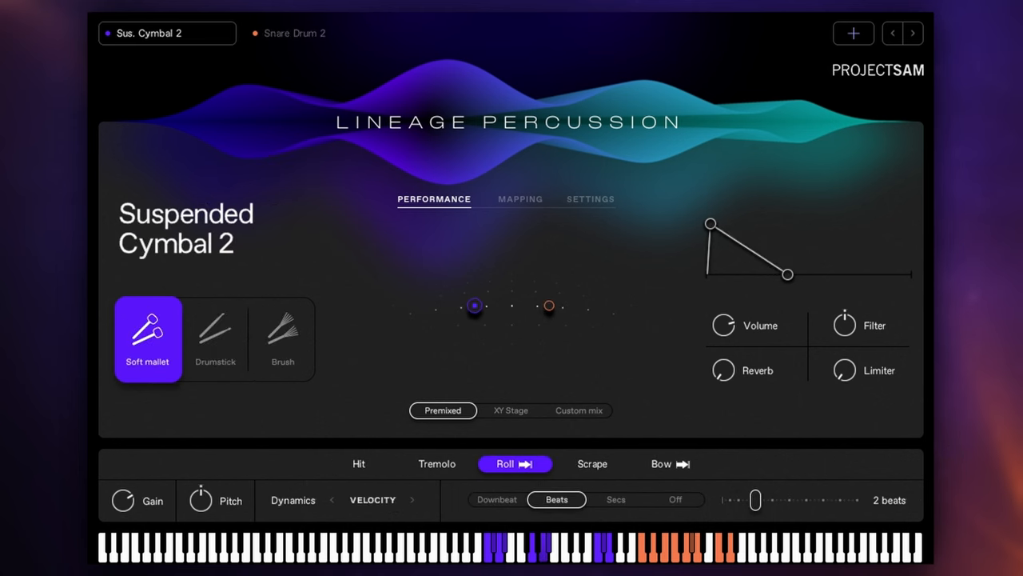
pyautogui.click(314, 32)
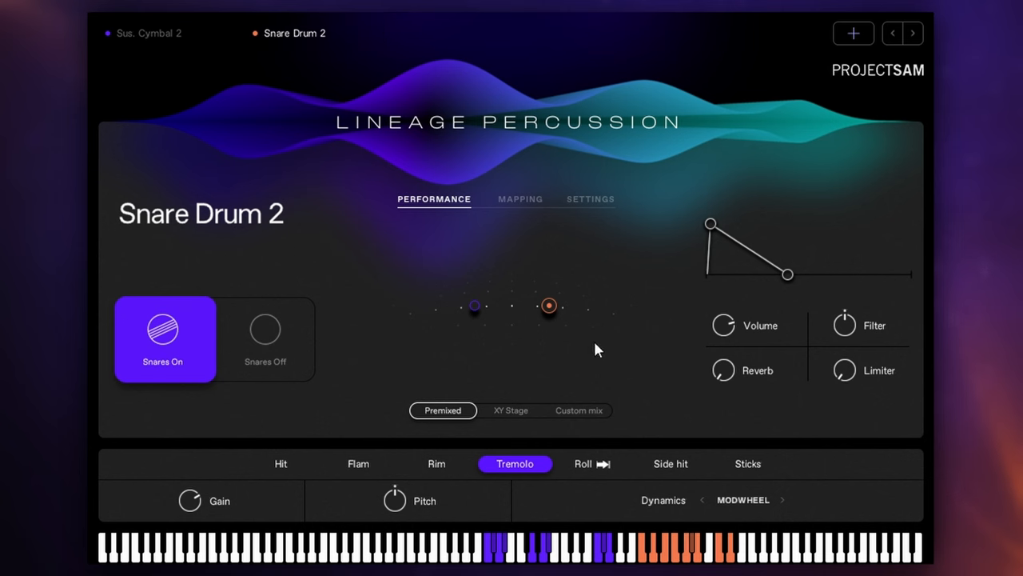
pyautogui.moveTo(598, 358)
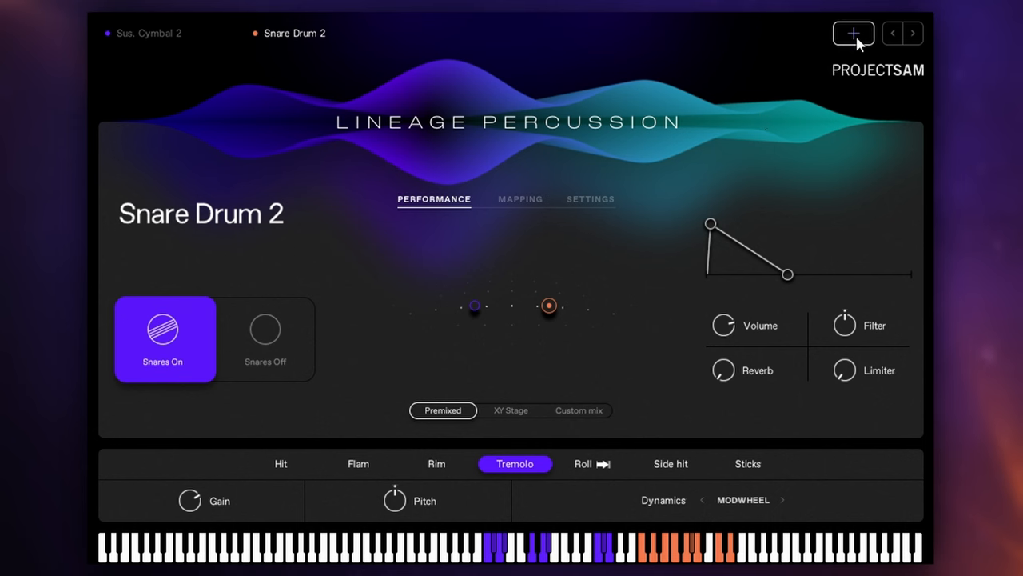
# Step: Add Rototom 2 from the Toms category as the third instrument
pyautogui.click(854, 32)
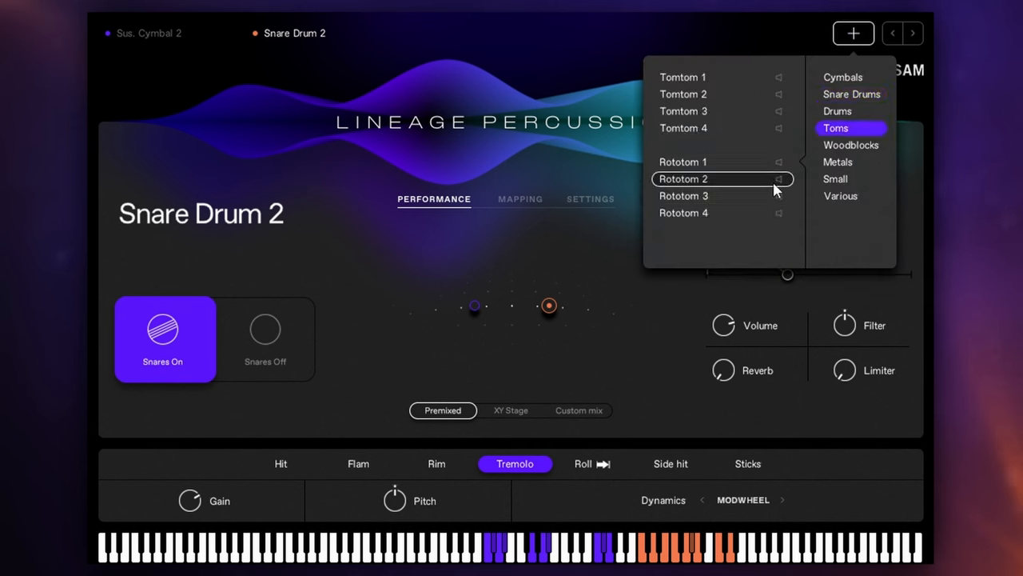
pyautogui.moveTo(780, 186)
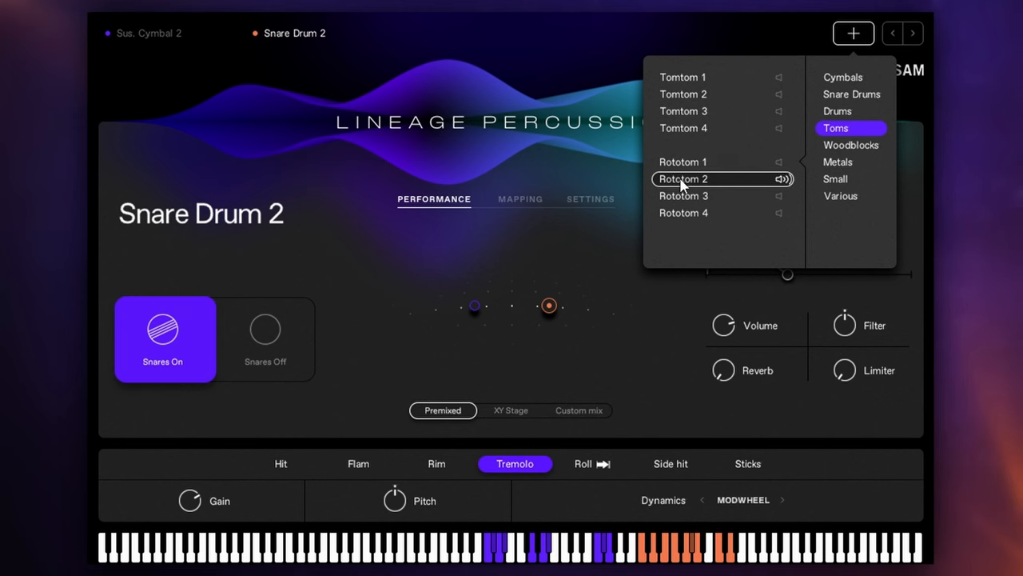
pyautogui.click(684, 179)
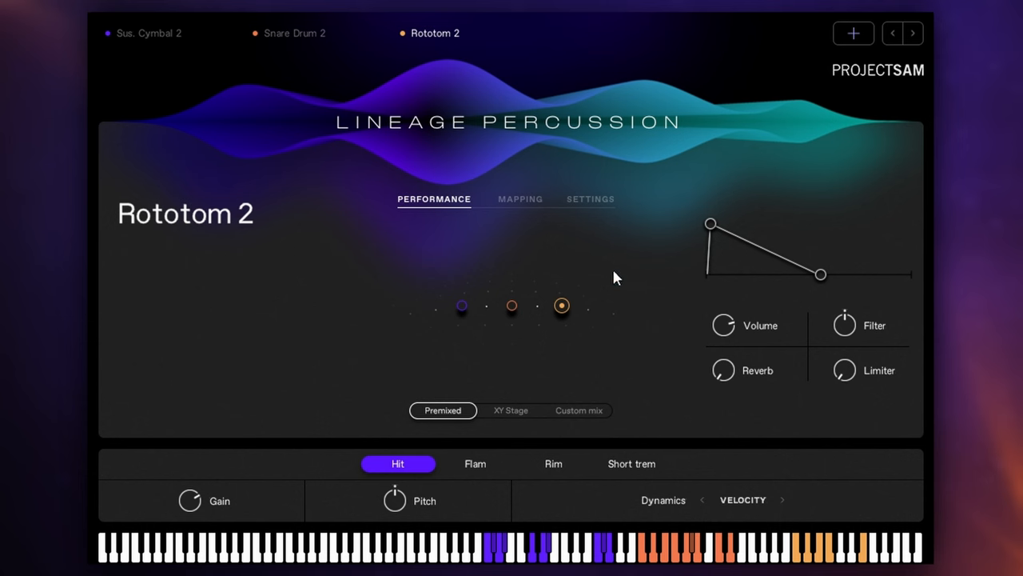
pyautogui.moveTo(479, 322)
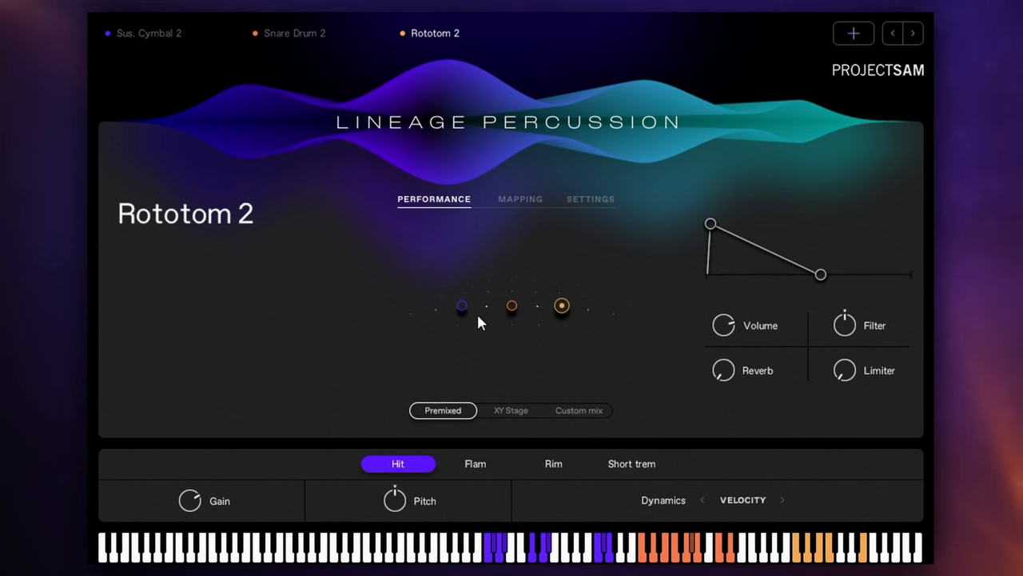
pyautogui.moveTo(560, 307)
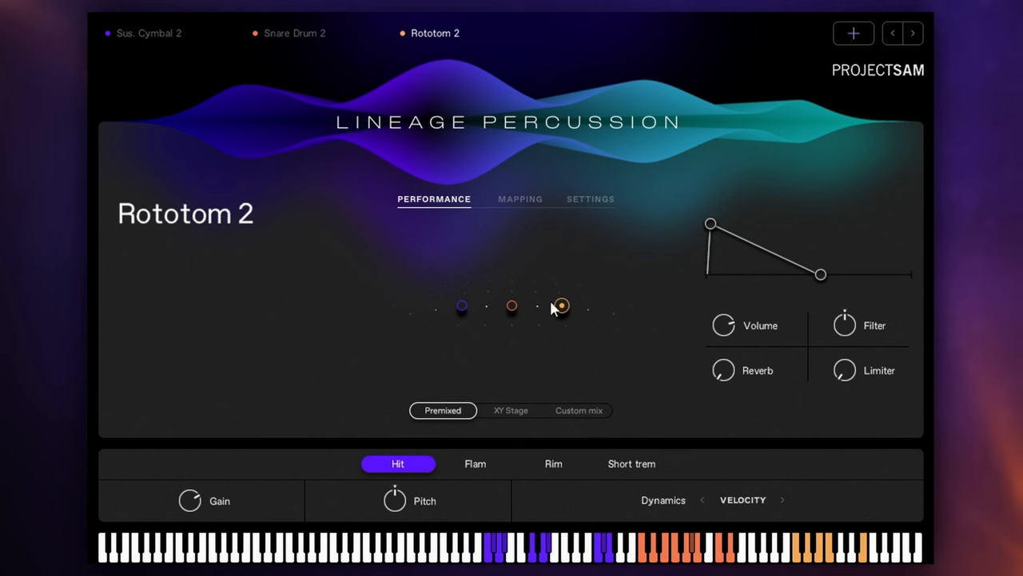
pyautogui.moveTo(825, 499)
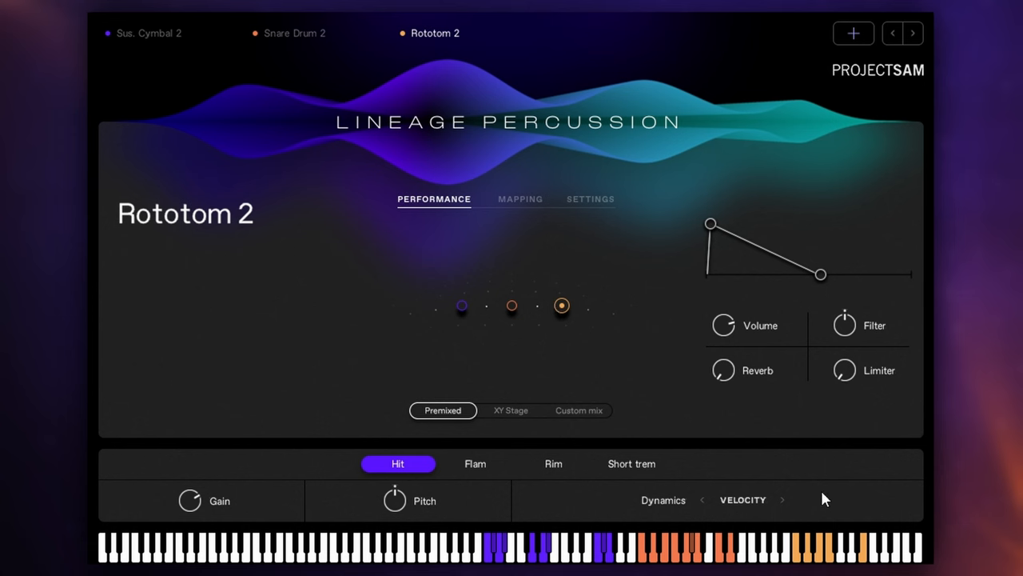
pyautogui.moveTo(828, 552)
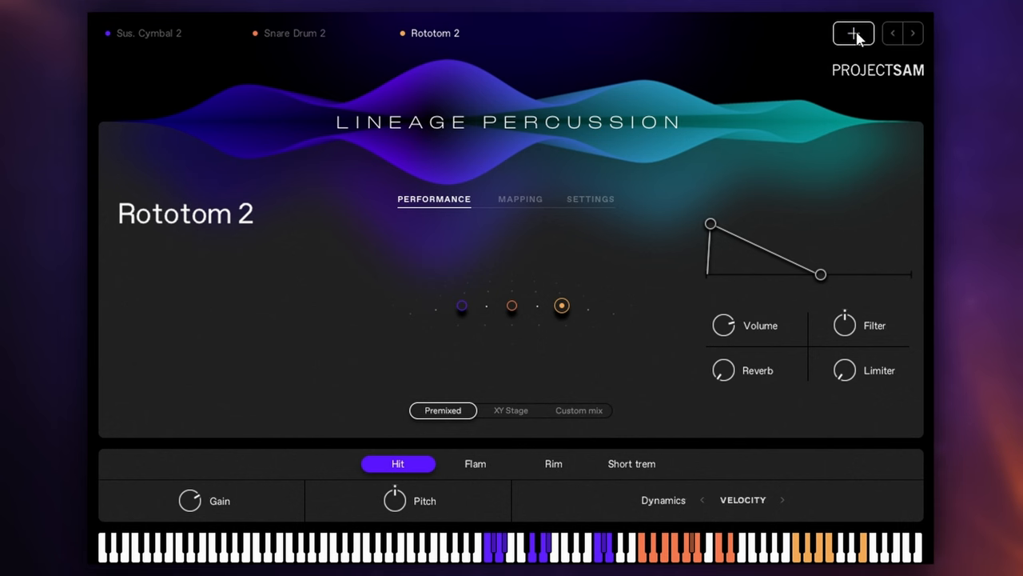
# Step: Add Kashishi from the Small category as the fourth instrument, then show Suspended Cymbal 2
pyautogui.click(854, 32)
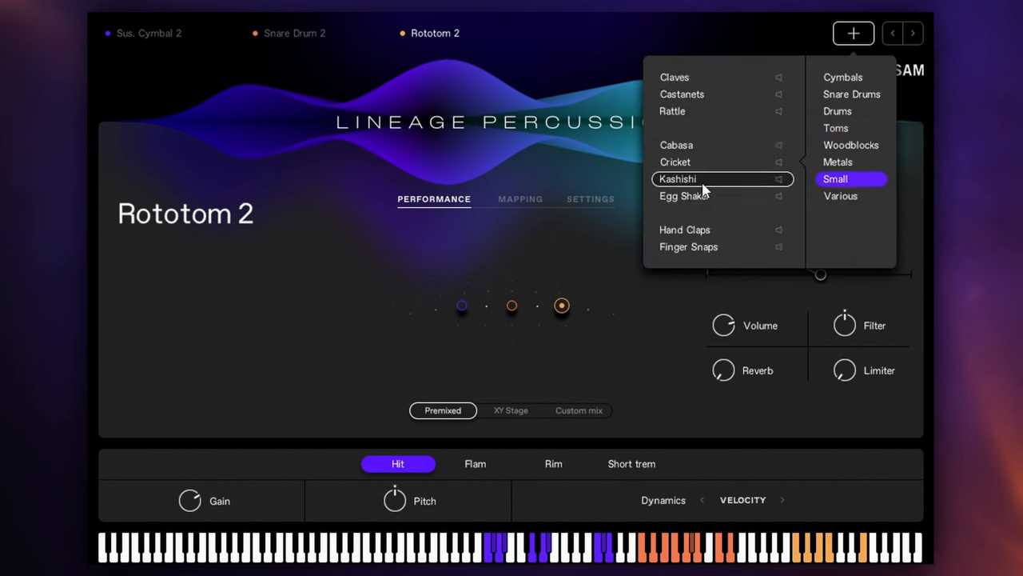
pyautogui.click(678, 179)
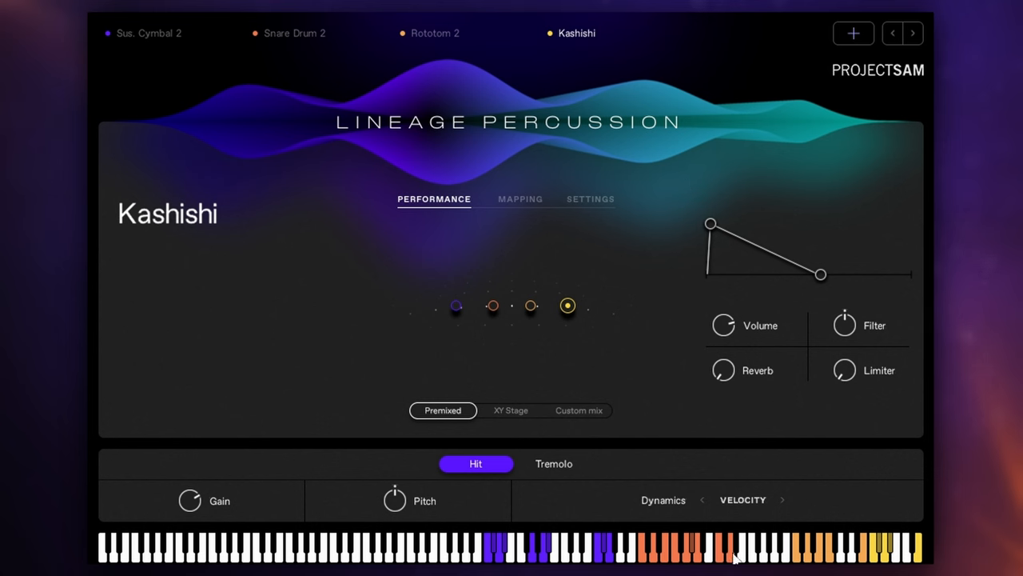
pyautogui.moveTo(521, 257)
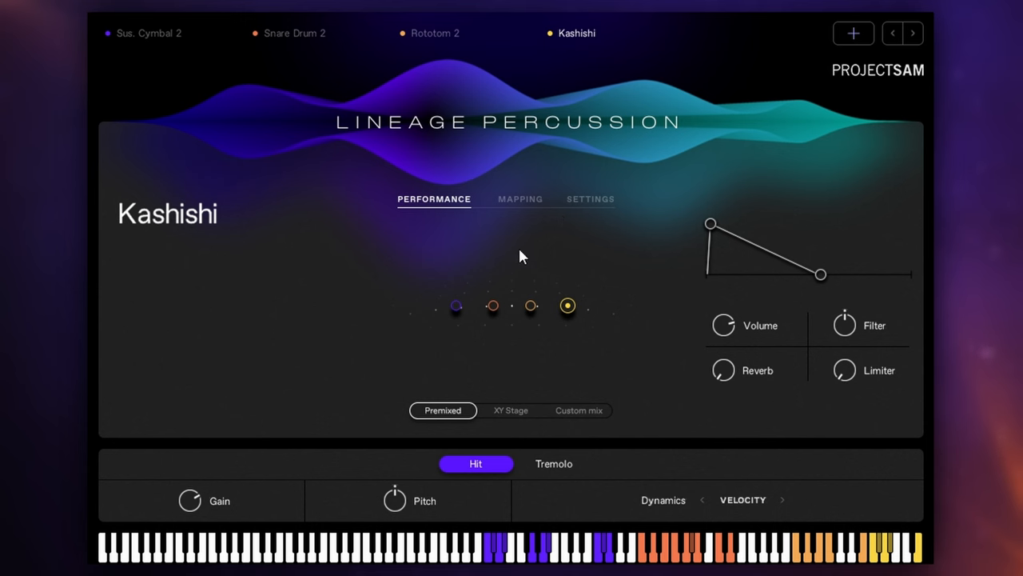
pyautogui.moveTo(459, 311)
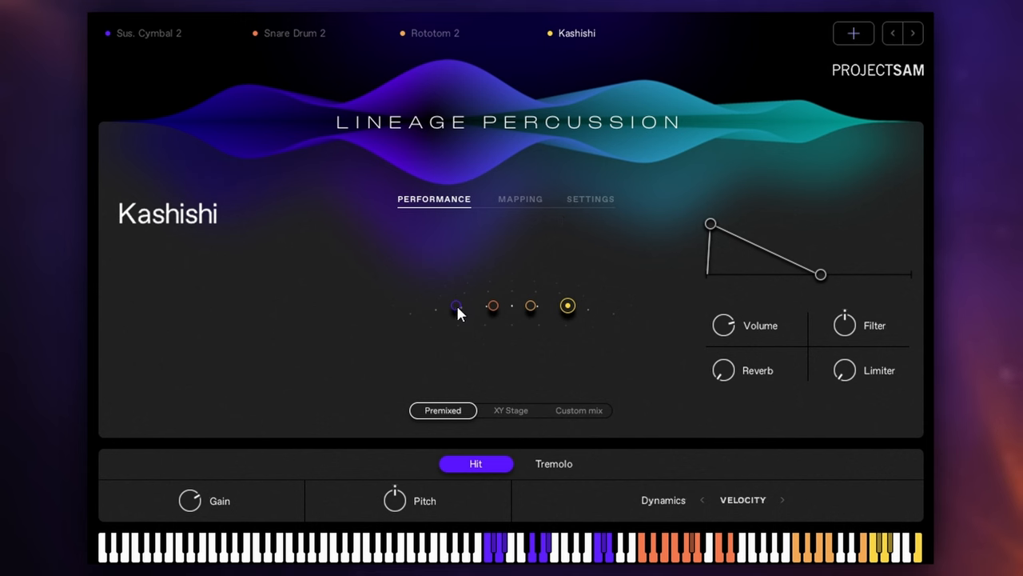
pyautogui.click(148, 32)
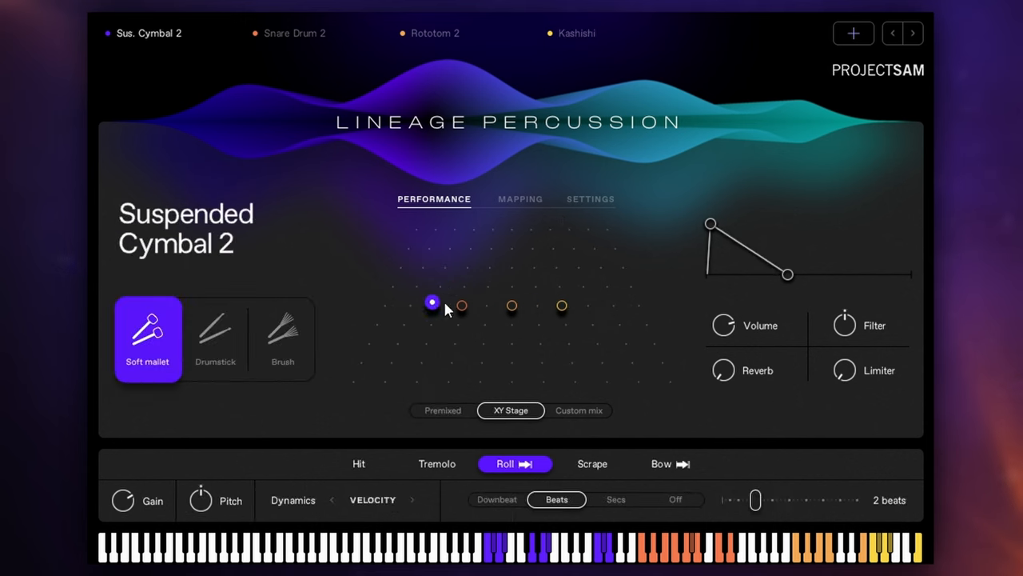
# Step: Revisit Kashishi, Rototom 2 and Snare Drum 2's Mapping page, ending on Suspended Cymbal 2
pyautogui.click(576, 32)
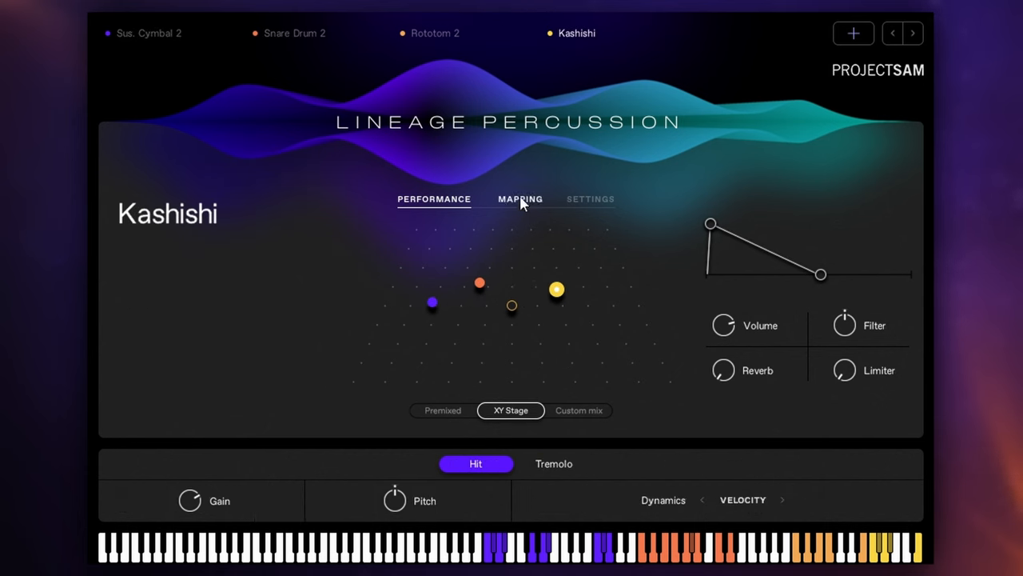
pyautogui.click(435, 32)
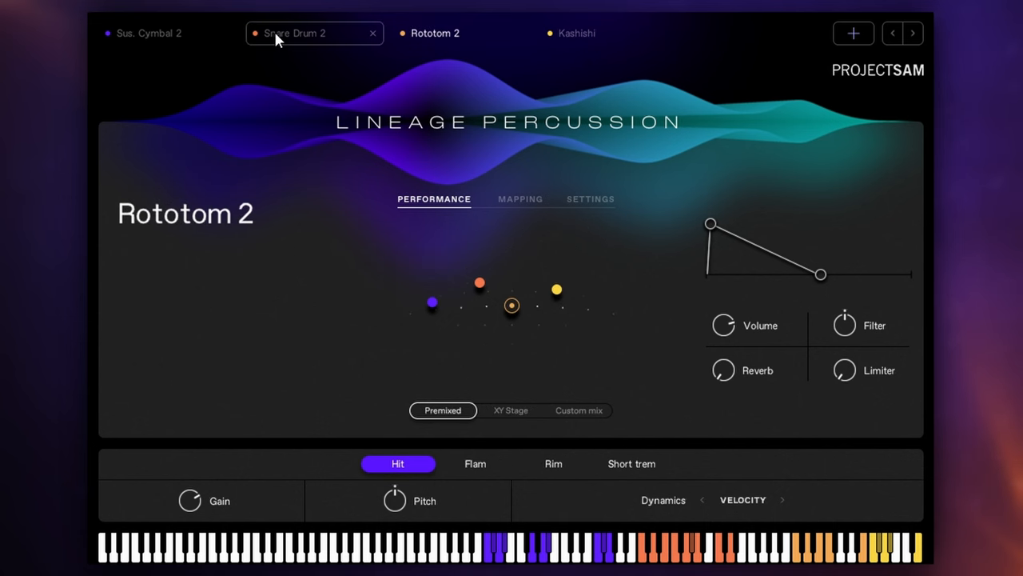
pyautogui.click(295, 32)
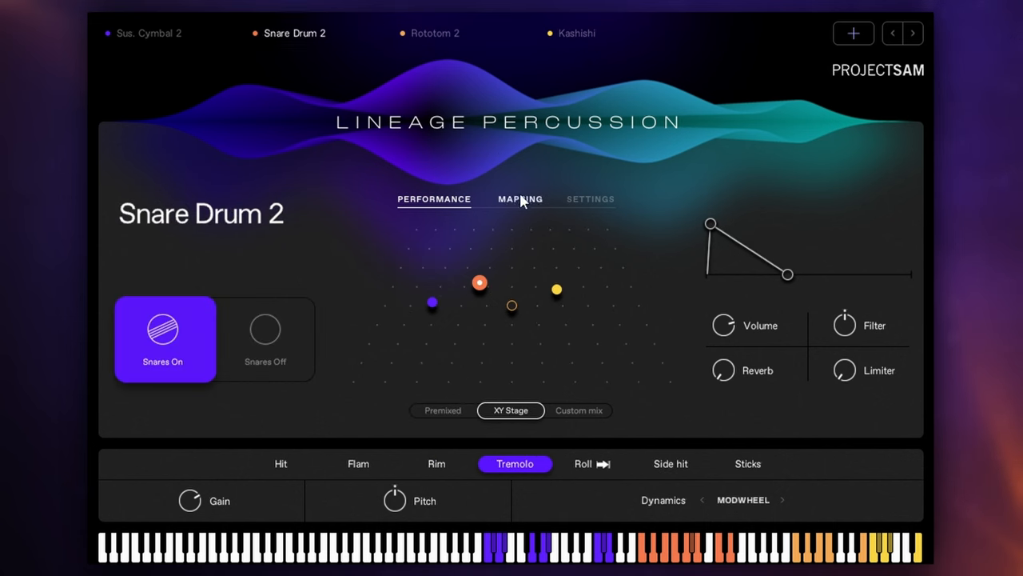
pyautogui.click(521, 198)
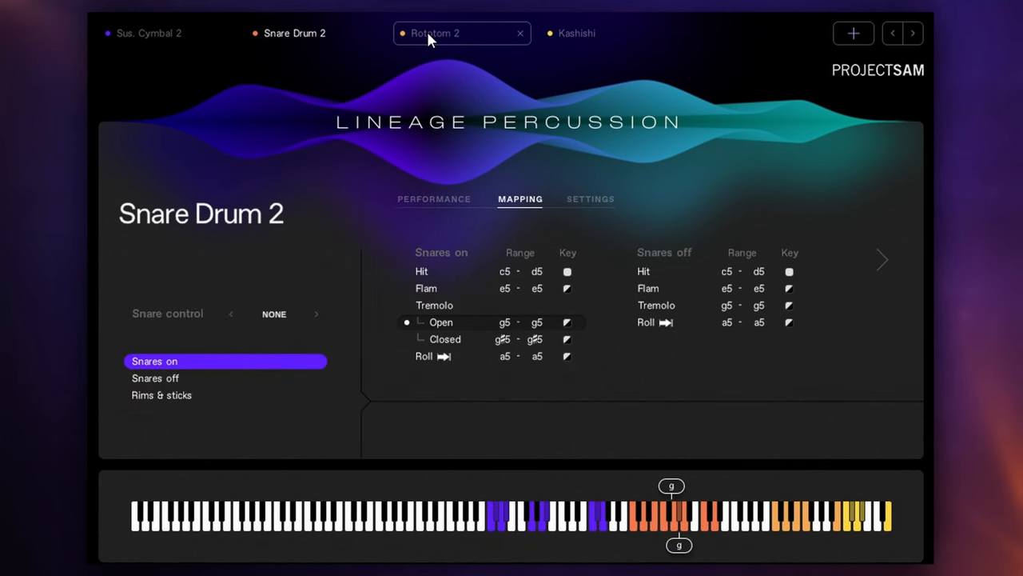
pyautogui.click(435, 198)
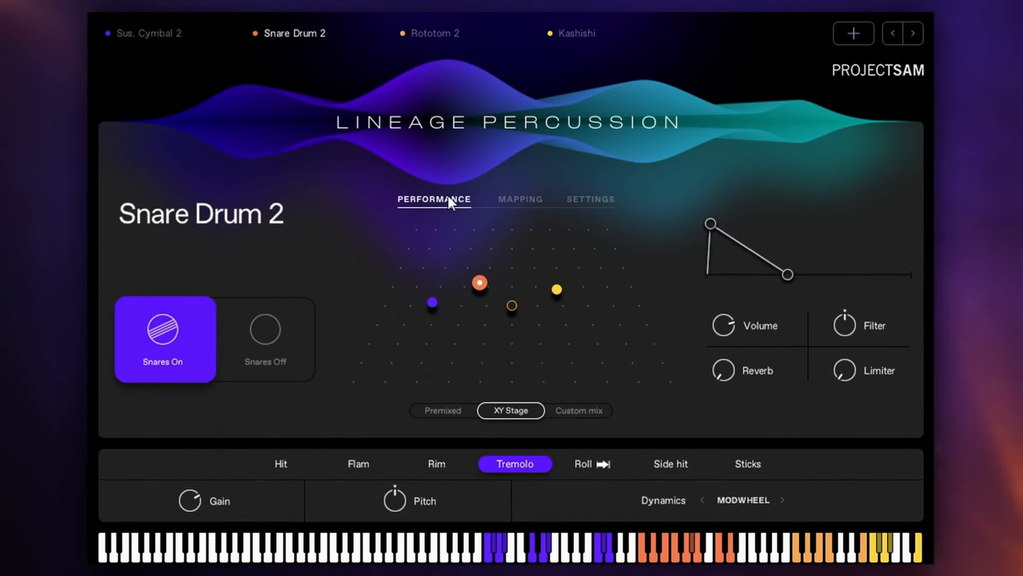
pyautogui.moveTo(542, 259)
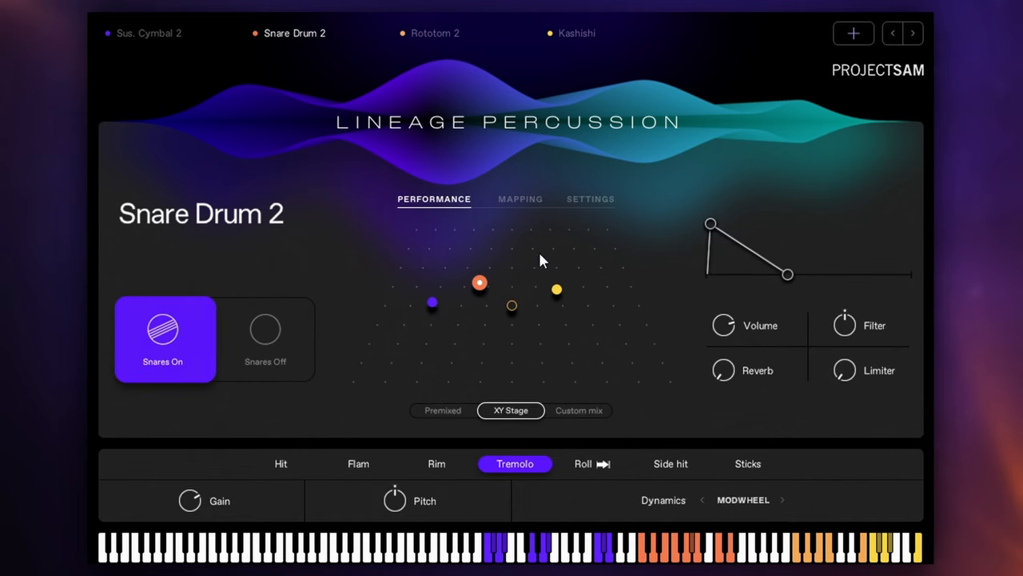
pyautogui.moveTo(149, 32)
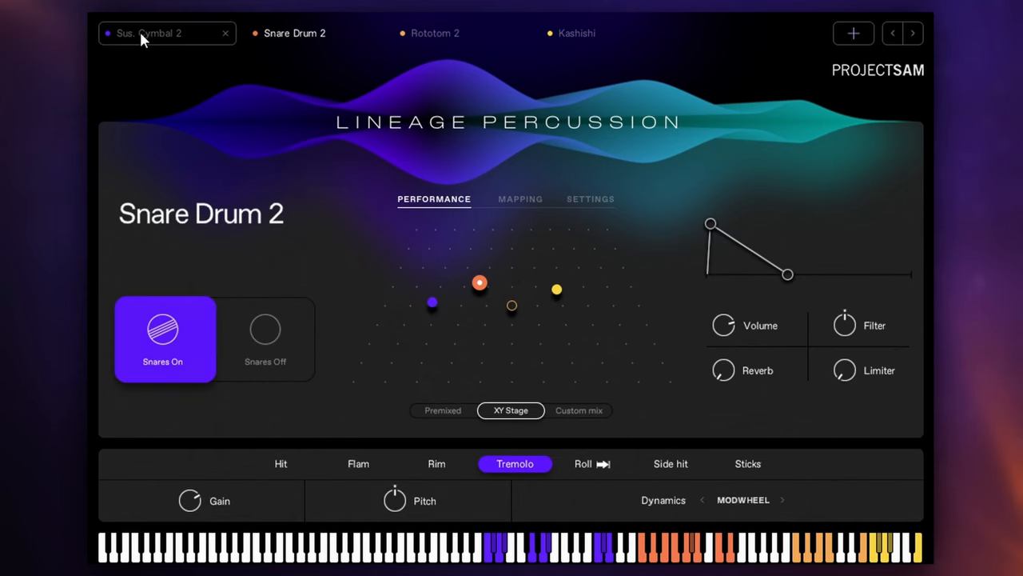
pyautogui.click(148, 32)
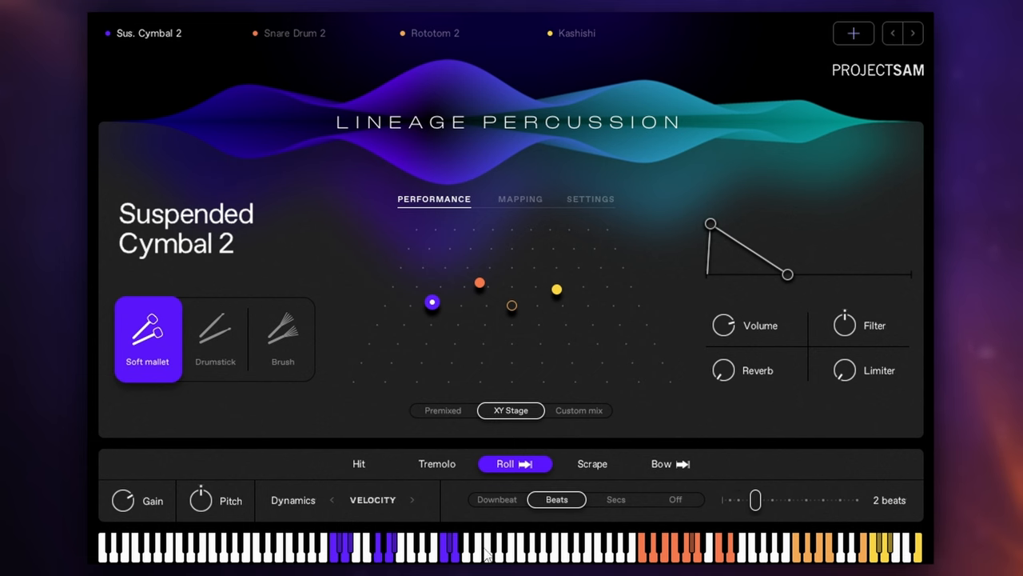
pyautogui.moveTo(519, 561)
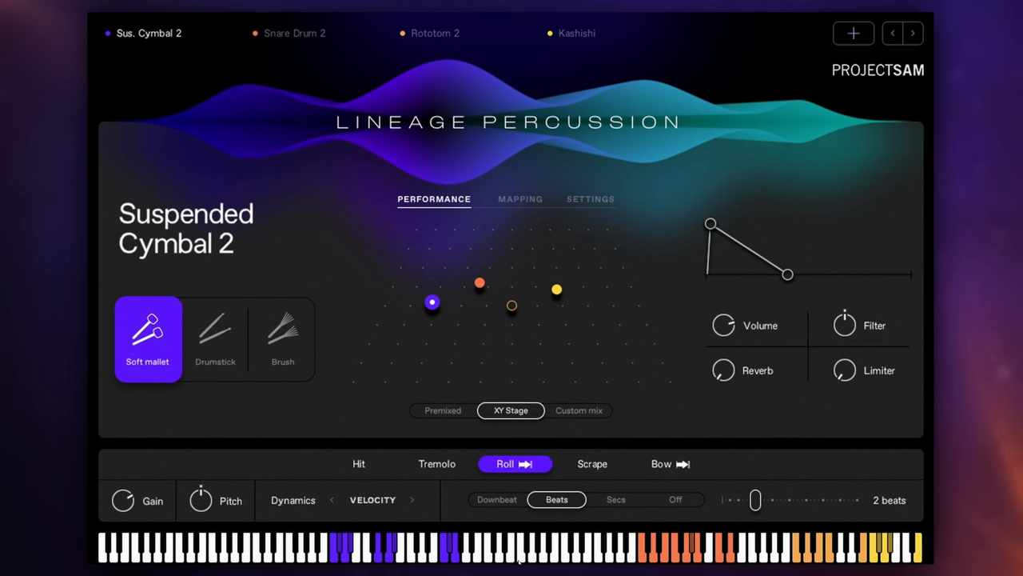